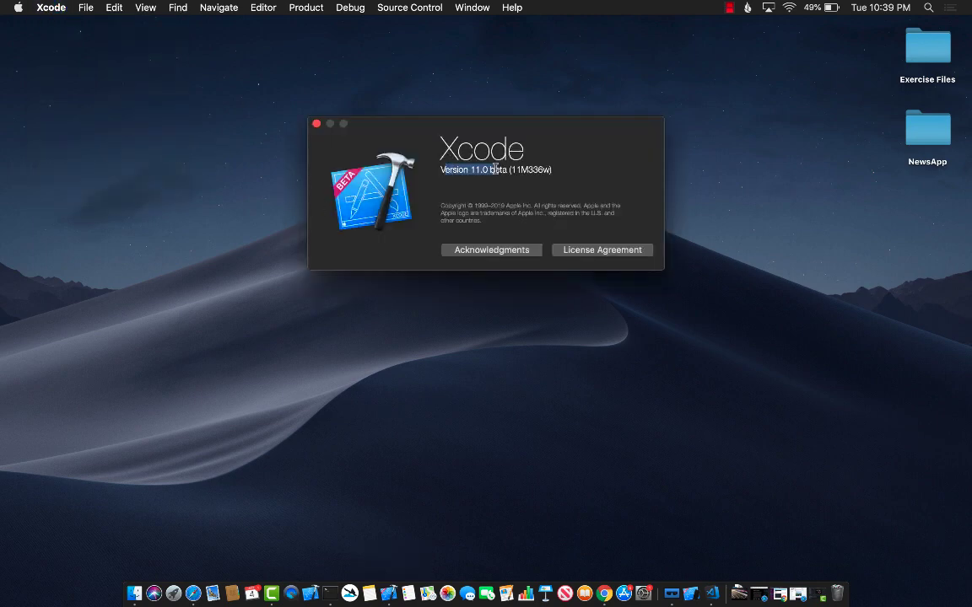
pyautogui.moveTo(325, 152)
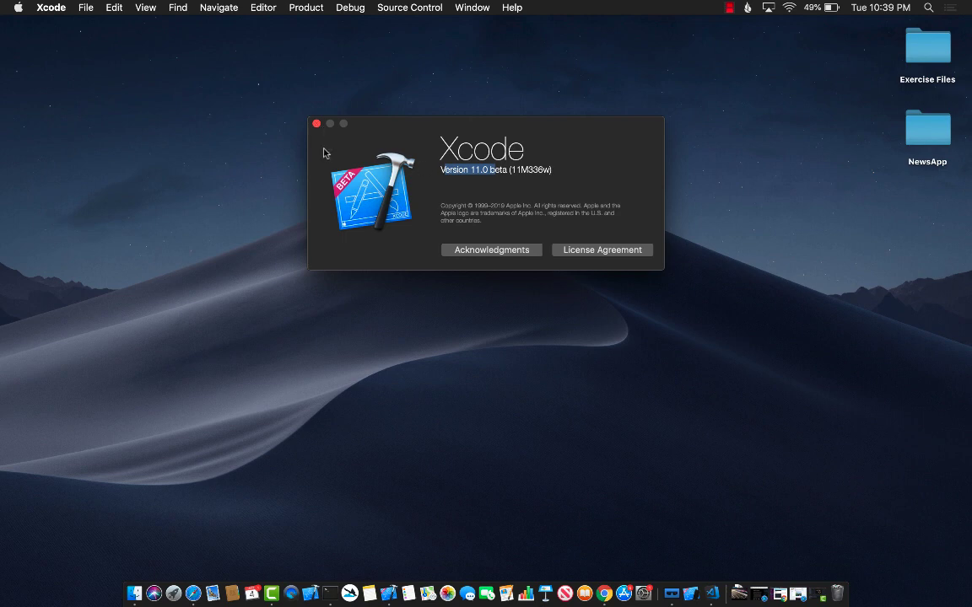
# - Close the About Xcode (11.0 beta) window and reach for the File menu
pyautogui.click(318, 124)
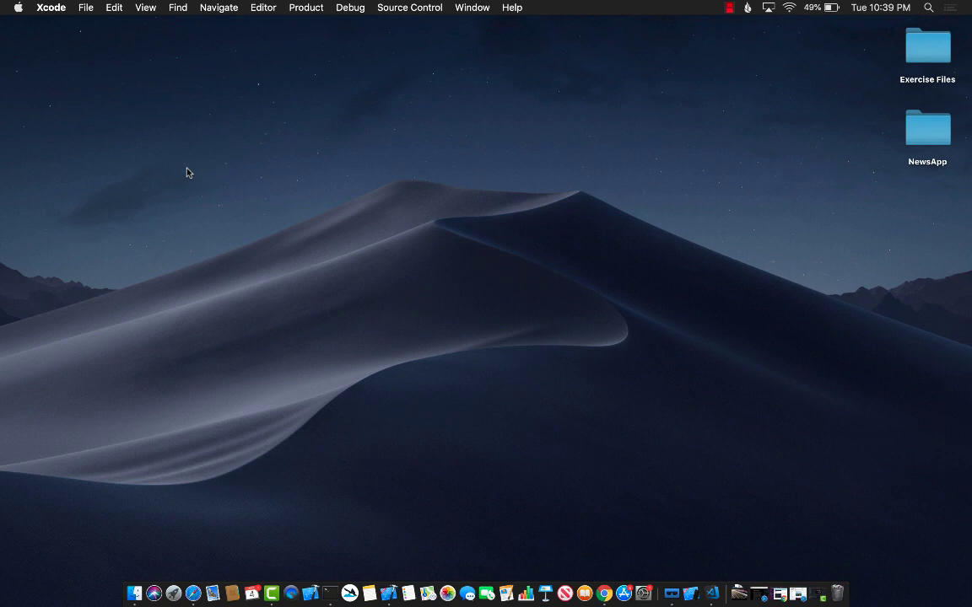
pyautogui.moveTo(167, 135)
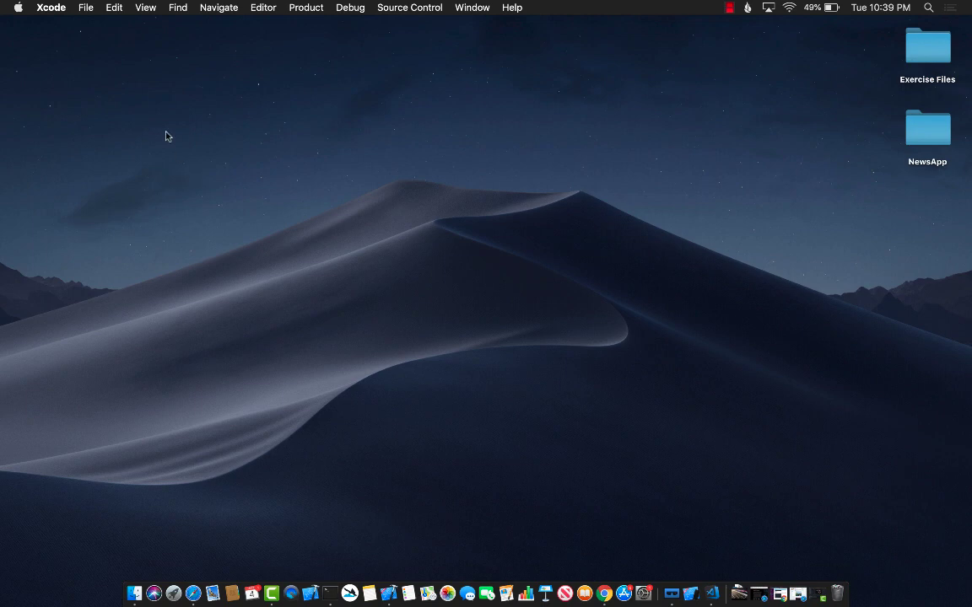
pyautogui.click(84, 7)
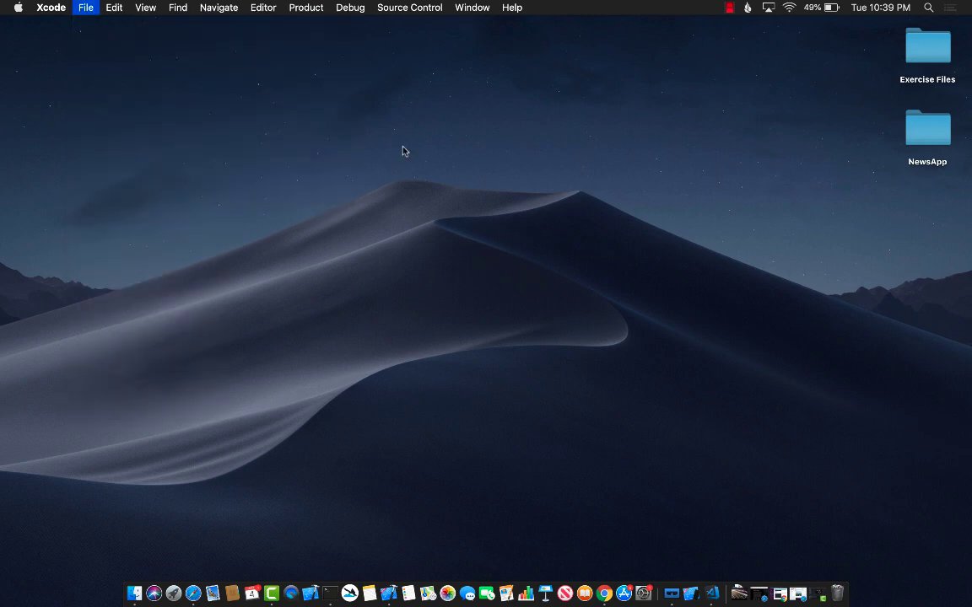
# - Create a Single View App project named Blog using SwiftUI, saved on the Desktop
pyautogui.click(85, 7)
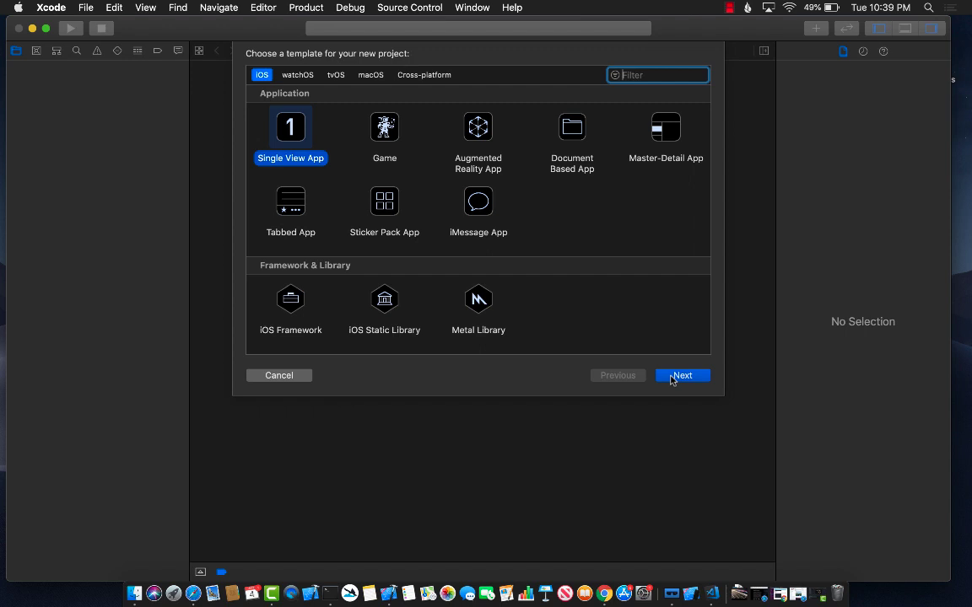
pyautogui.click(681, 375)
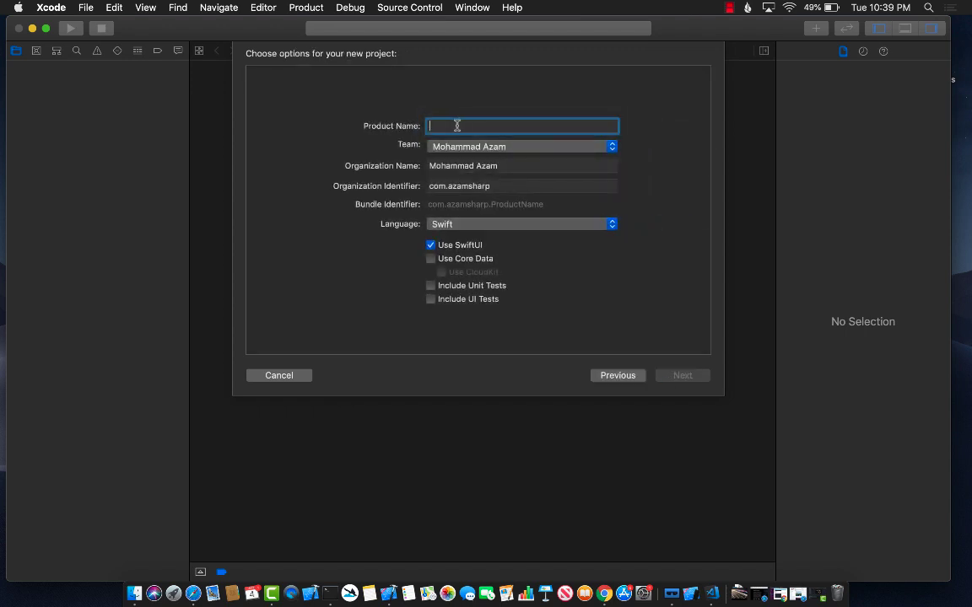
pyautogui.write('Blog')
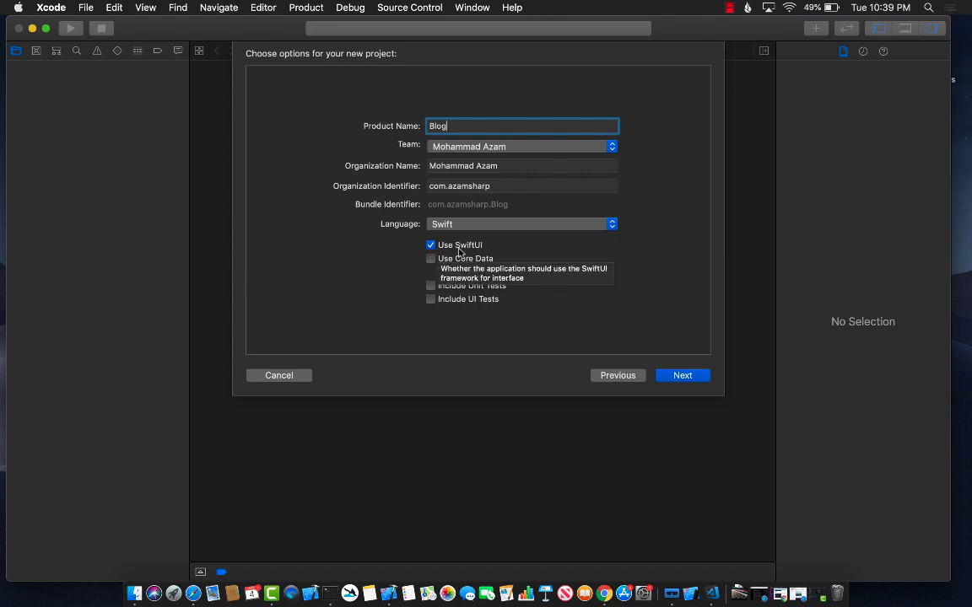
pyautogui.moveTo(602, 297)
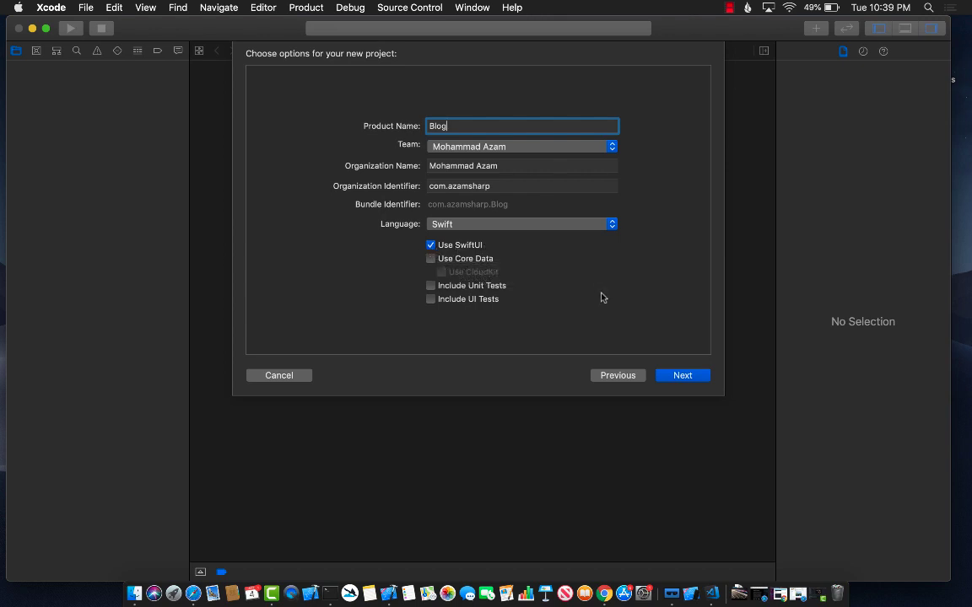
pyautogui.click(682, 374)
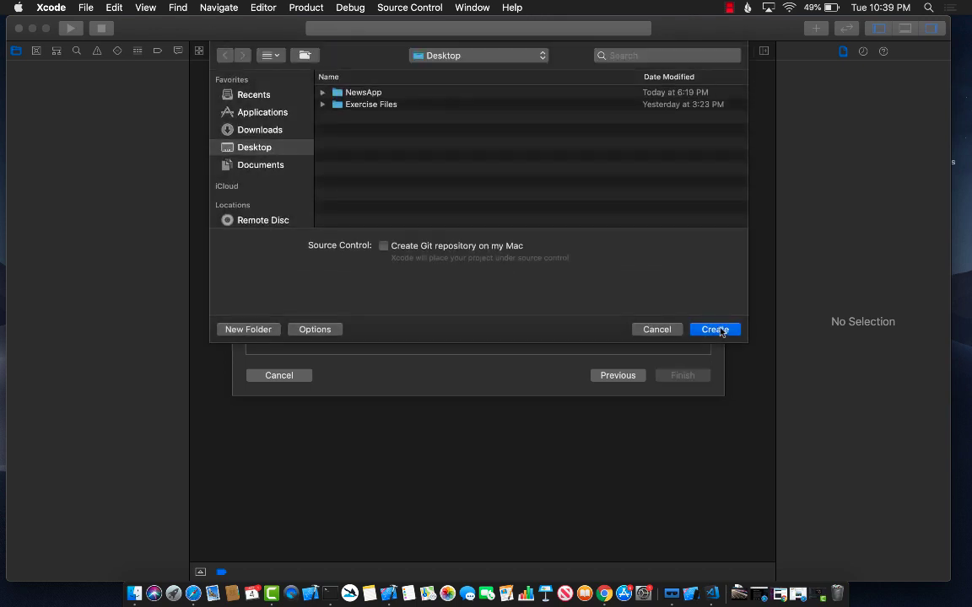
pyautogui.click(715, 329)
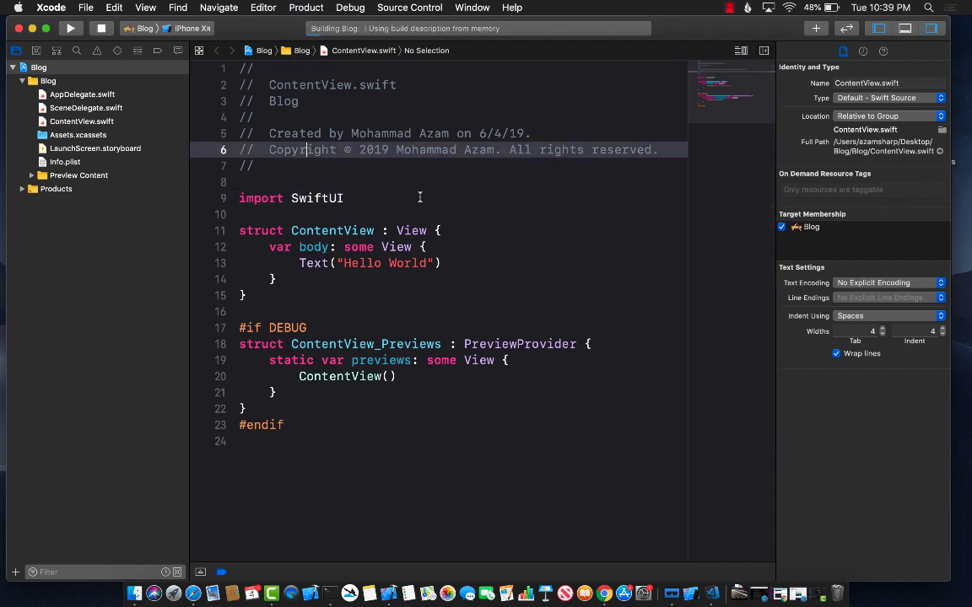
# - Build and run the Blog app in the iPhone simulator
pyautogui.click(71, 27)
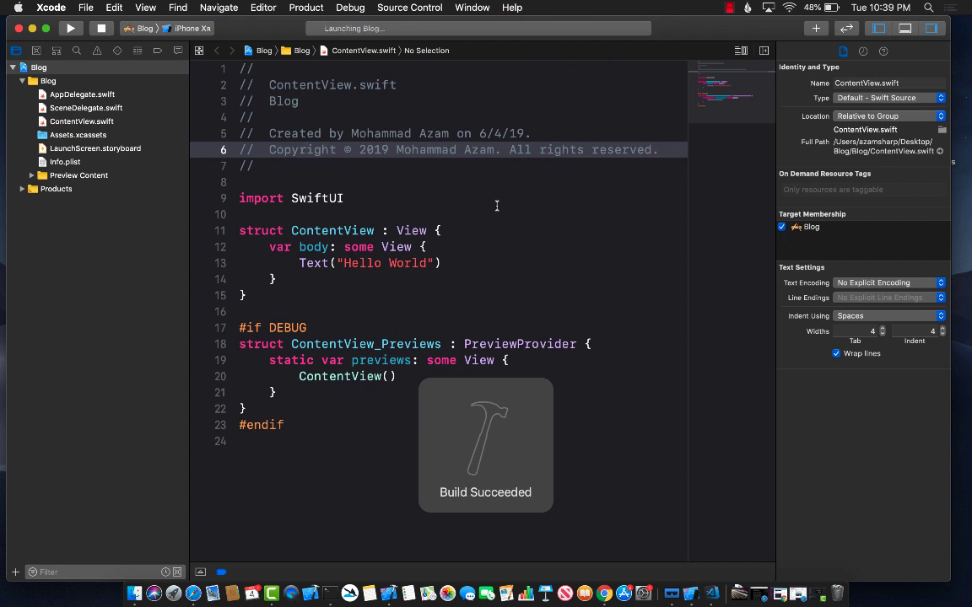
pyautogui.click(334, 263)
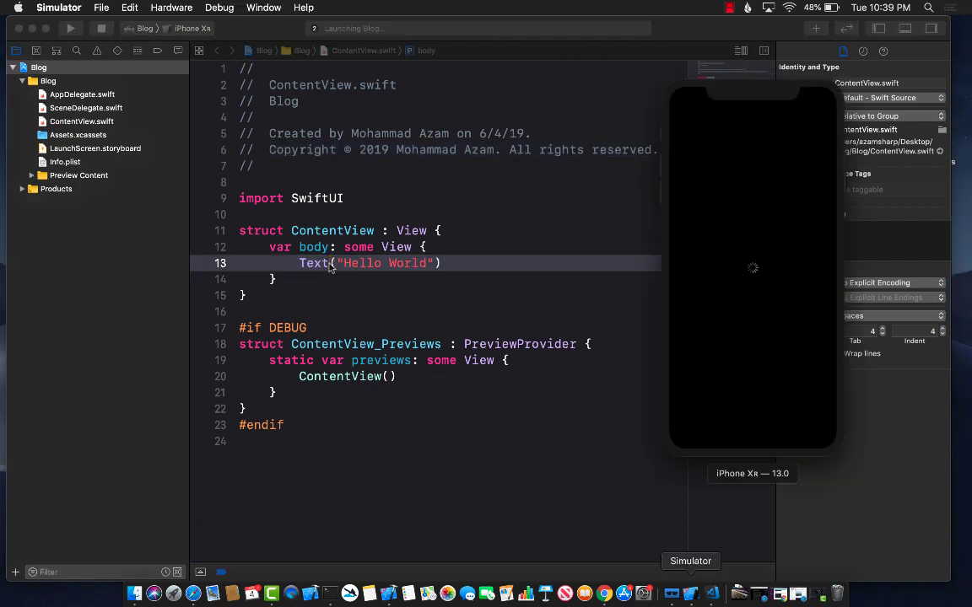
pyautogui.moveTo(611, 289)
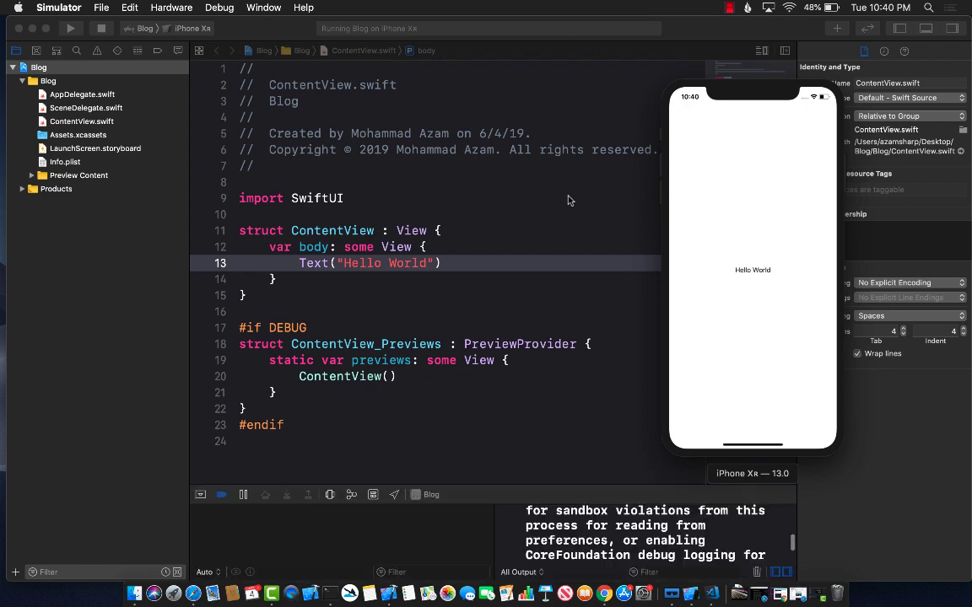
pyautogui.moveTo(540, 247)
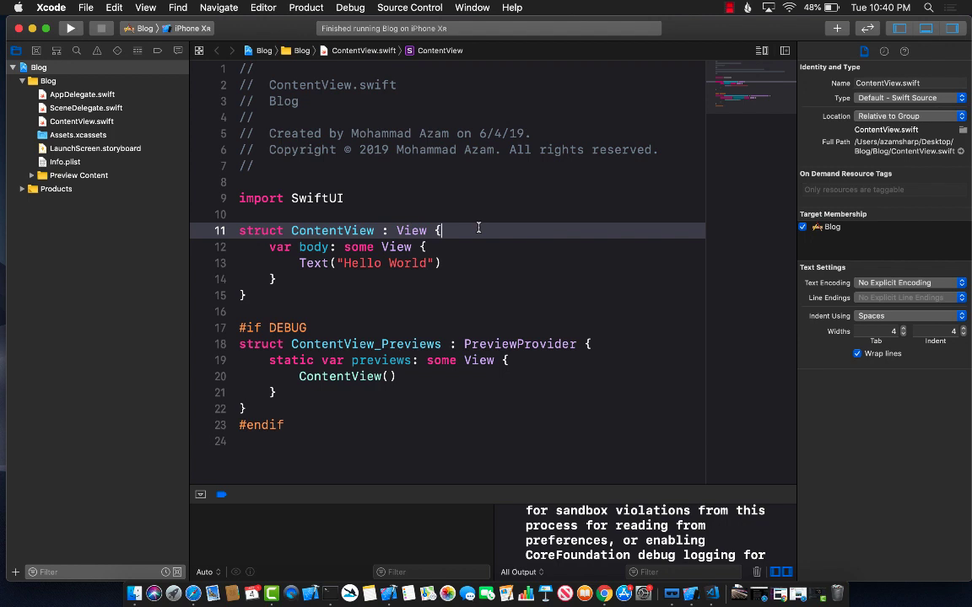
pyautogui.moveTo(84, 81)
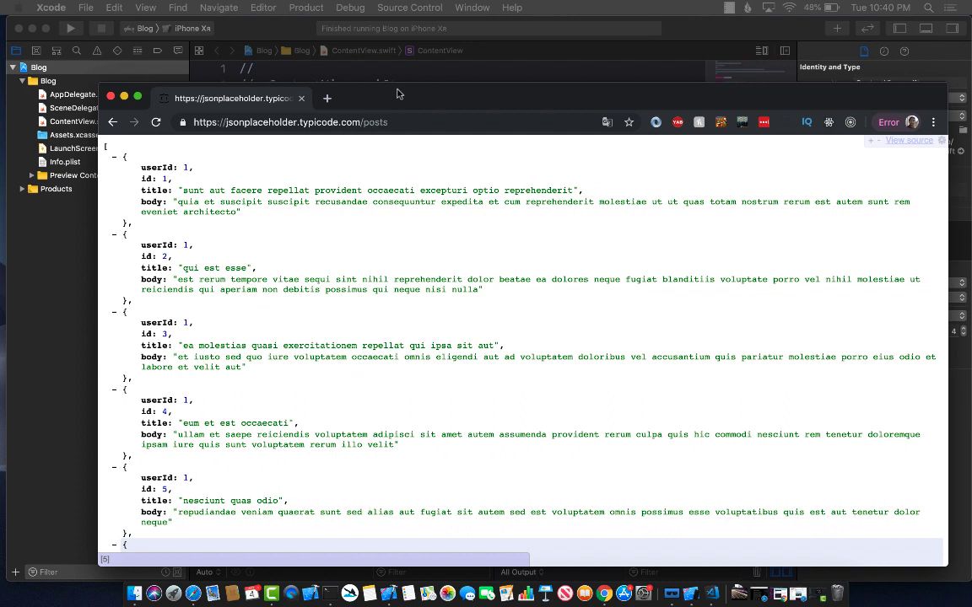
pyautogui.moveTo(398, 94)
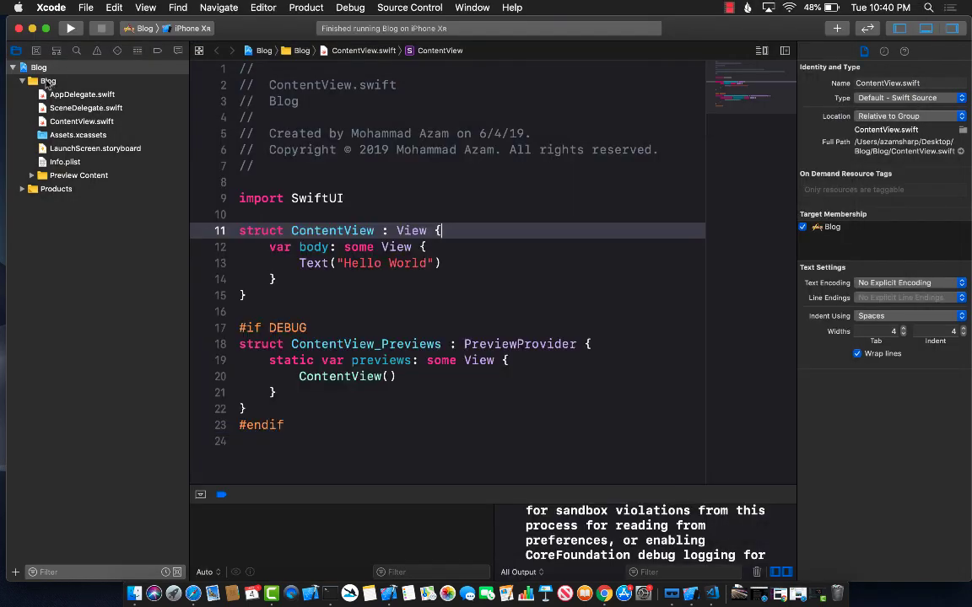
# - Add a Services group to Blog containing a new Webservice.swift file
pyautogui.rightClick(47, 81)
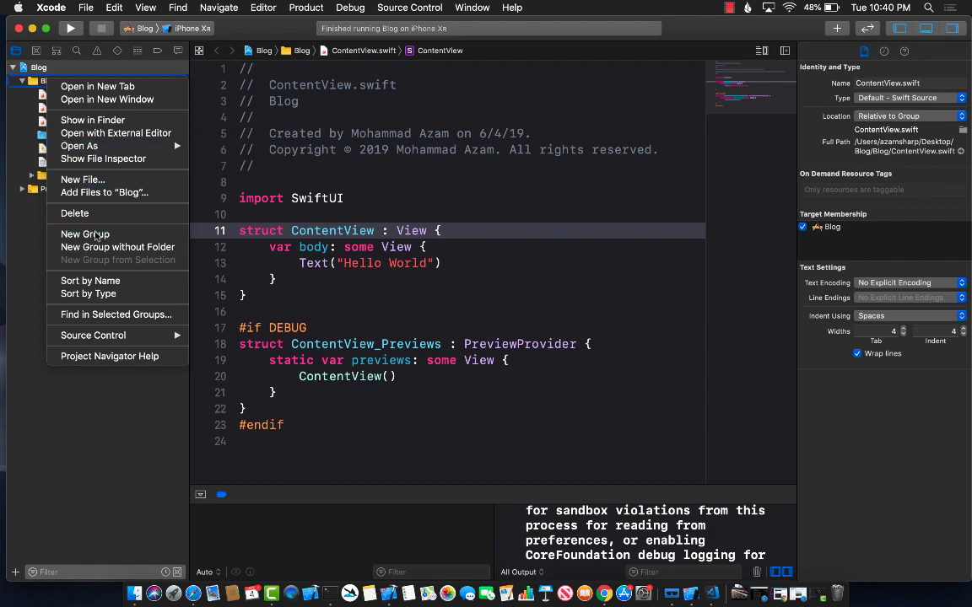
pyautogui.click(85, 233)
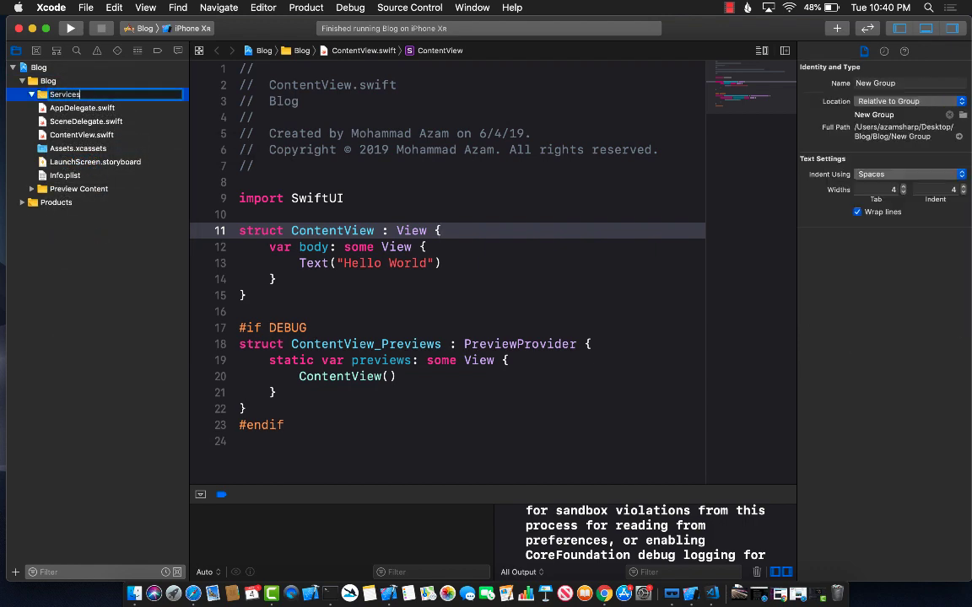
pyautogui.rightClick(64, 95)
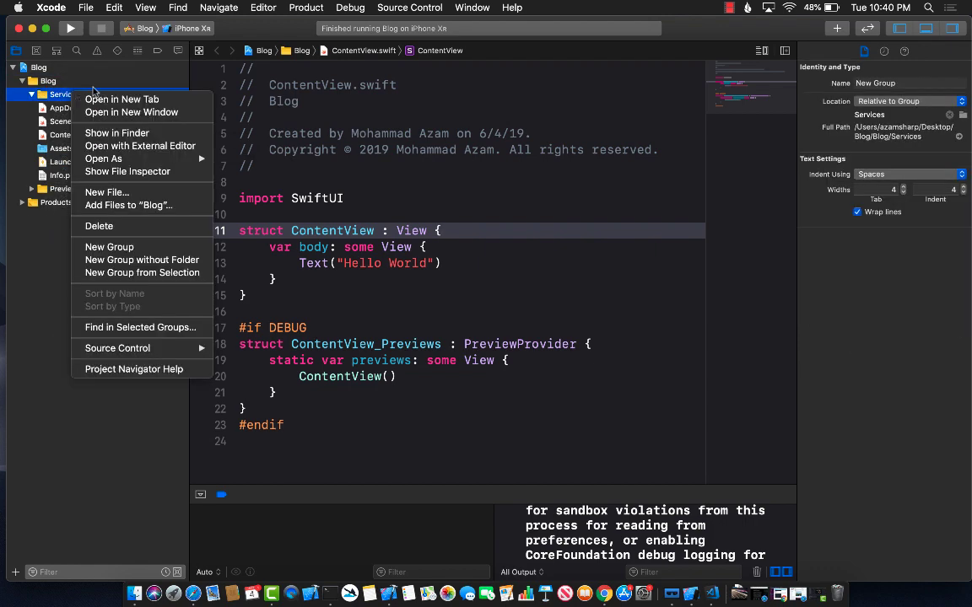
pyautogui.click(106, 193)
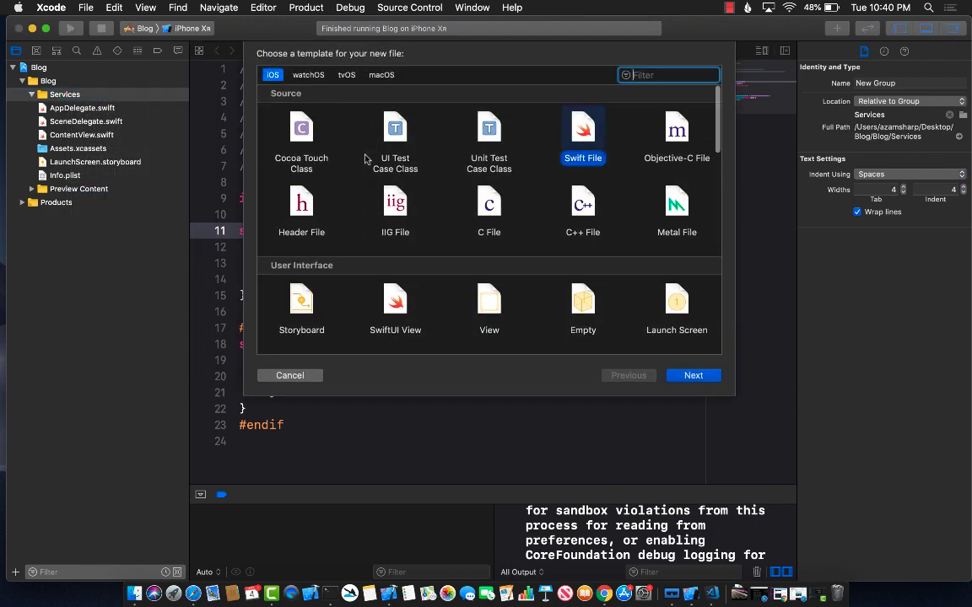
pyautogui.click(691, 375)
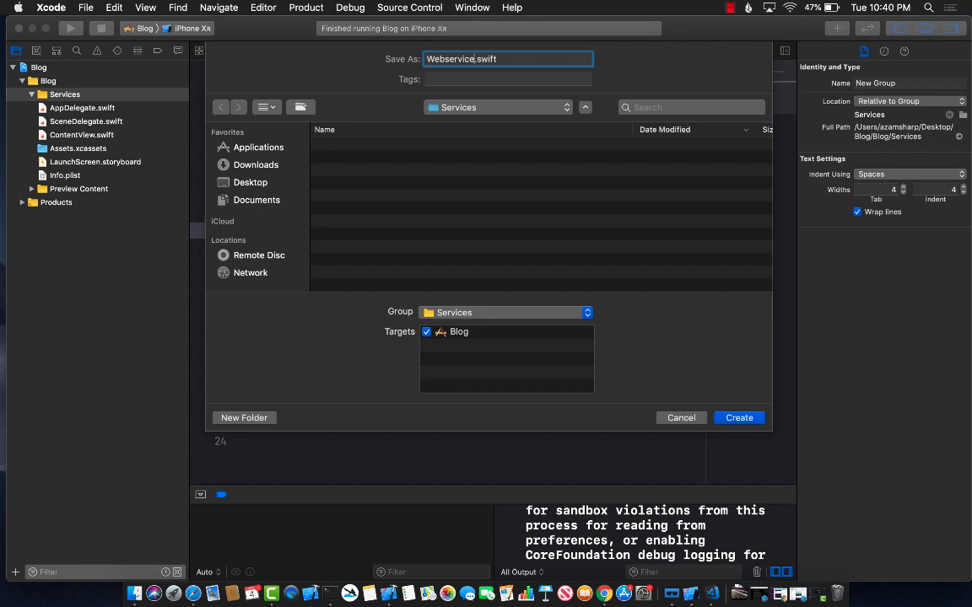
pyautogui.click(682, 418)
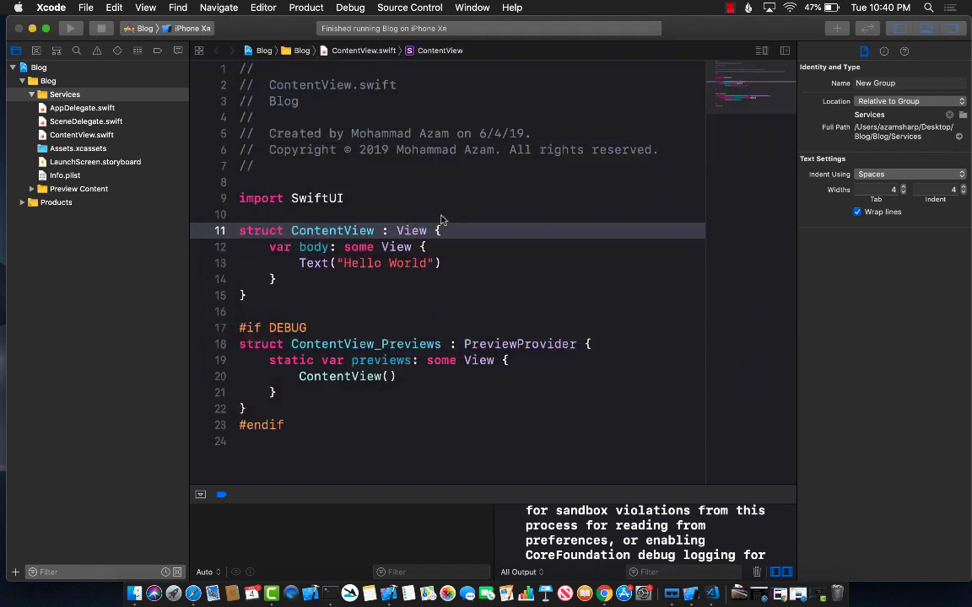
# - Add a Models group to Blog containing a new Post.swift file
pyautogui.rightClick(49, 81)
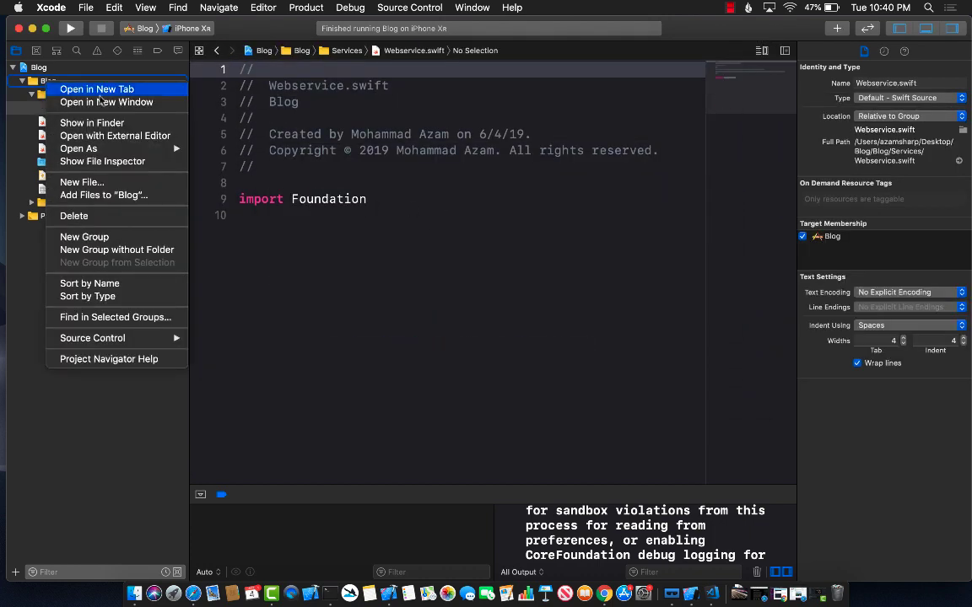
pyautogui.click(84, 237)
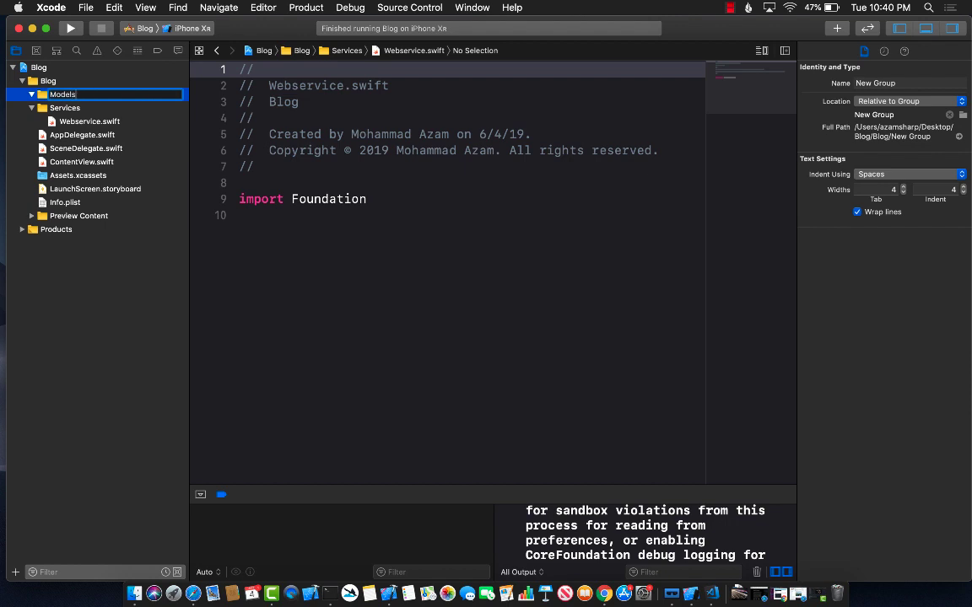
pyautogui.rightClick(62, 95)
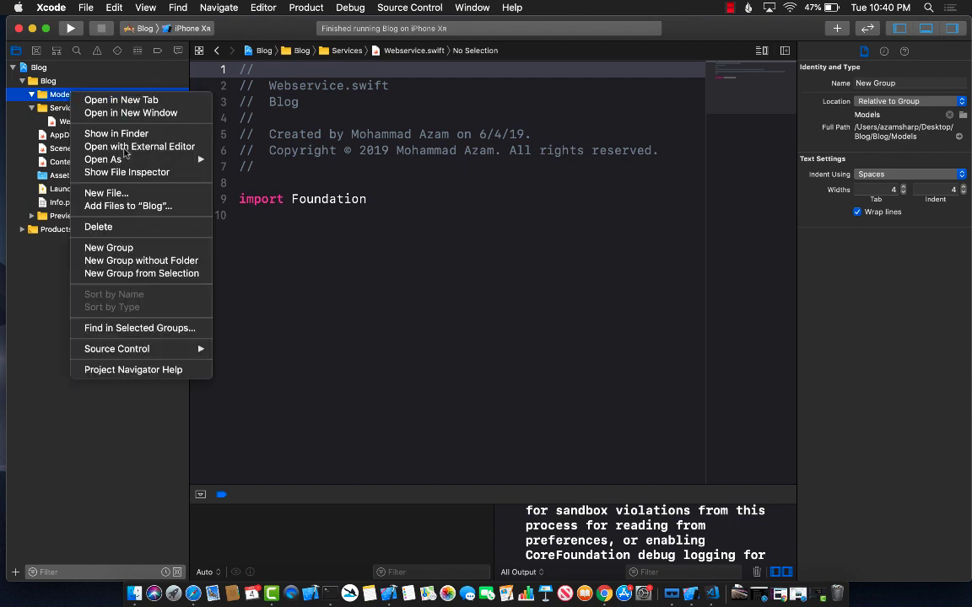
pyautogui.click(104, 193)
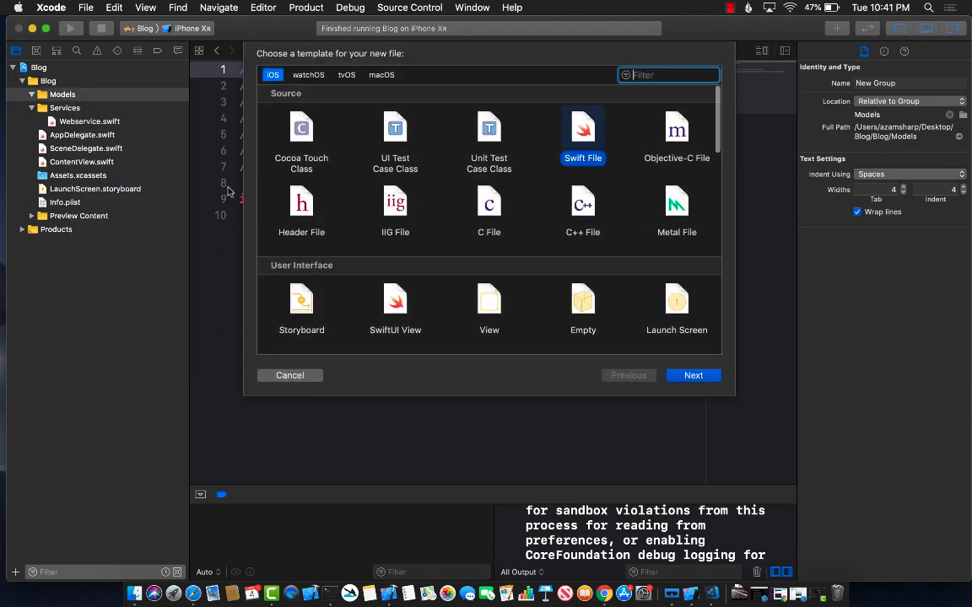
pyautogui.click(692, 374)
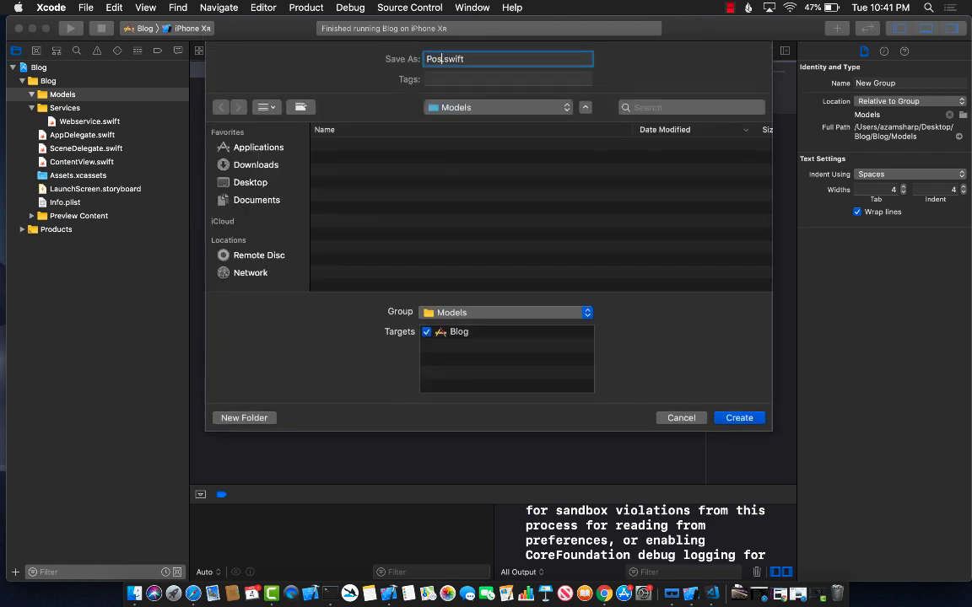
pyautogui.click(738, 418)
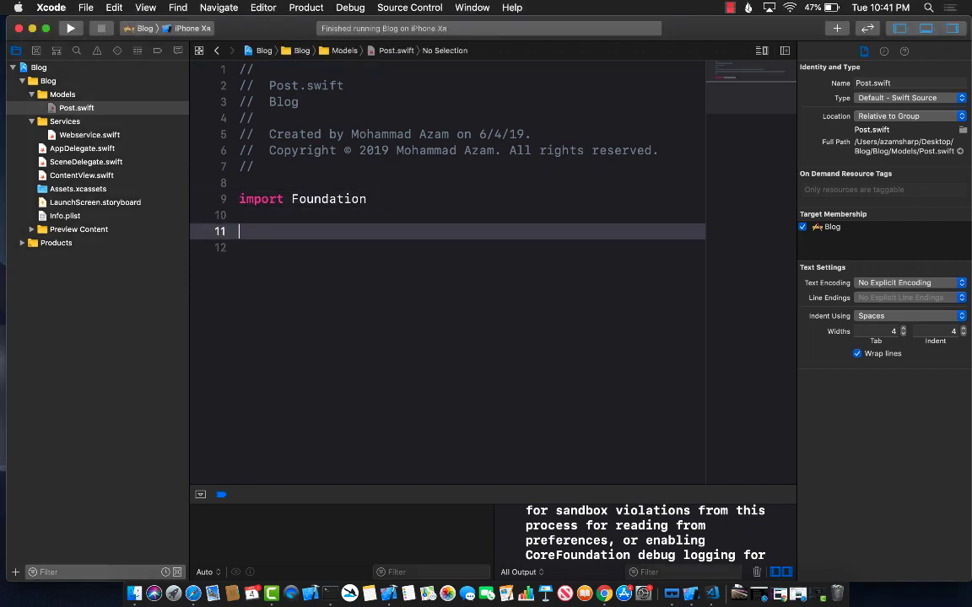
# - Write struct Post: Codable with let title: String and let body: String
pyautogui.write('struct')
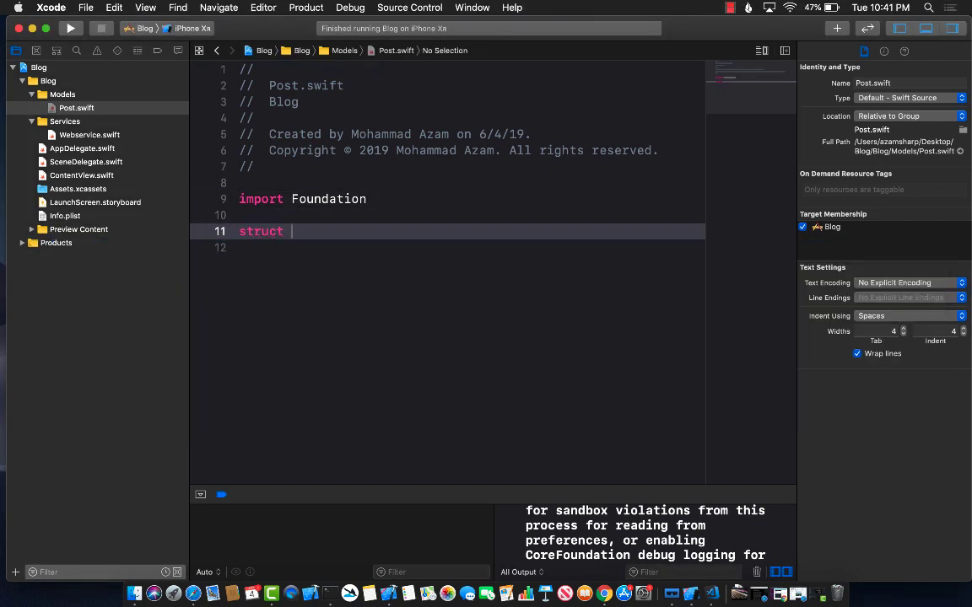
pyautogui.write('Post')
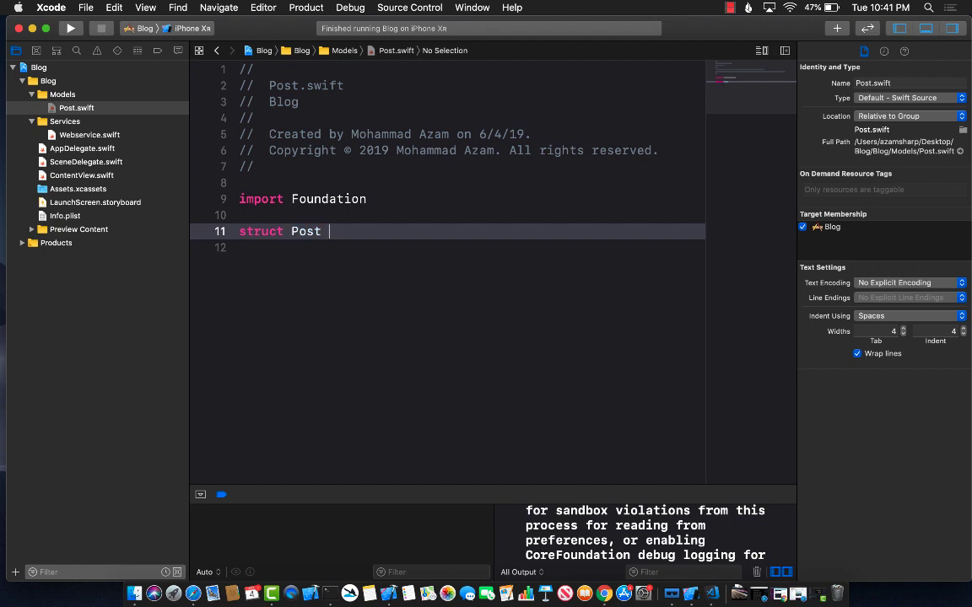
pyautogui.write('{')
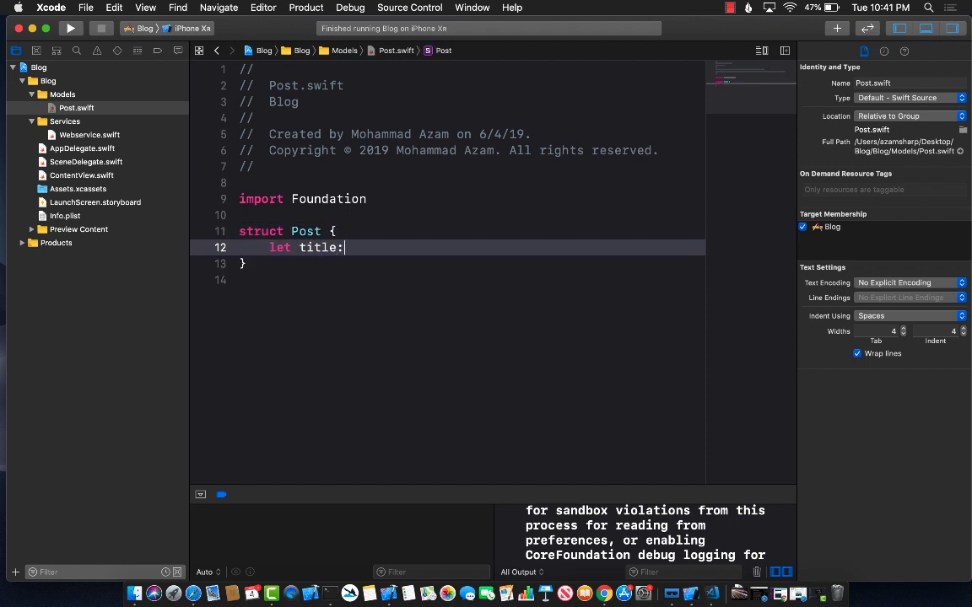
pyautogui.write('String')
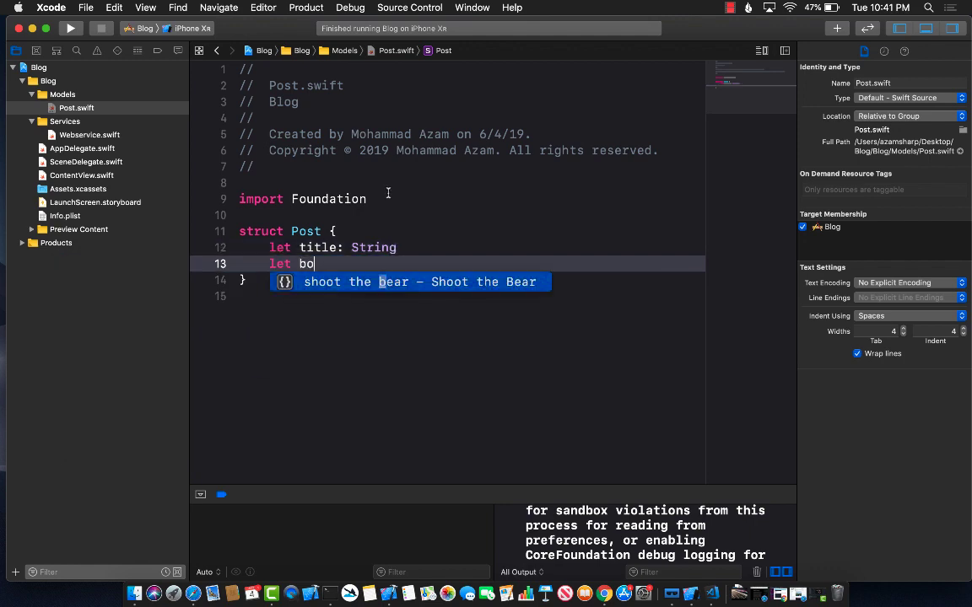
pyautogui.write('dy: String')
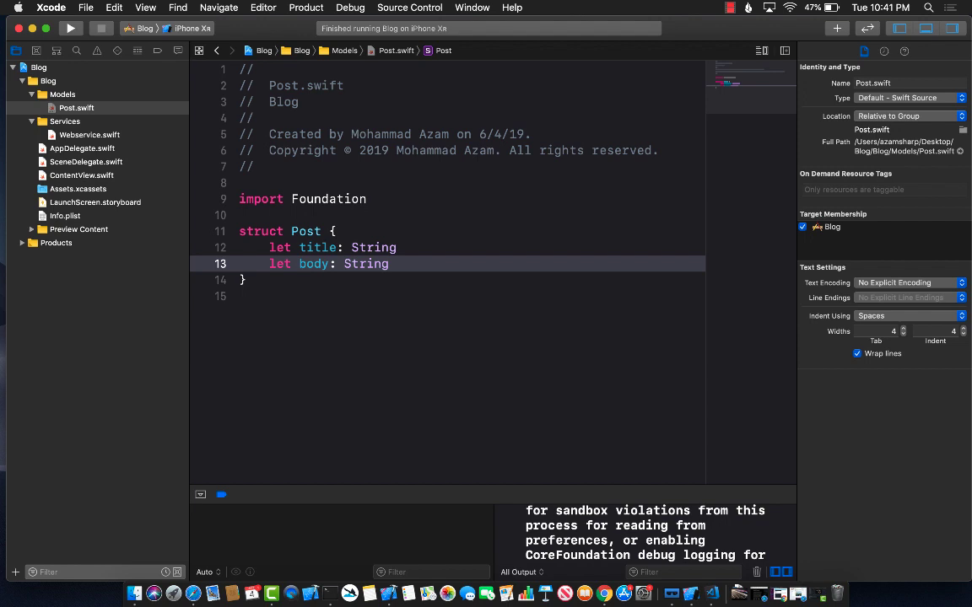
pyautogui.doubleClick(305, 231)
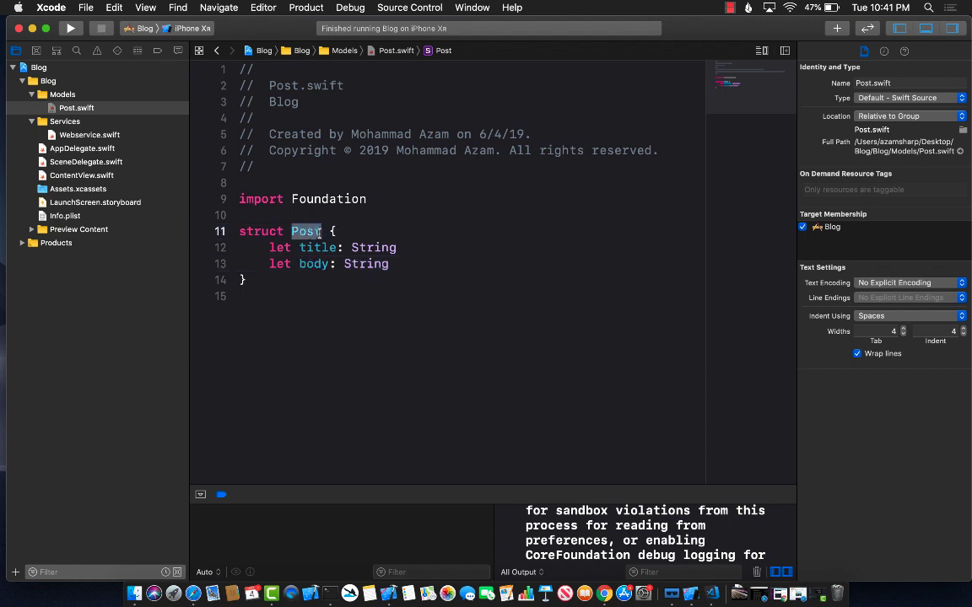
pyautogui.write(': Codable')
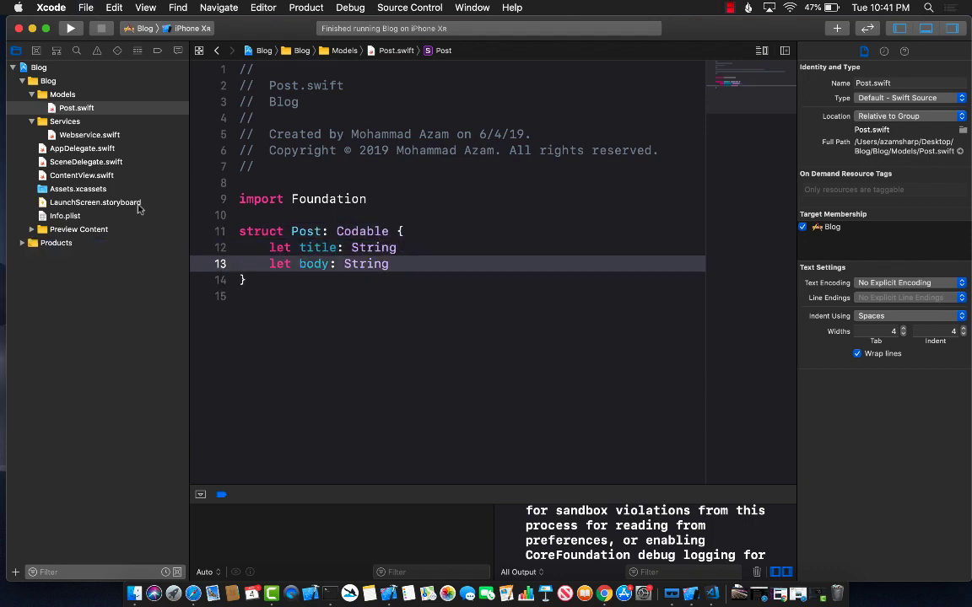
pyautogui.click(90, 135)
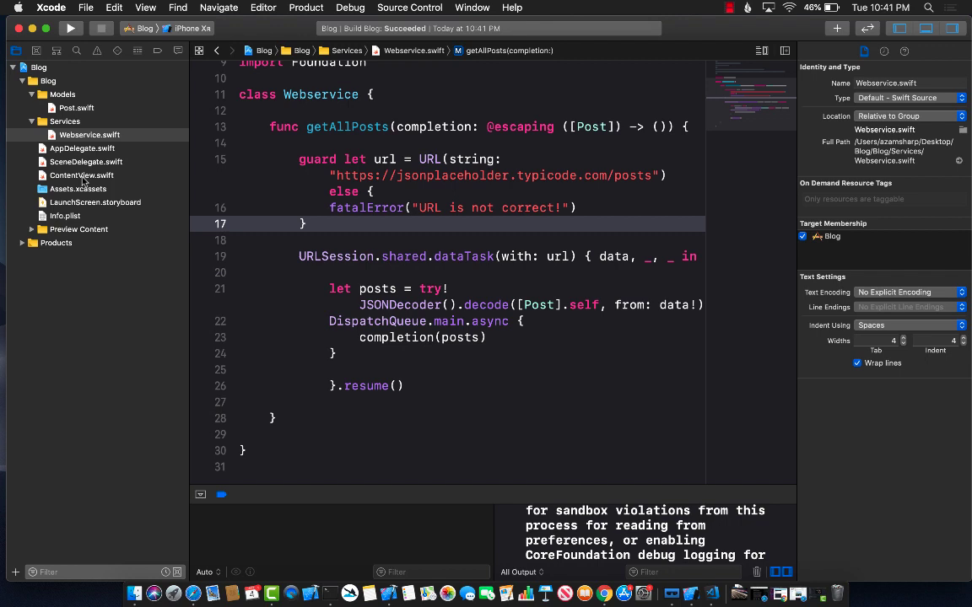
# - Switch from Webservice.swift to ContentView.swift in the navigator
pyautogui.click(81, 175)
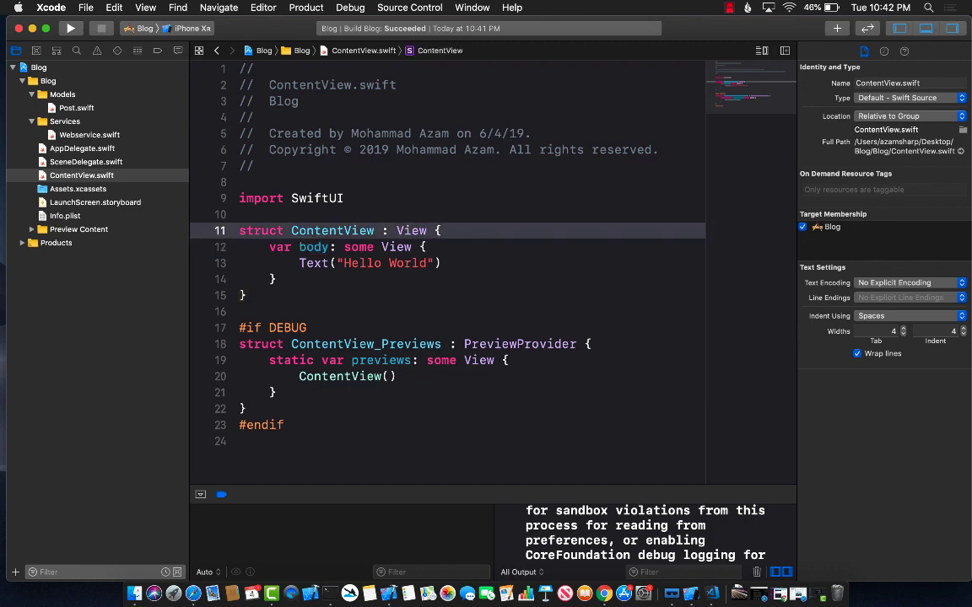
# - Add init() { Webservice().getAllPosts { print($0) } } to ContentView and run the app
pyautogui.write('init() {')
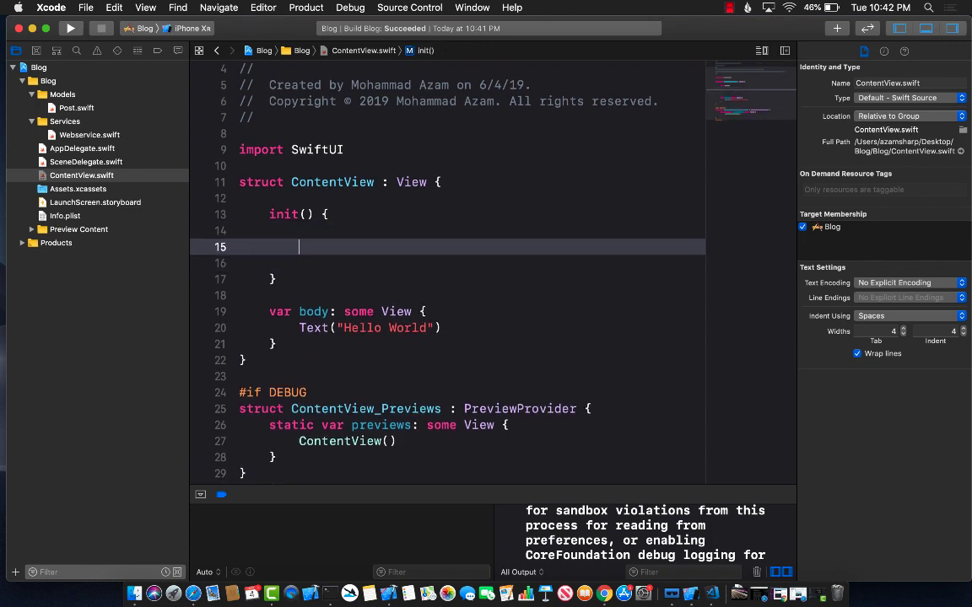
pyautogui.write('Webservice().')
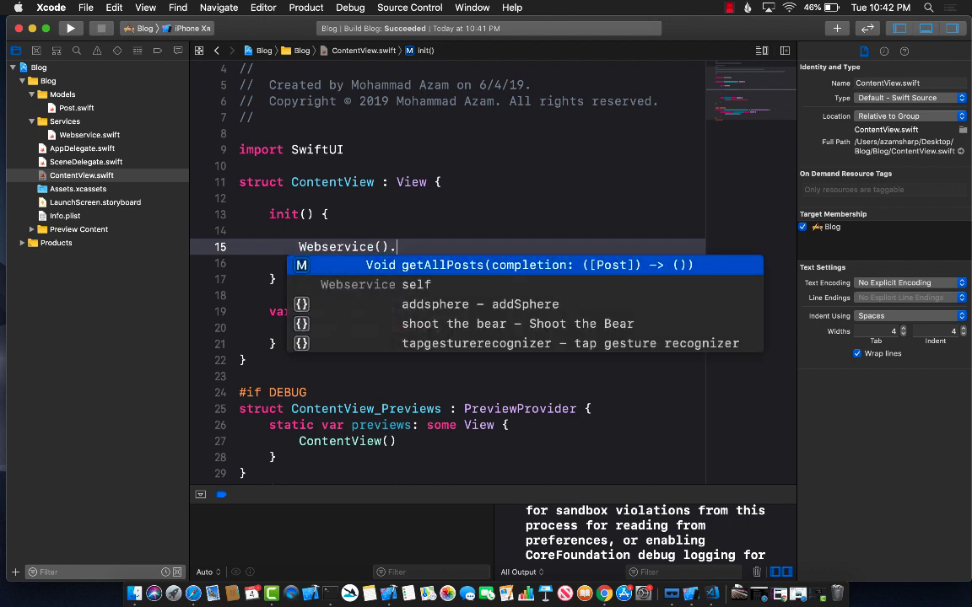
pyautogui.write('getAllPosts(complet')
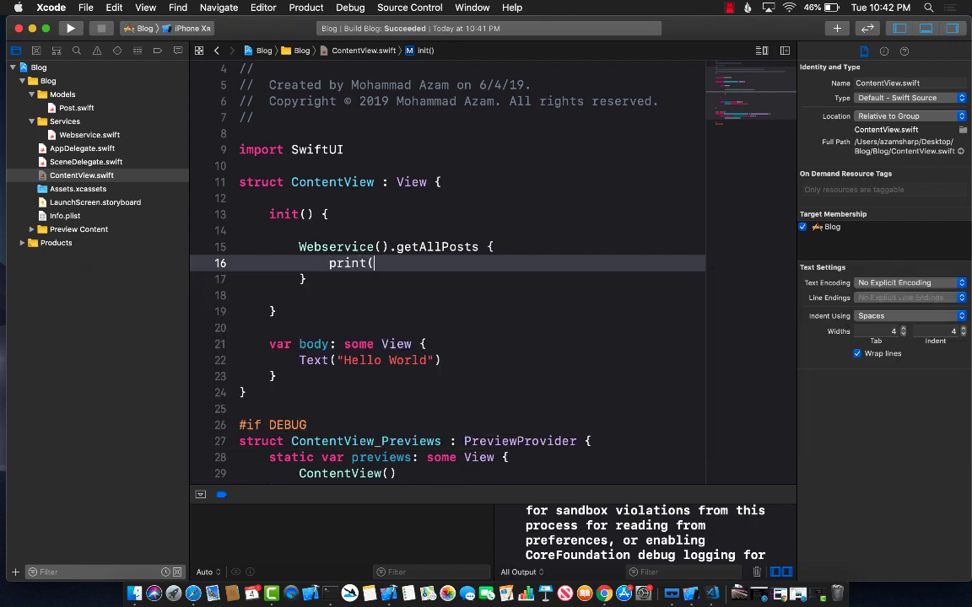
pyautogui.write('$0')
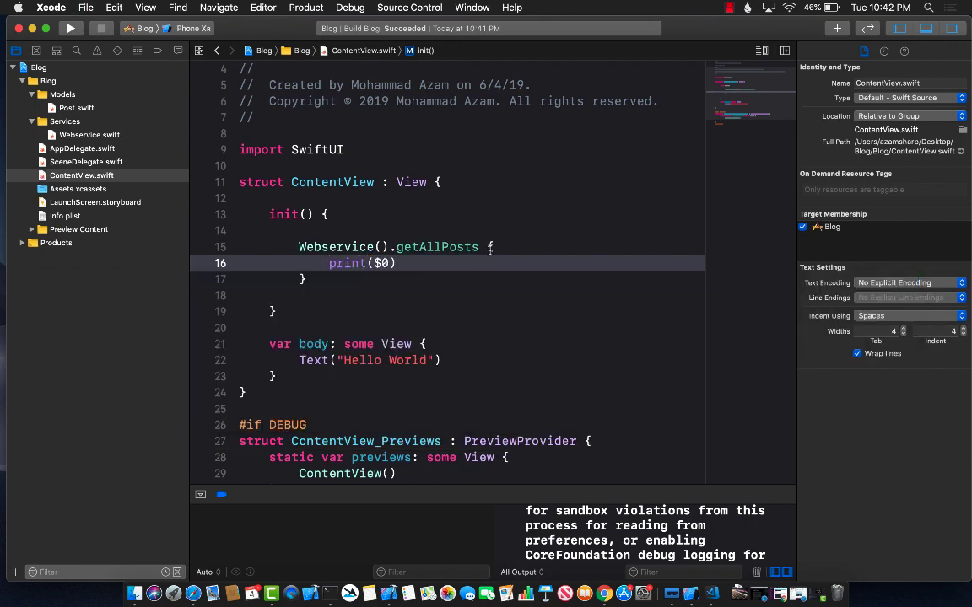
pyautogui.click(70, 27)
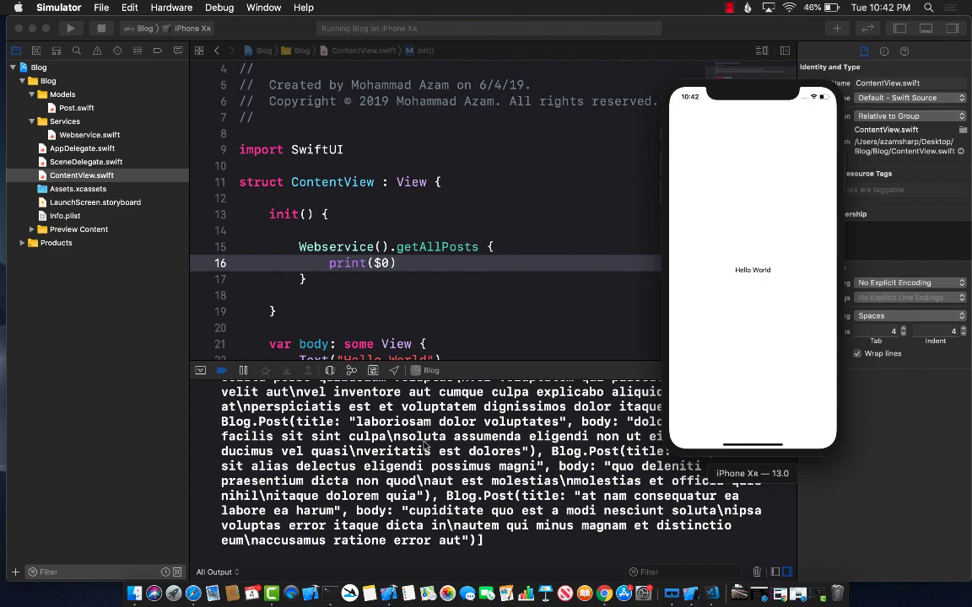
# - Scroll the debug console to view the printed Blog.Post items
pyautogui.scroll(-3)
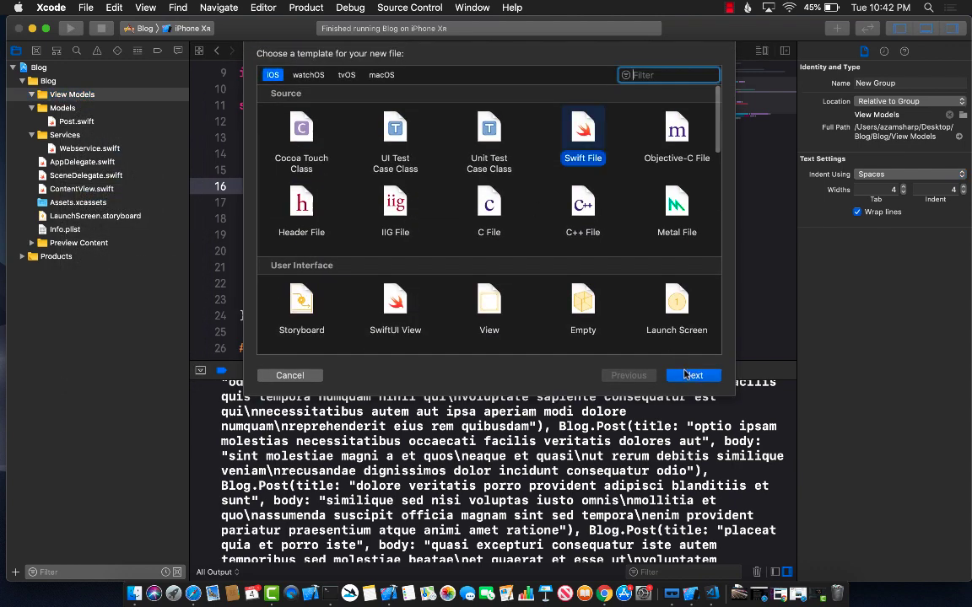
# - Create PostListViewModel.swift from the Swift File template in View Models
pyautogui.click(691, 374)
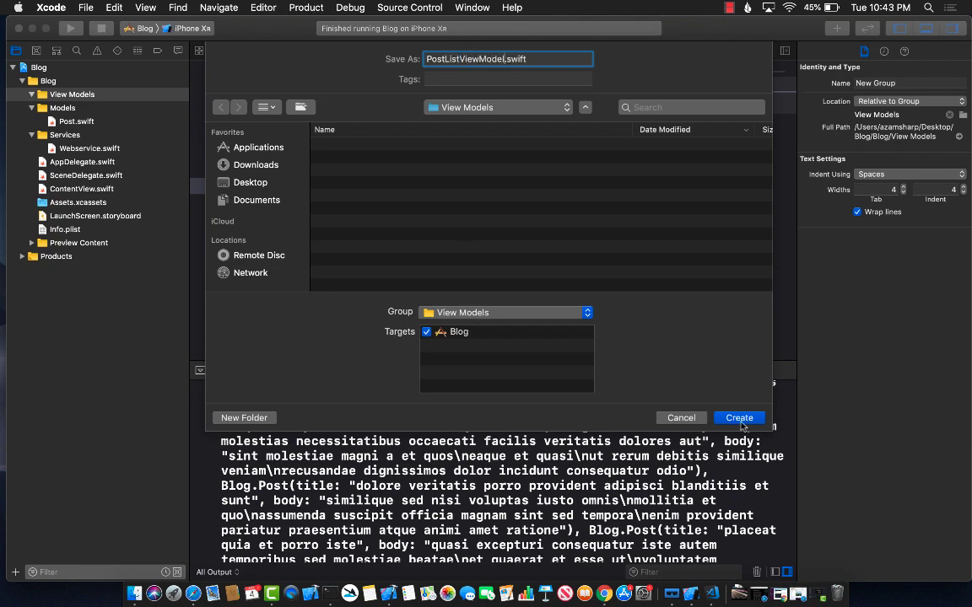
pyautogui.click(738, 418)
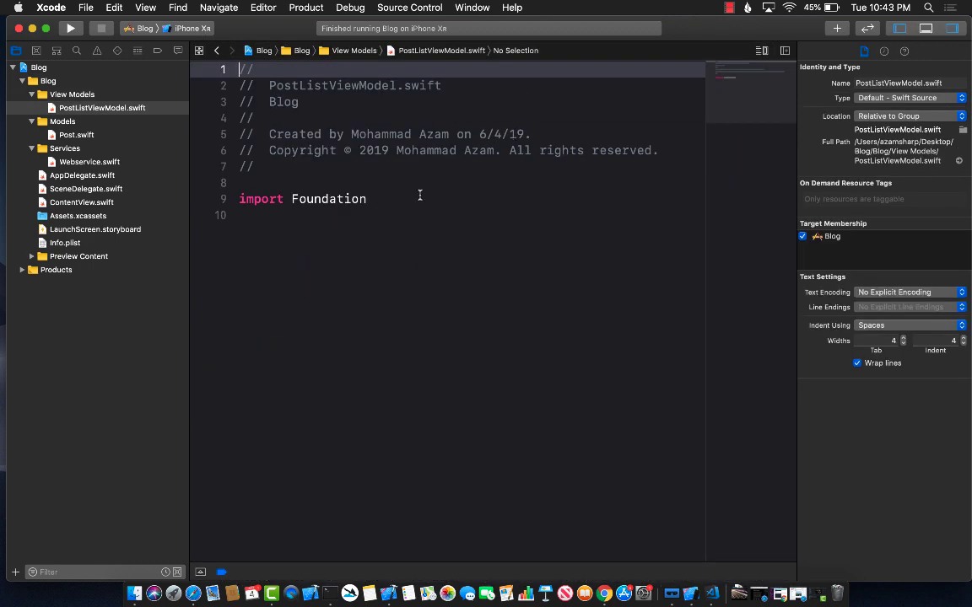
# - Declare final class PostListViewModel: BindableObject and add import Combine
pyautogui.write('final')
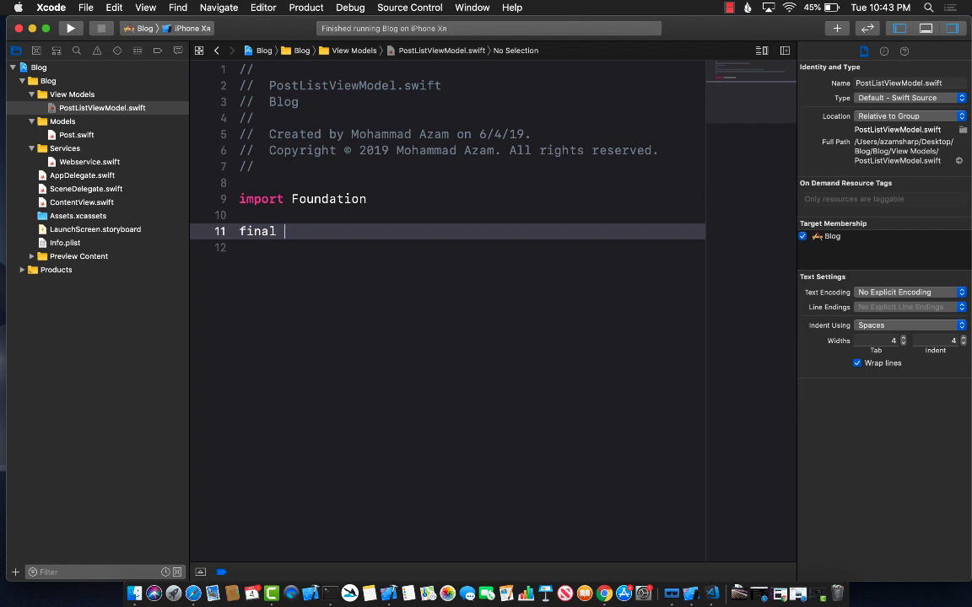
pyautogui.write('class')
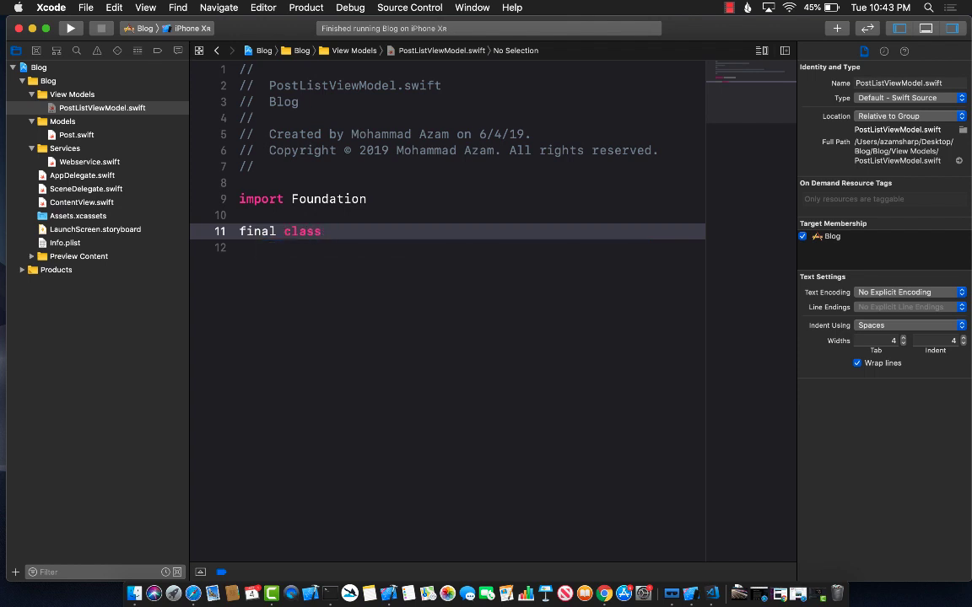
pyautogui.write('PostListViewModel:')
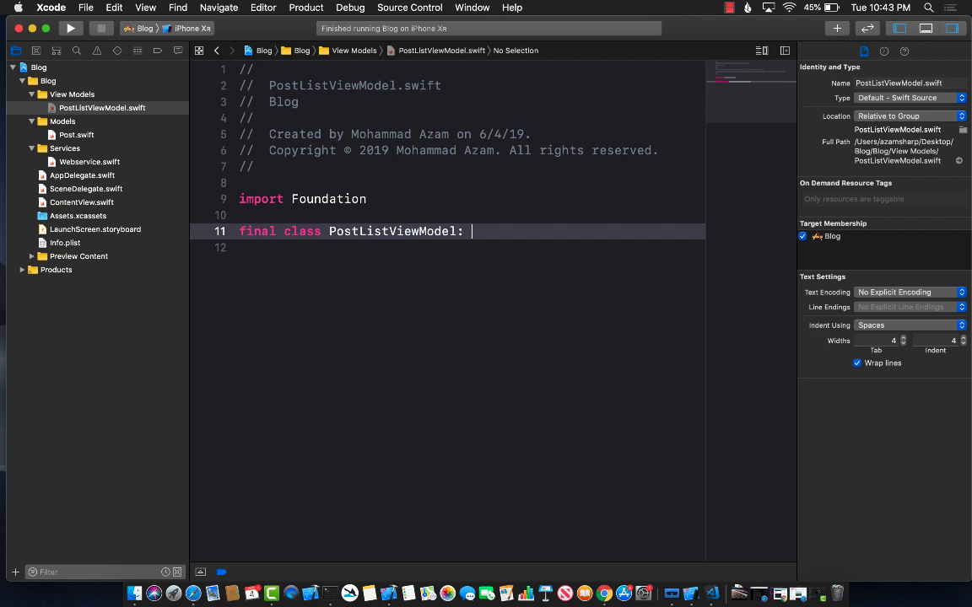
pyautogui.write('BindableObject {')
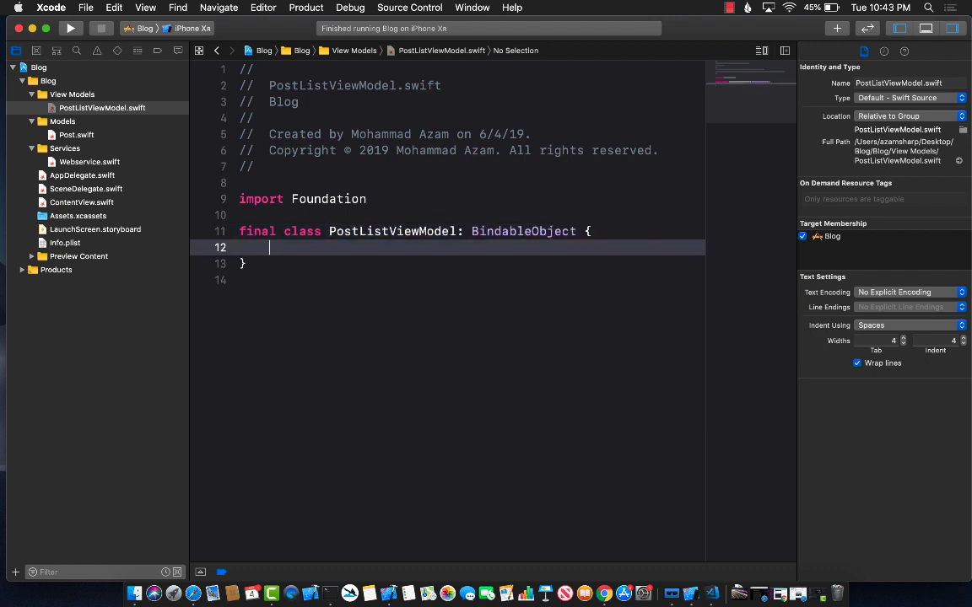
pyautogui.write('import Combine')
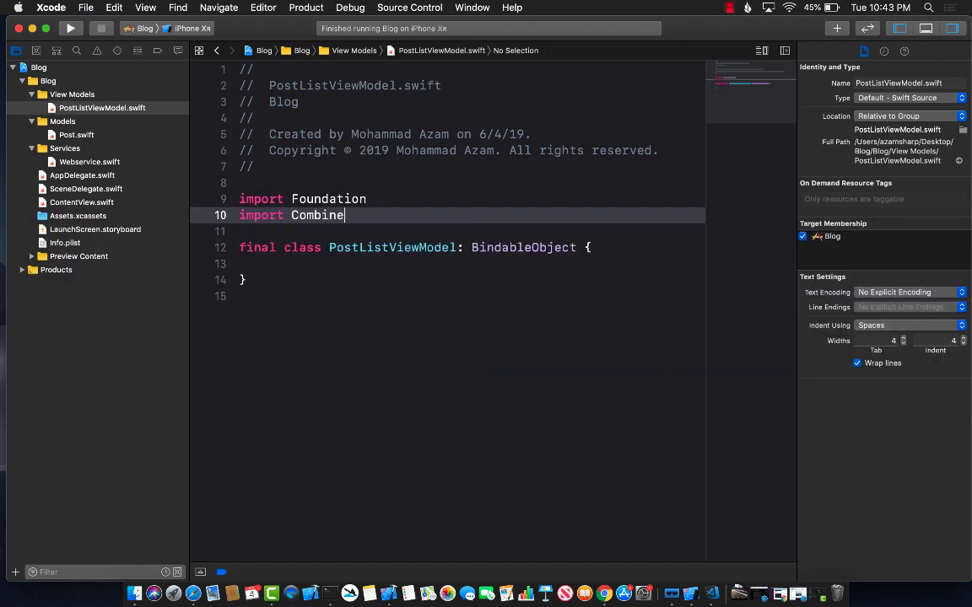
pyautogui.click(269, 263)
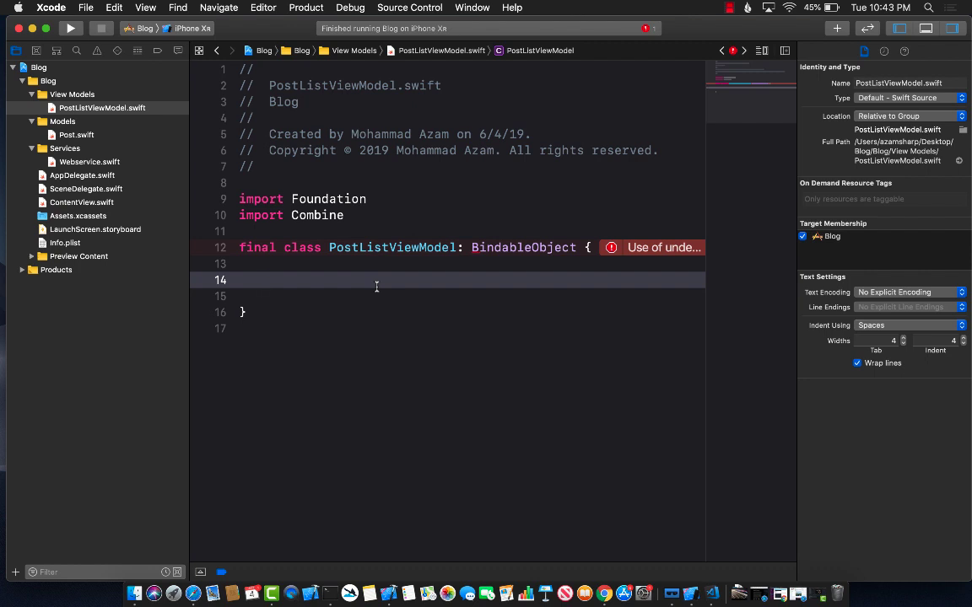
pyautogui.click(270, 280)
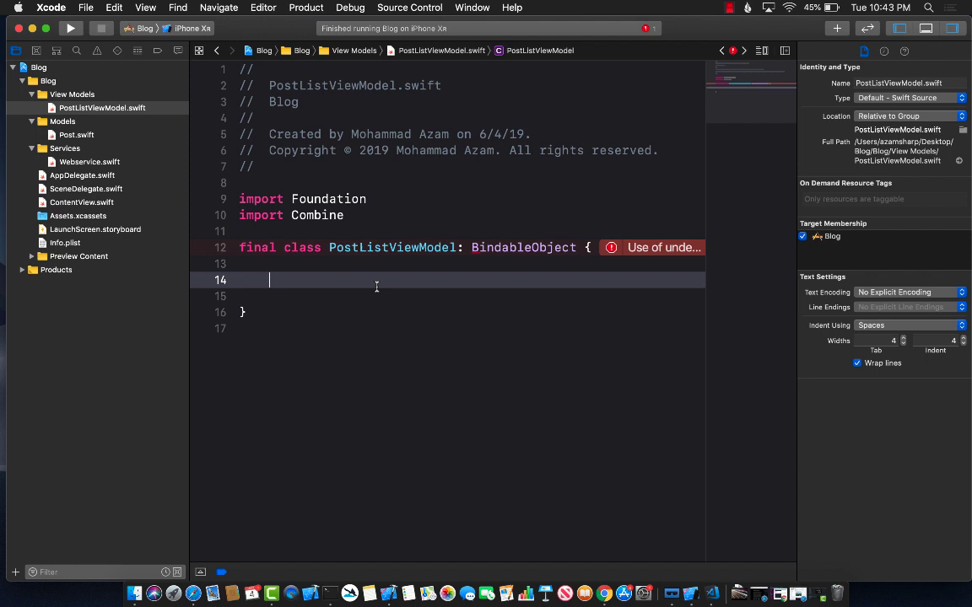
pyautogui.moveTo(406, 282)
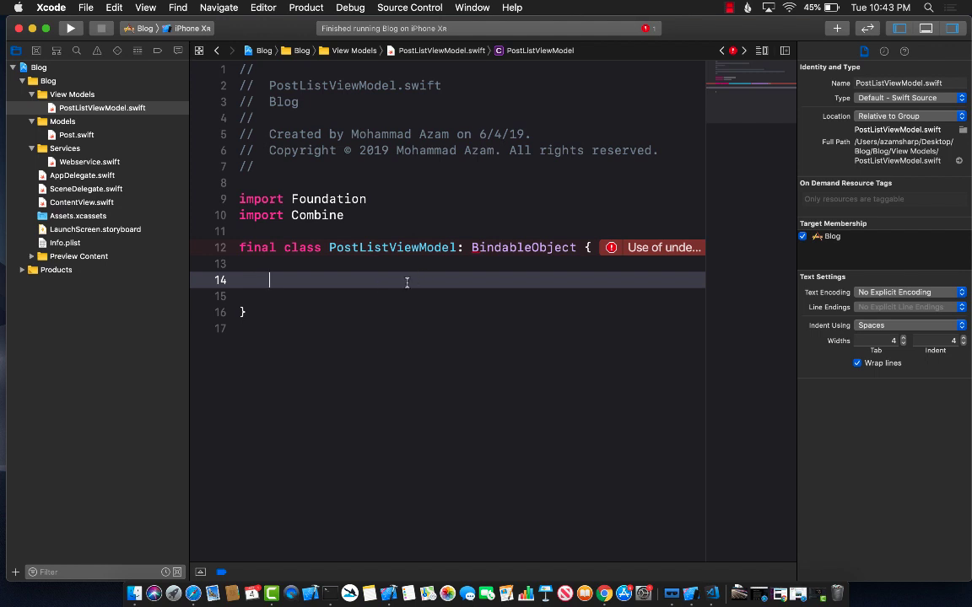
# - Declare let didChange = PassthroughSubject<PostListViewModel, Never>() in PostListViewModel; build still fails on BindableObject
pyautogui.write('let')
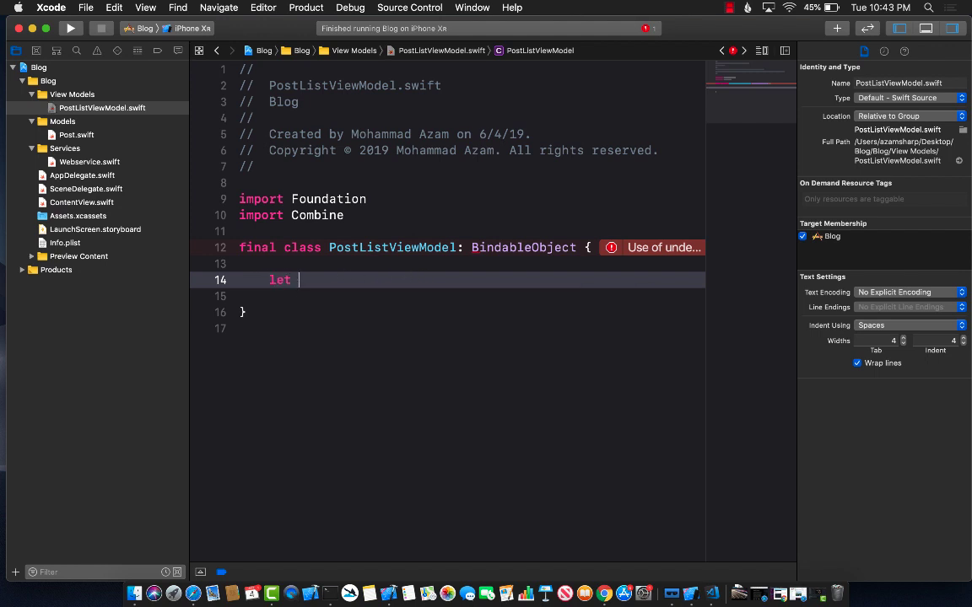
pyautogui.write('didChange =')
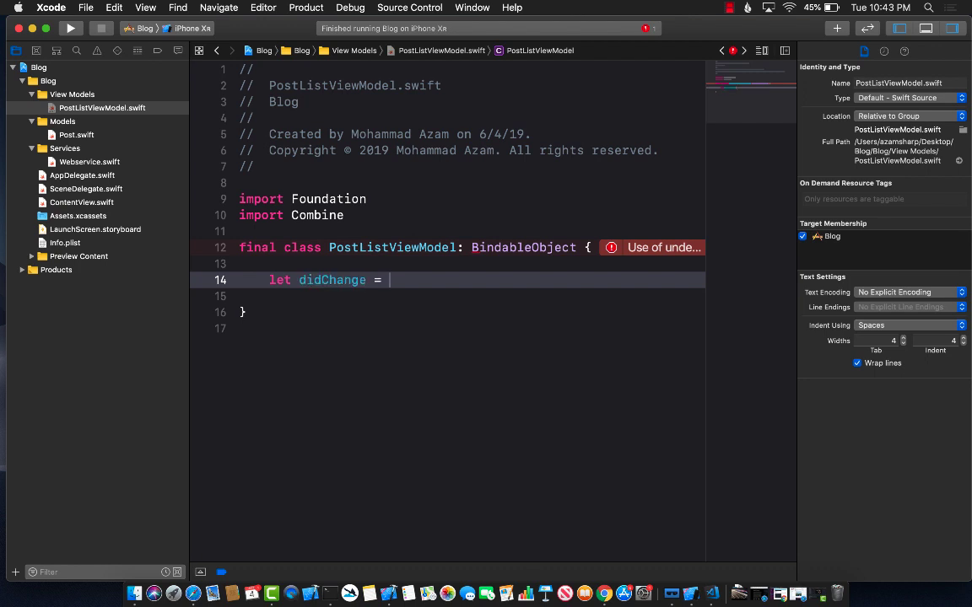
pyautogui.write('PassthroughSubject<P')
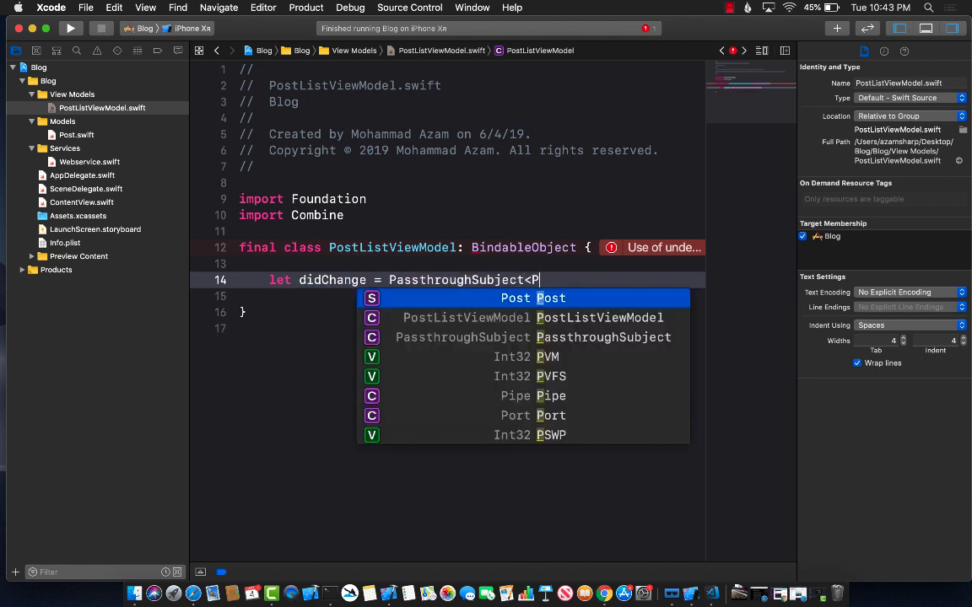
pyautogui.write('ostListViewModel')
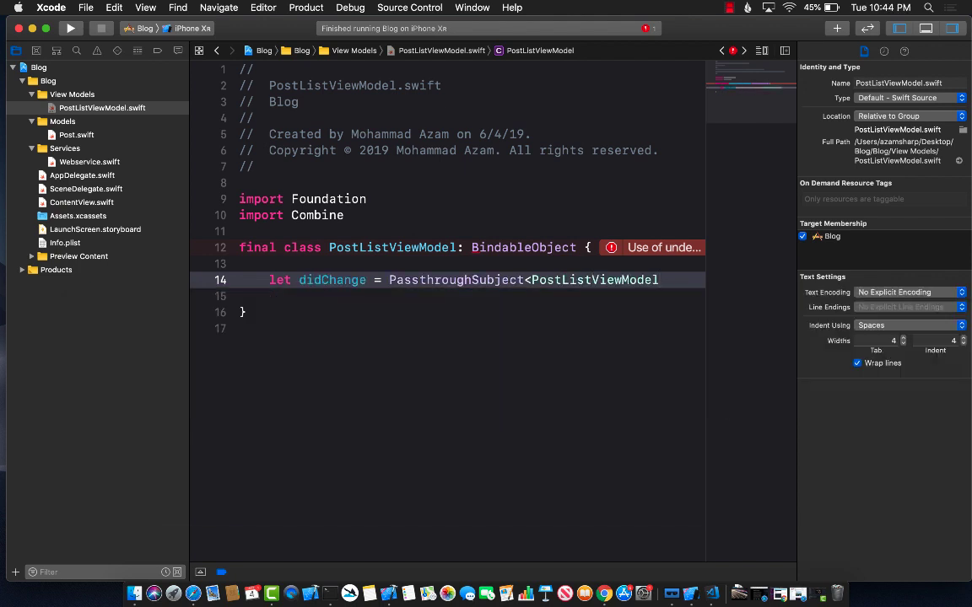
pyautogui.write(',Never')
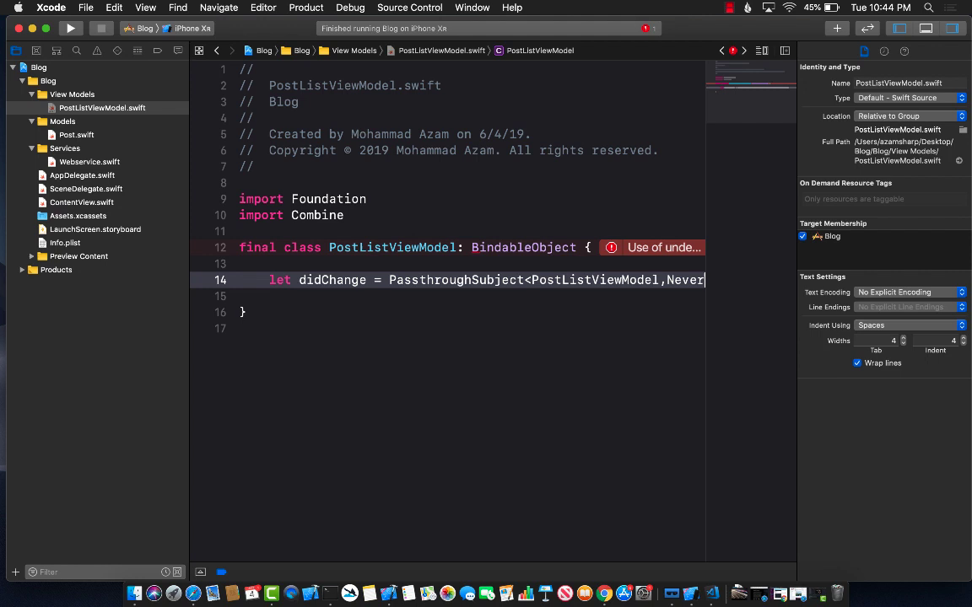
pyautogui.write('>()')
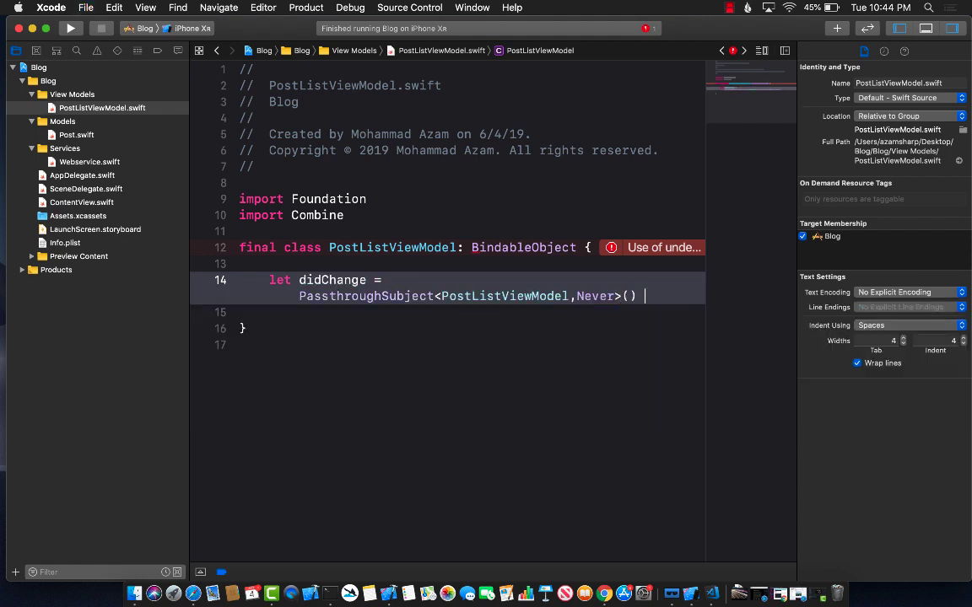
pyautogui.doubleClick(505, 297)
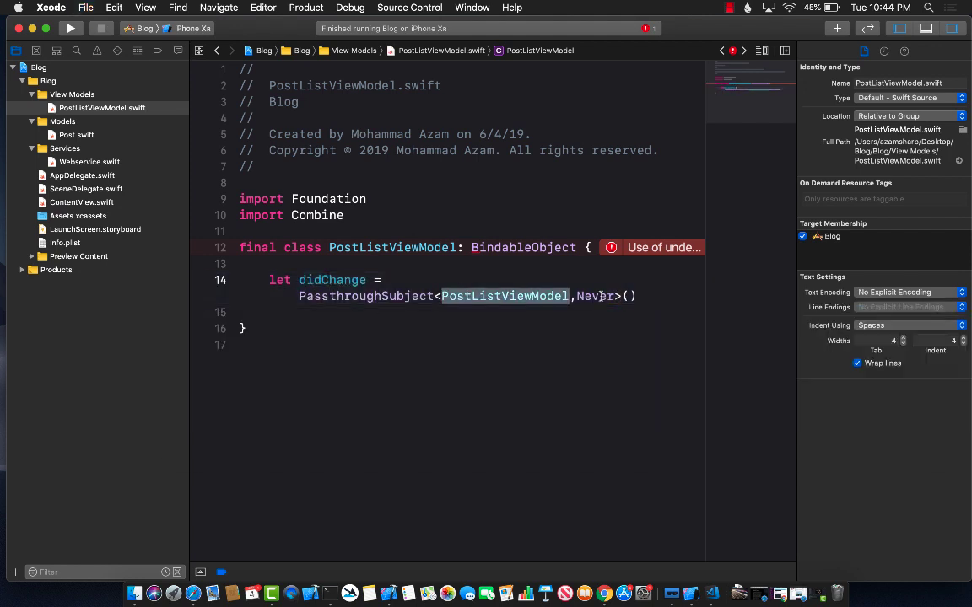
pyautogui.click(379, 280)
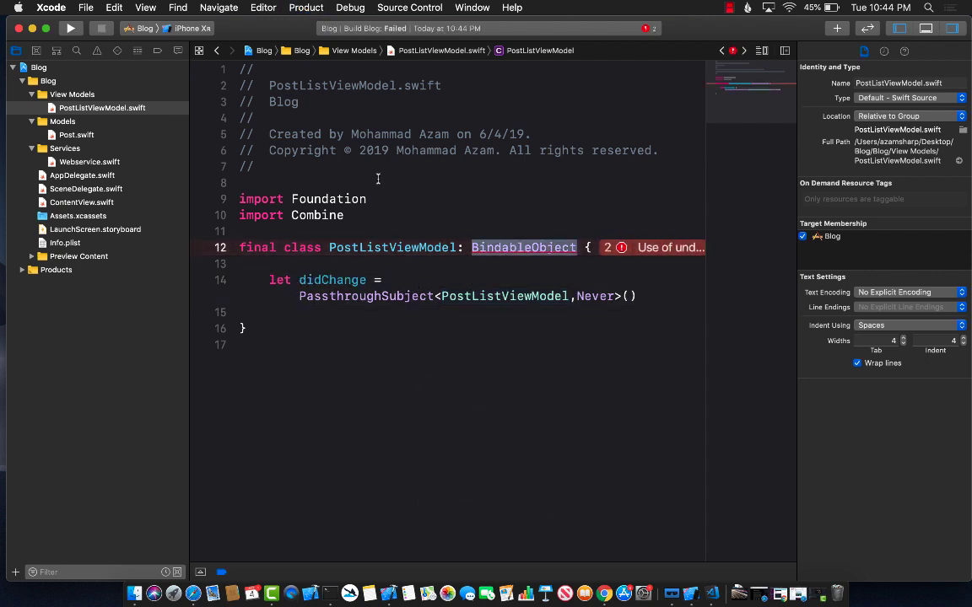
# - Add import SwiftUI below import Foundation so the BindableObject error clears, leaving blank lines in the class
pyautogui.write('i')
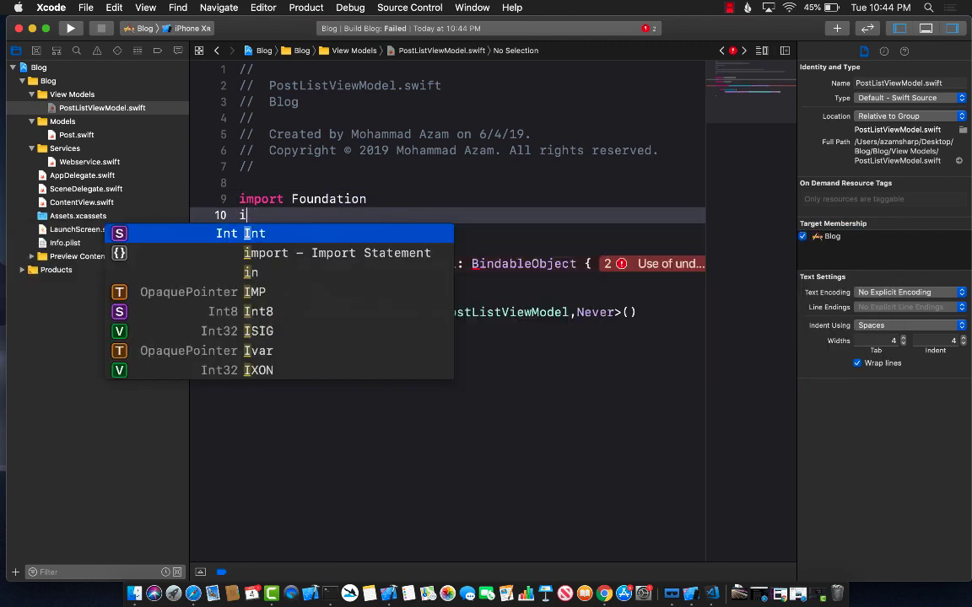
pyautogui.write('mport SwiftI')
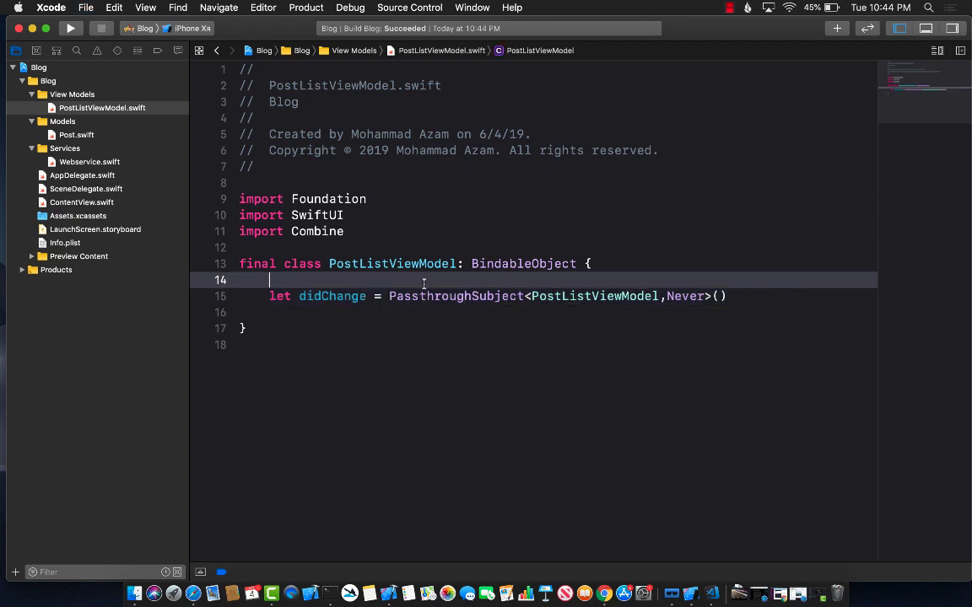
pyautogui.press('return')
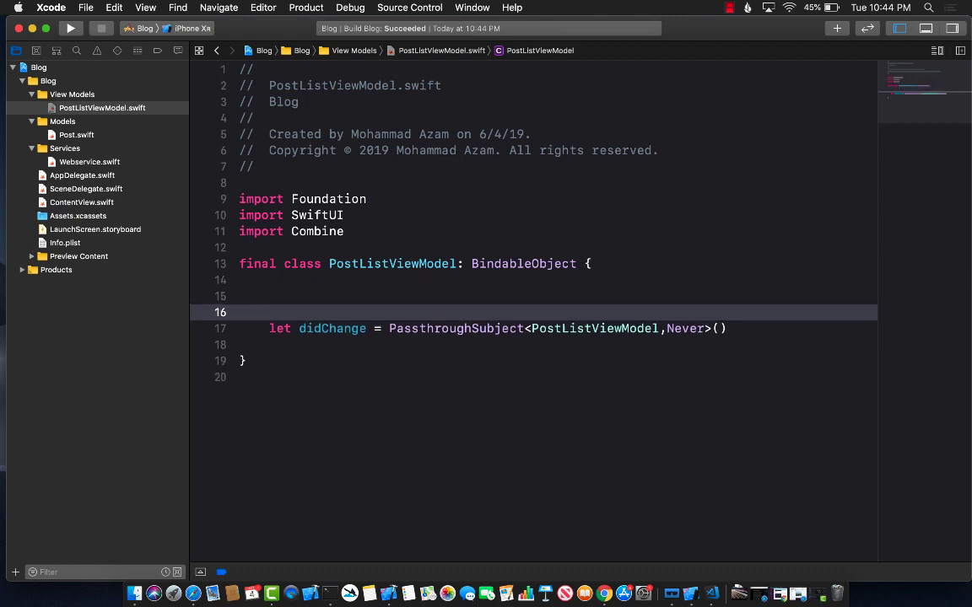
# - Add an init to PostListViewModel that calls fetchPosts()
pyautogui.write('init')
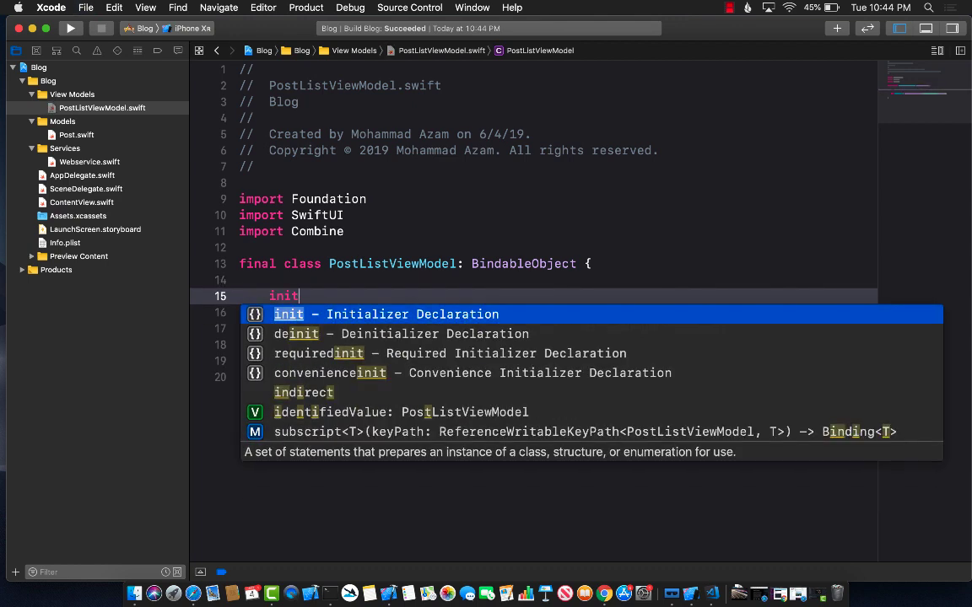
pyautogui.press('return')
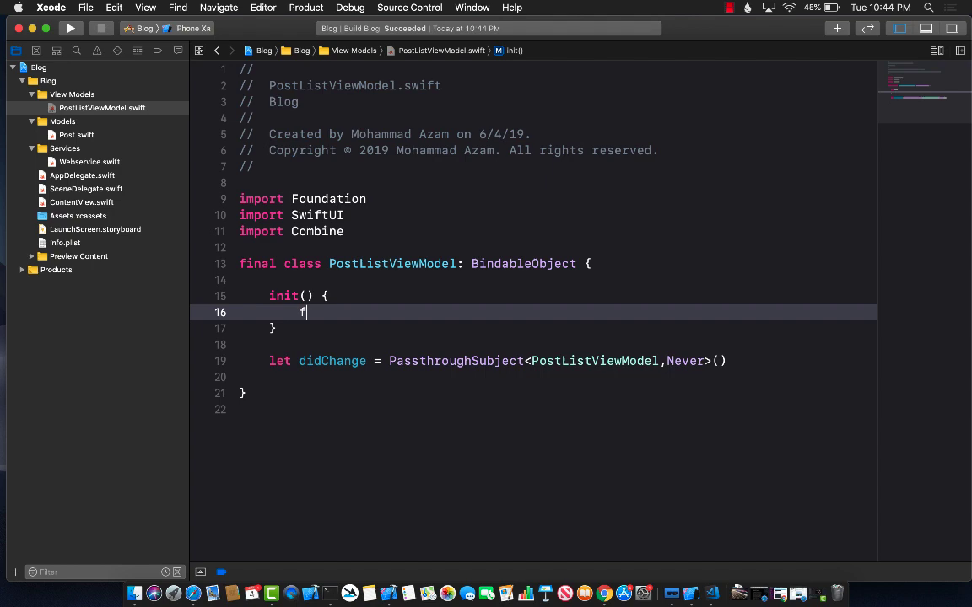
pyautogui.write('etchPosts(')
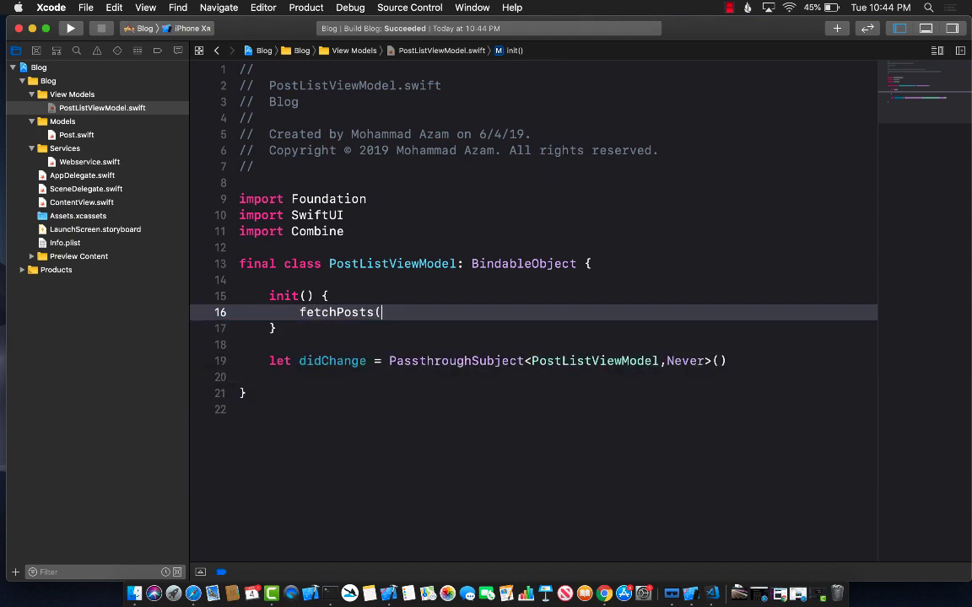
pyautogui.write(')')
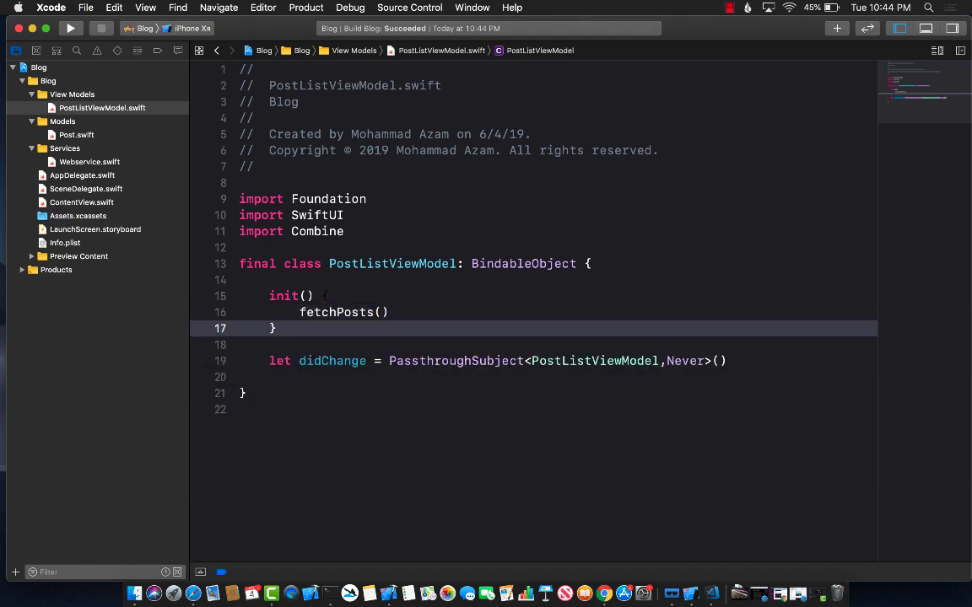
# - Write private func fetchPosts() that starts a Webservice().getAllPosts closure
pyautogui.write('privarte func f')
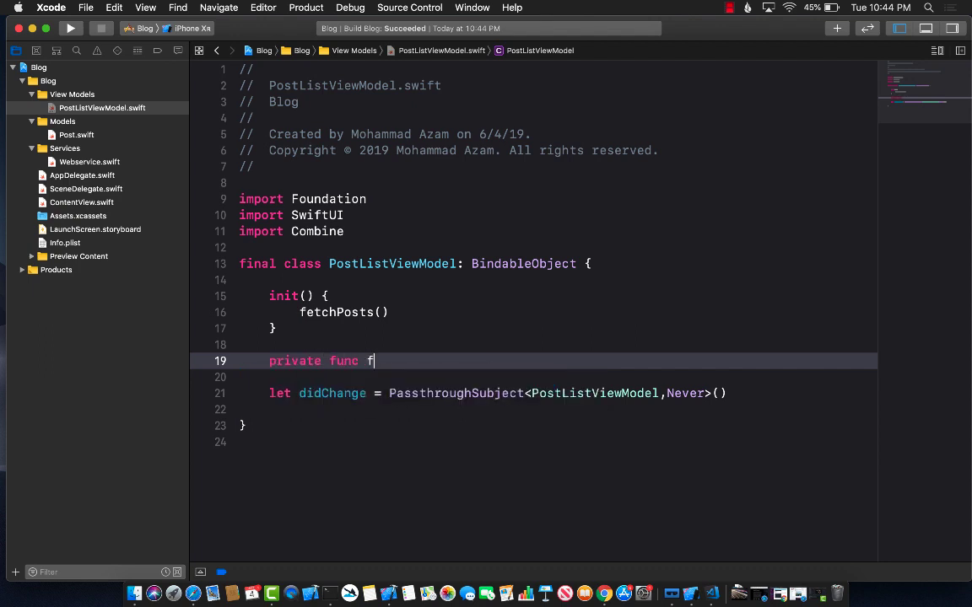
pyautogui.write('etchPosts()')
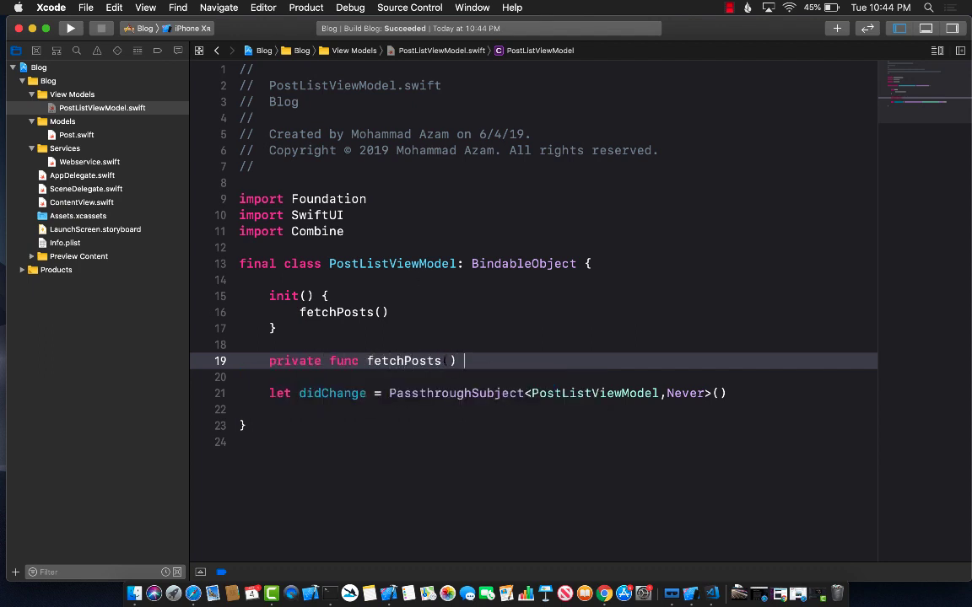
pyautogui.write('Webservice().getAllPosts {')
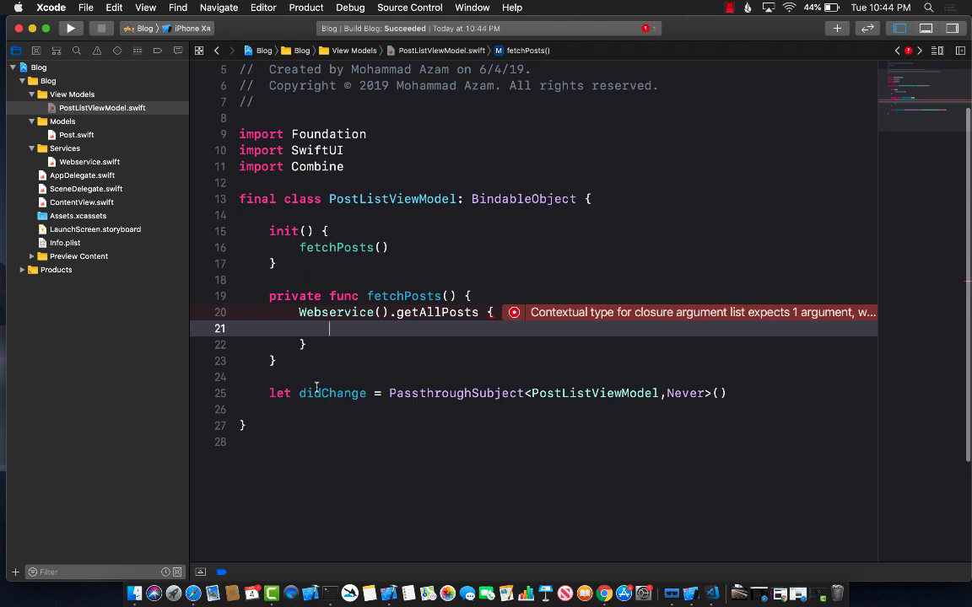
pyautogui.moveTo(712, 391)
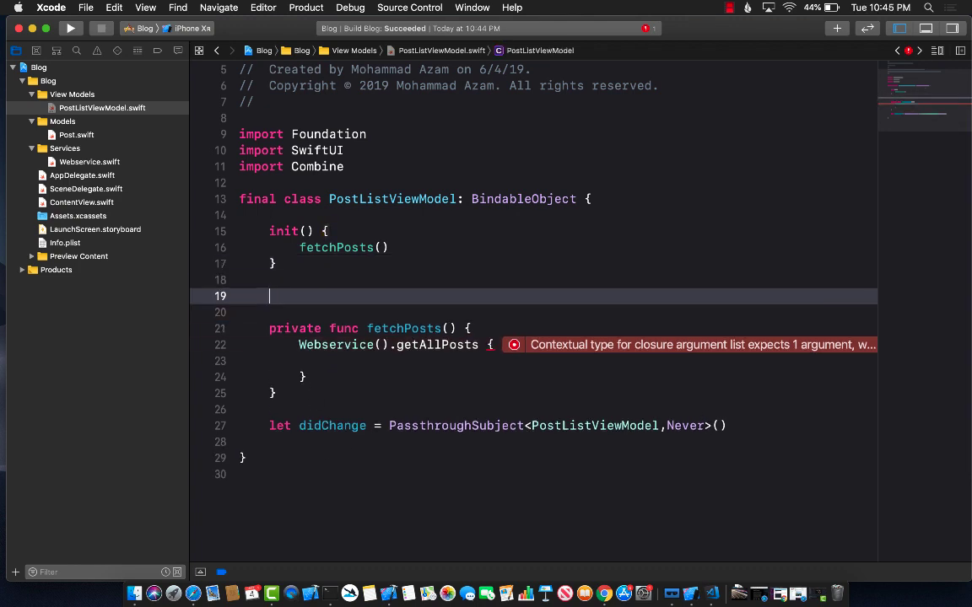
# - Declare var posts = [Post]() whose didSet calls didChange.send(self)
pyautogui.write('var posts')
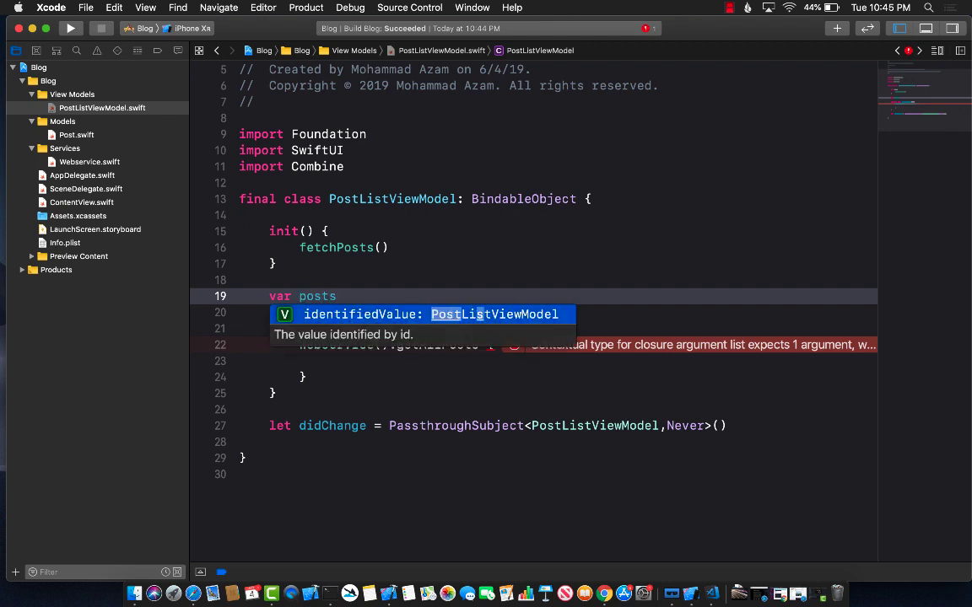
pyautogui.write('= [Post]')
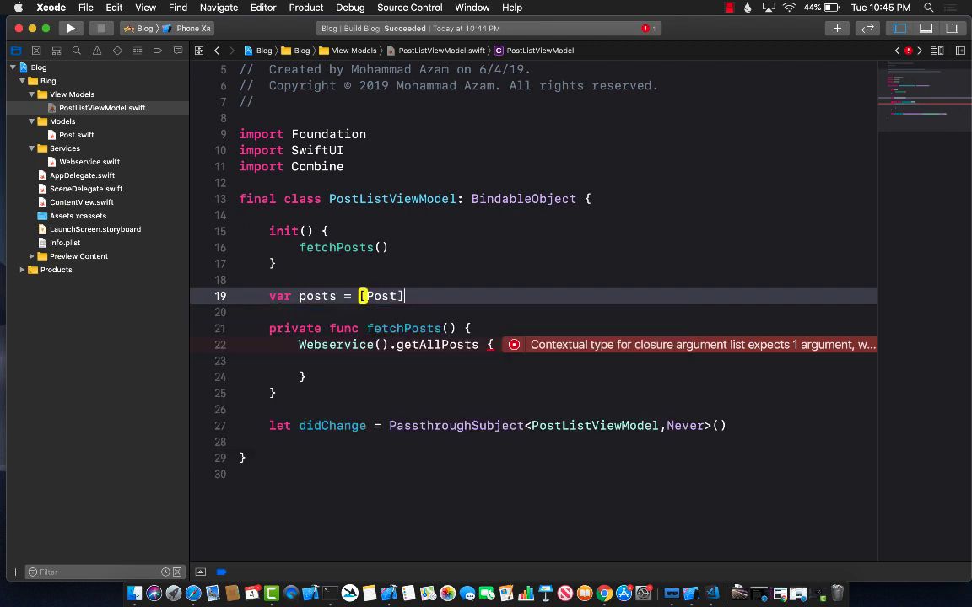
pyautogui.write('() {')
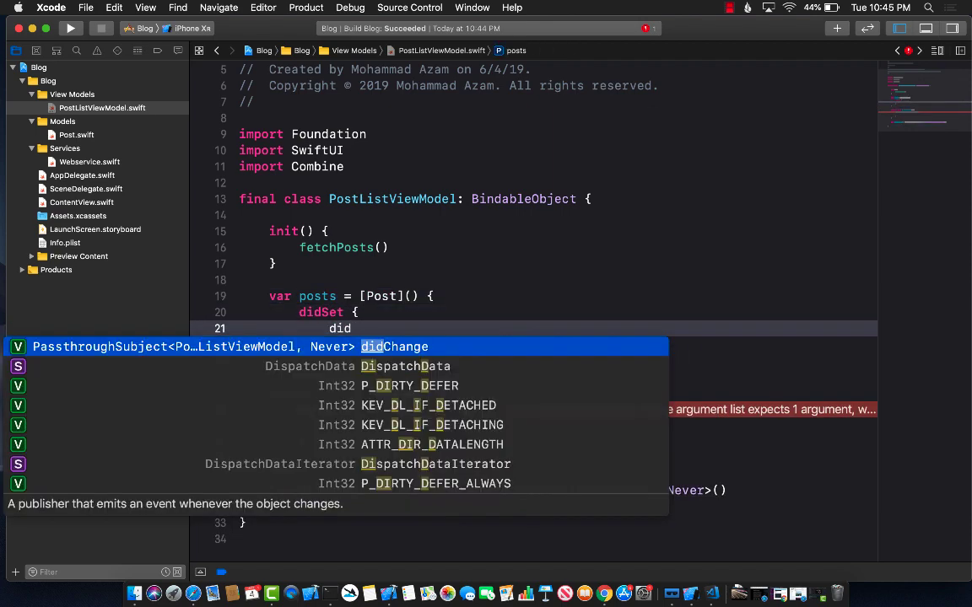
pyautogui.write('didChange.send(')
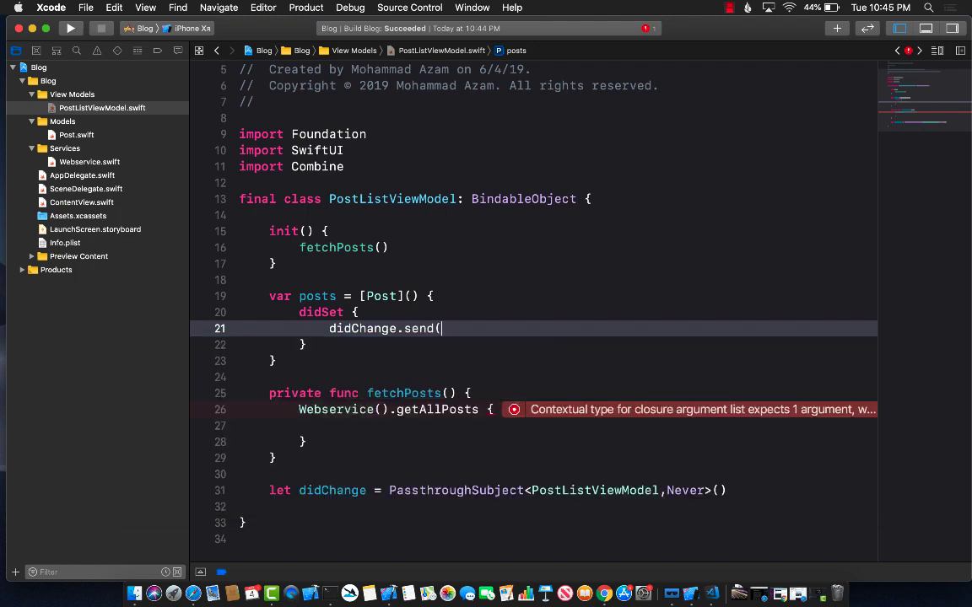
pyautogui.write('self')
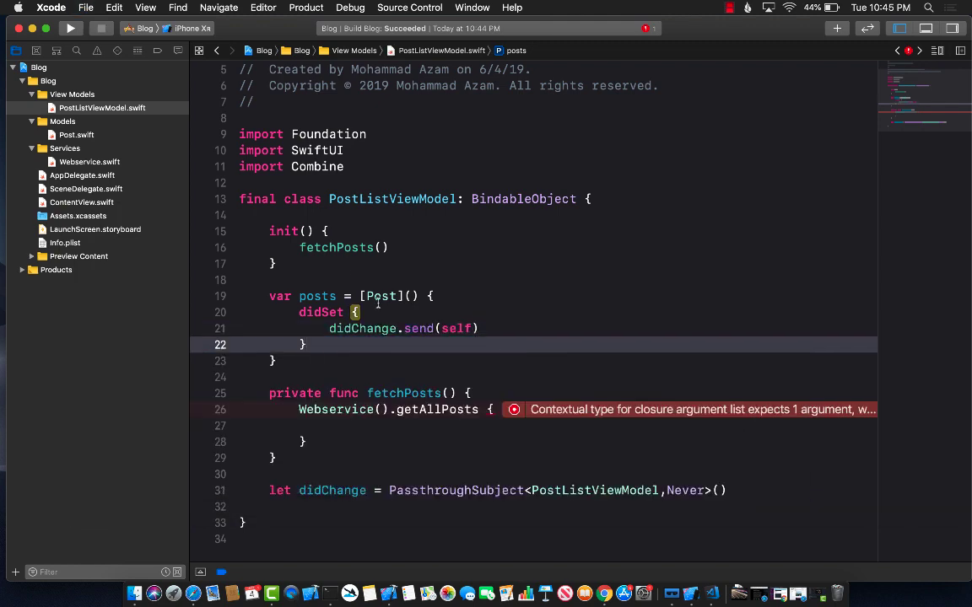
# - Assign self.posts = $0 inside the getAllPosts closure
pyautogui.doubleClick(391, 199)
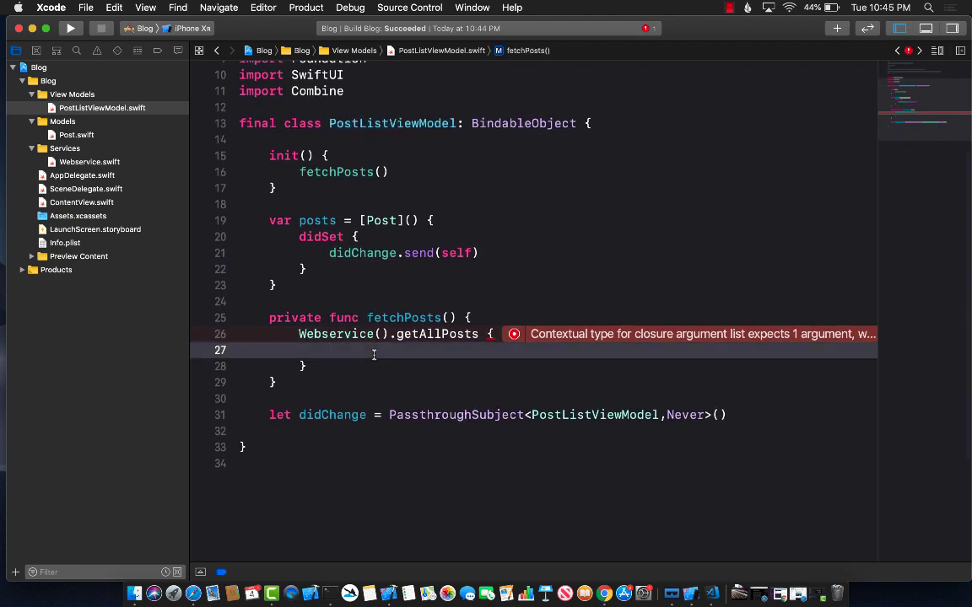
pyautogui.write('self.posts =')
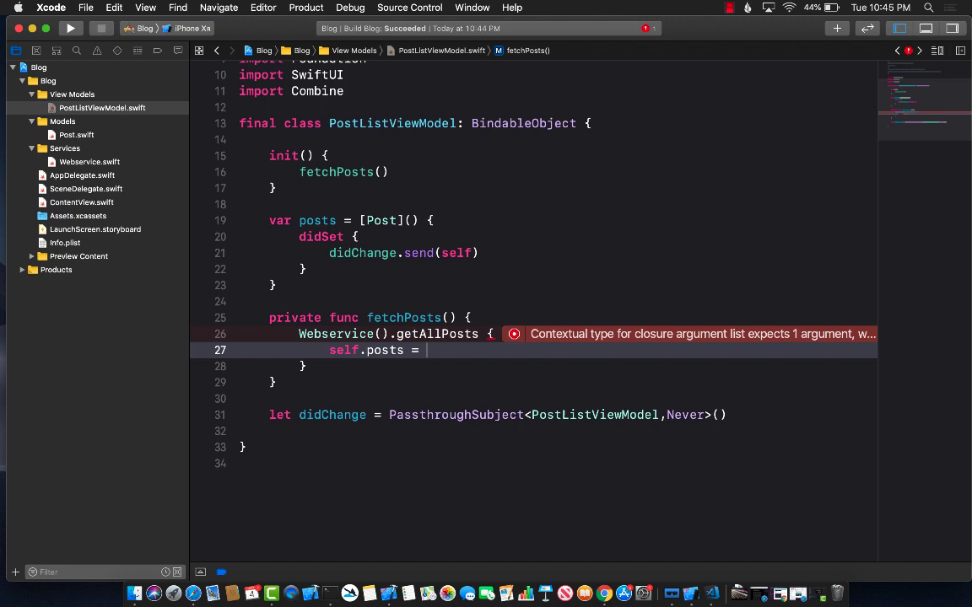
pyautogui.write('$0')
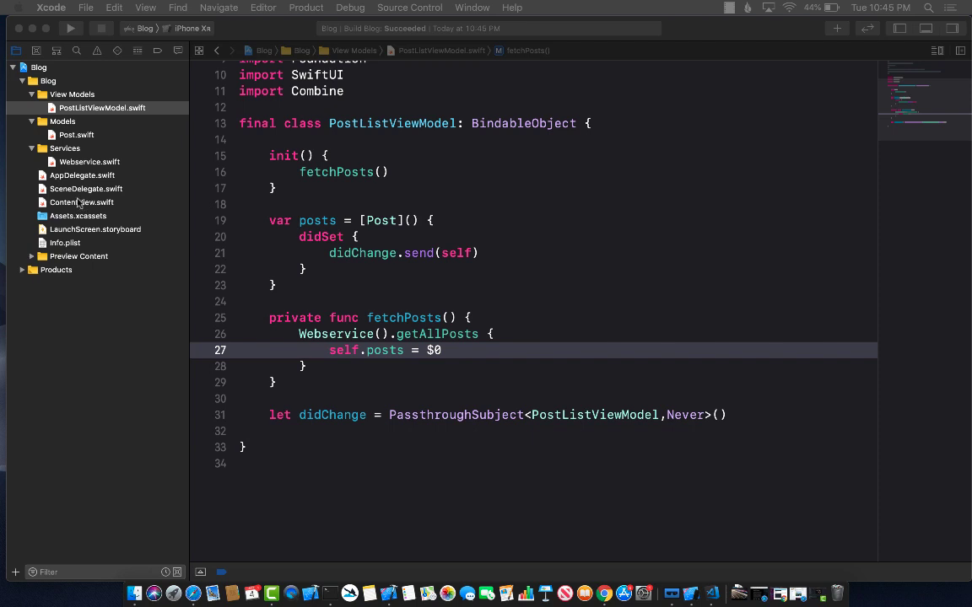
# - In ContentView, replace the test initializer with var model = PostListViewModel()
pyautogui.click(81, 203)
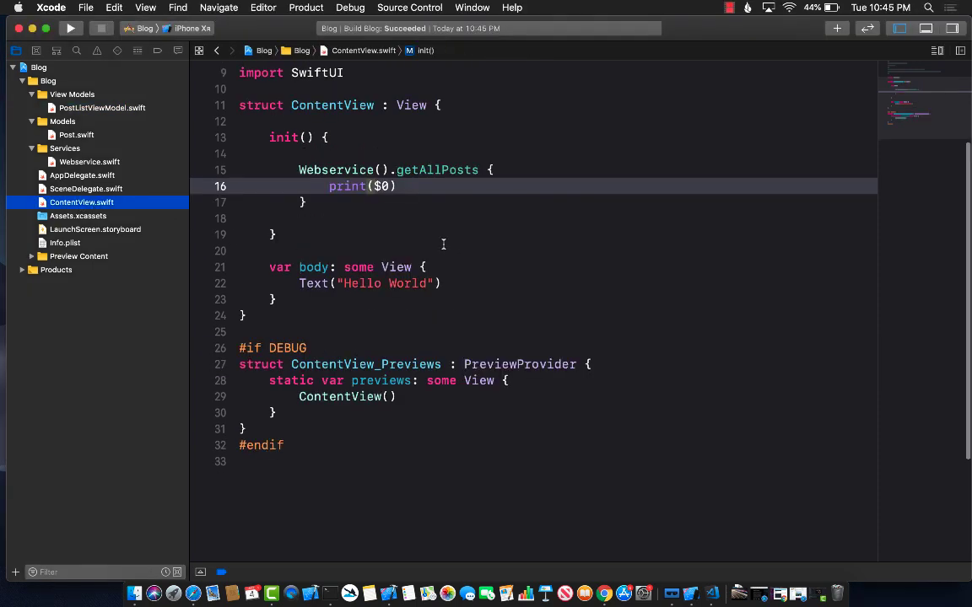
pyautogui.scroll(-3)
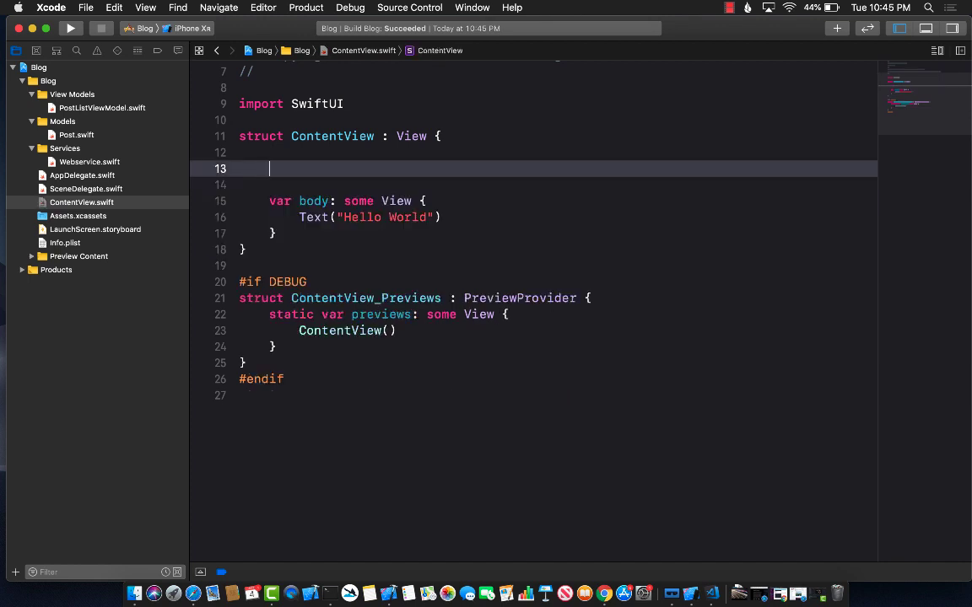
pyautogui.write('var model')
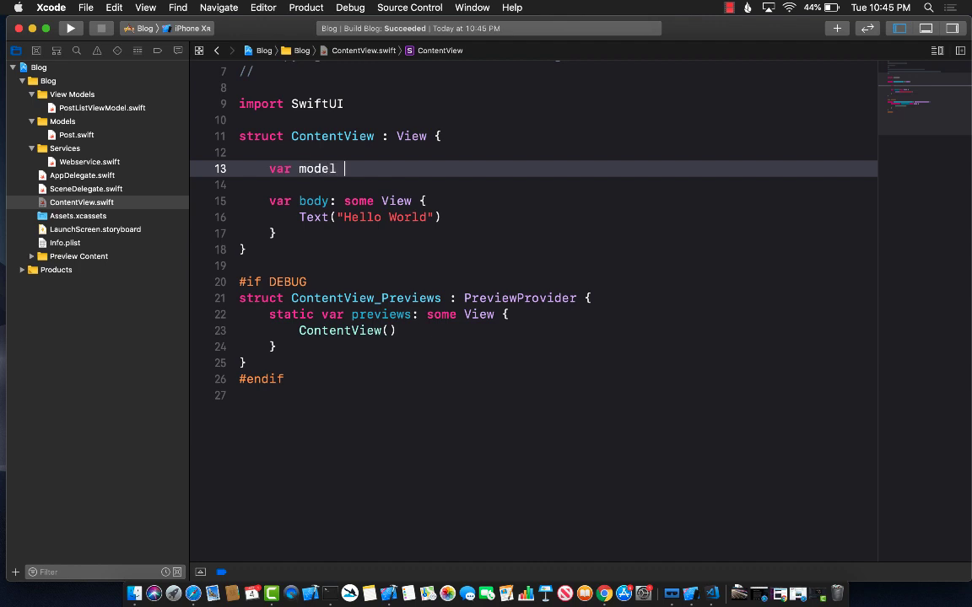
pyautogui.write('= PostListViewModel')
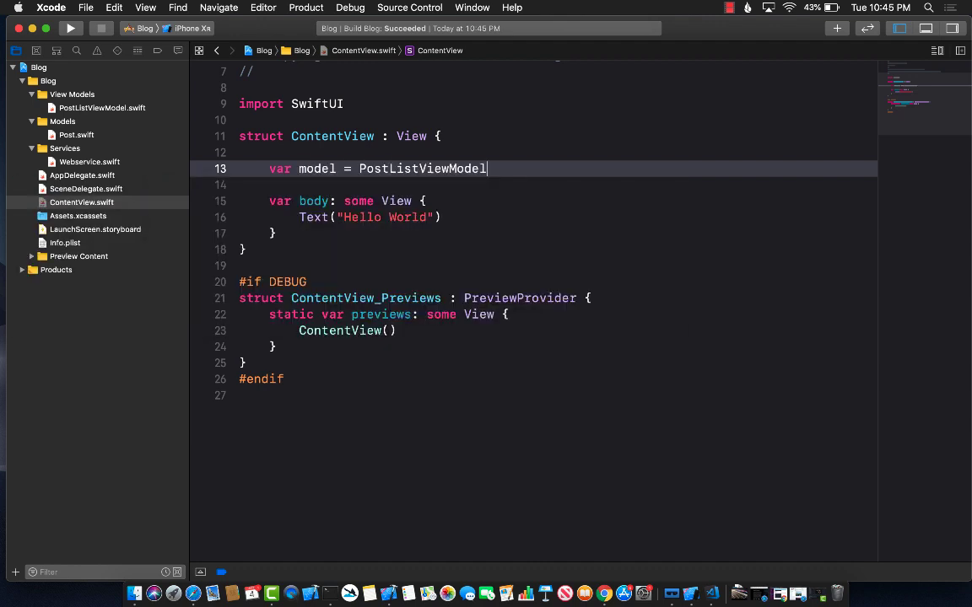
pyautogui.write('()')
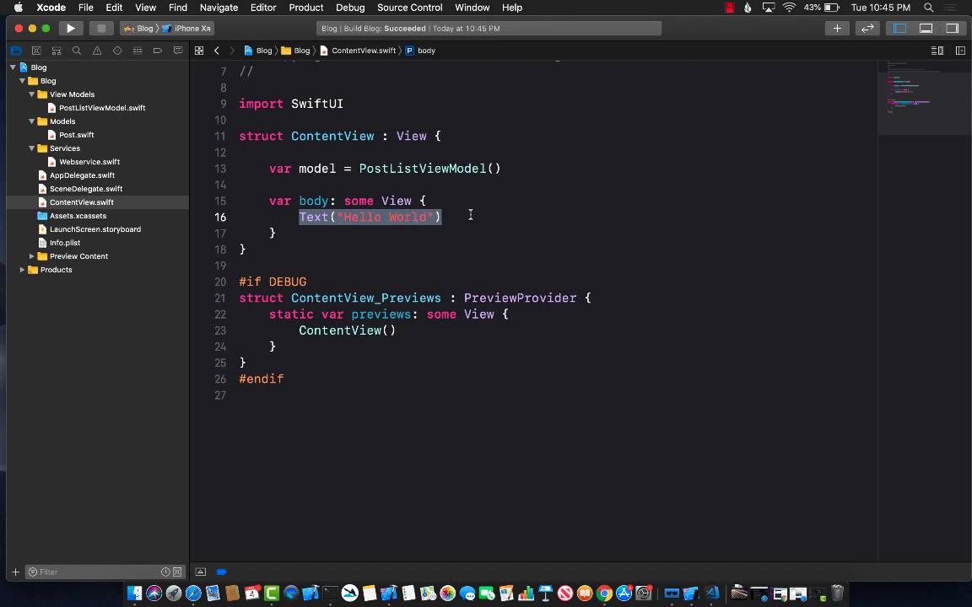
# - Make ContentView's body a List of model.posts showing Text(post.title), then look at Post.swift for the build error
pyautogui.write('List(model.')
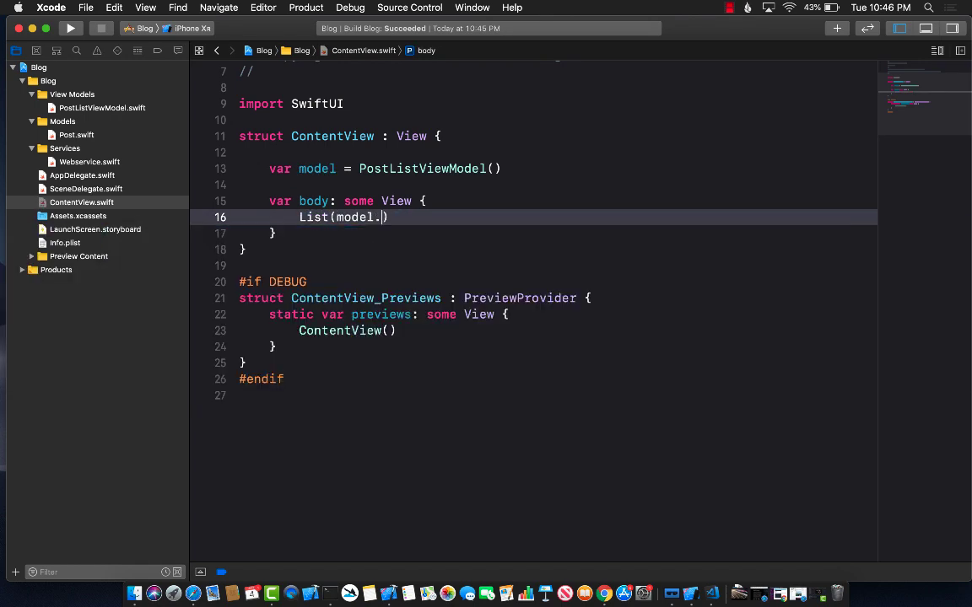
pyautogui.write('po')
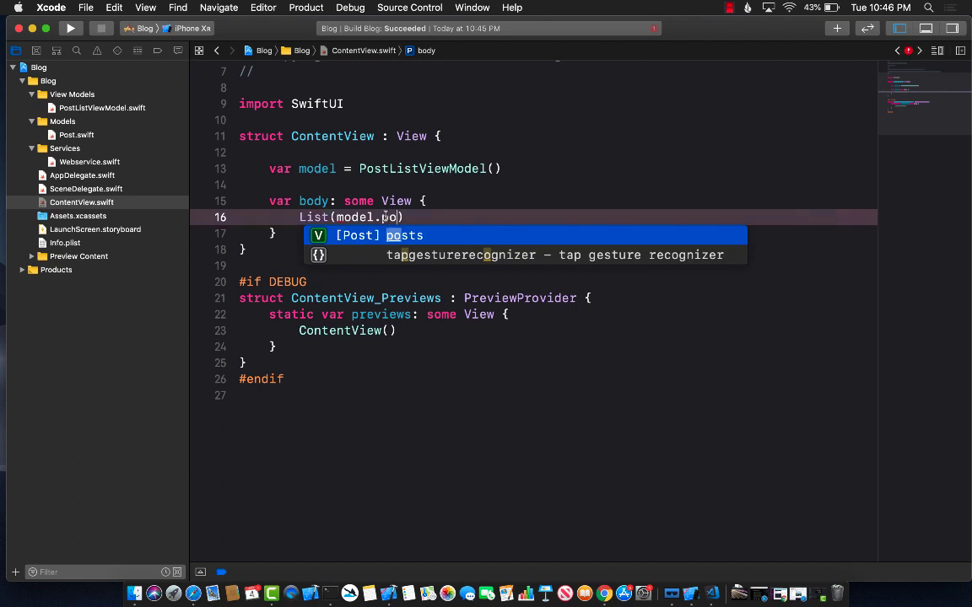
pyautogui.write('sts')
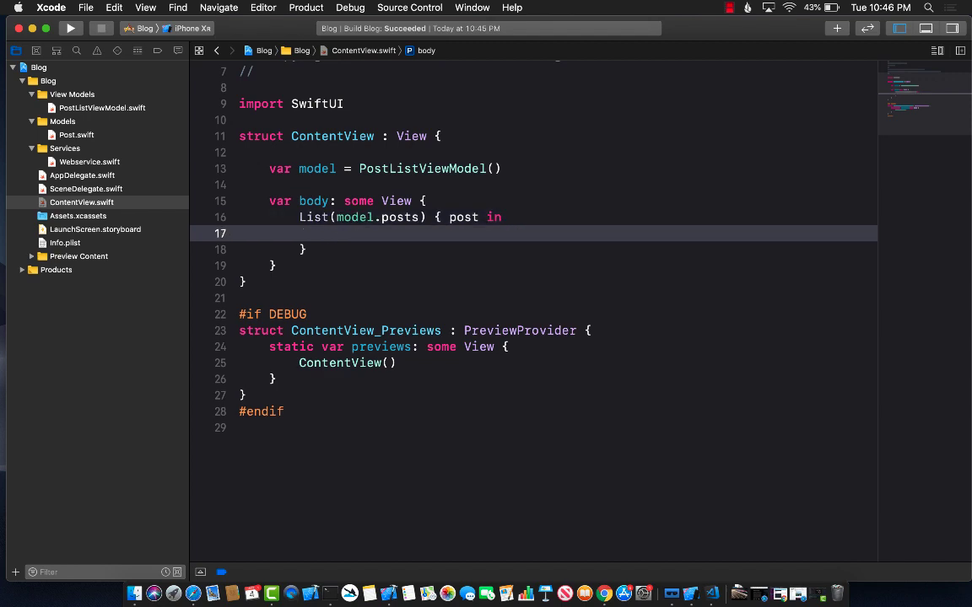
pyautogui.write('Text(post')
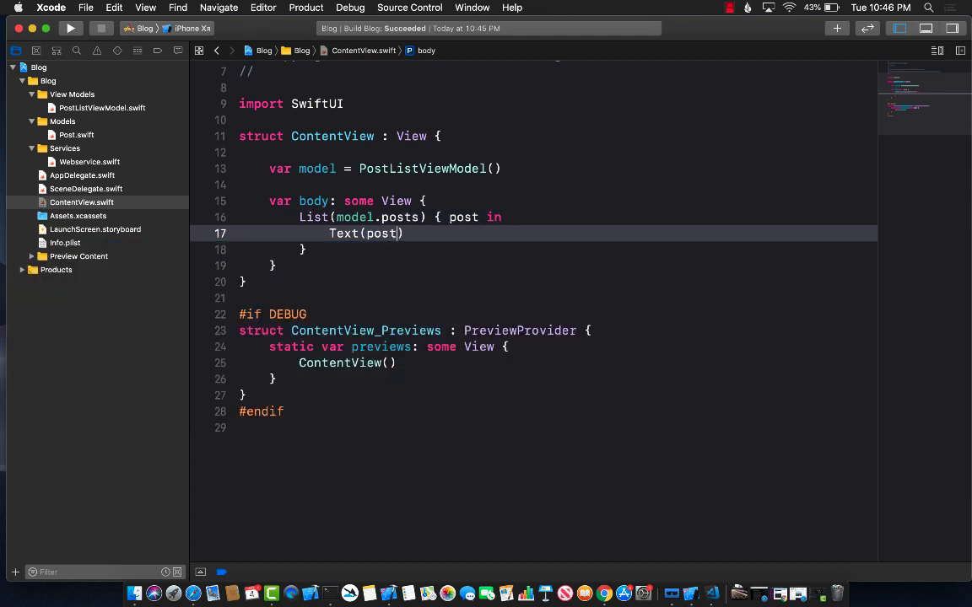
pyautogui.write('.title')
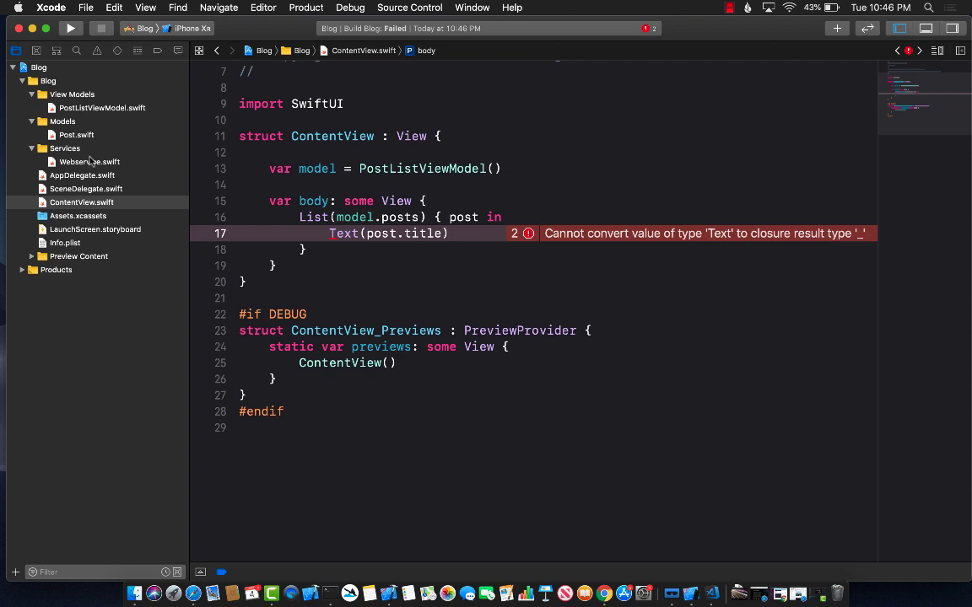
pyautogui.click(76, 134)
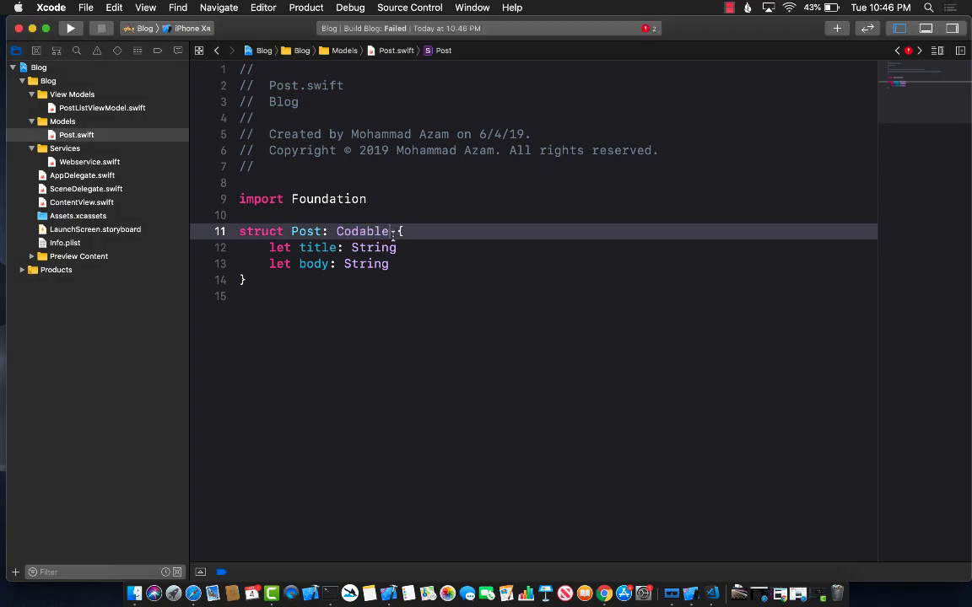
# - Make Post conform to Codable, Hashable, Identifiable with an Int id and import SwiftUI so the build succeeds
pyautogui.write(',')
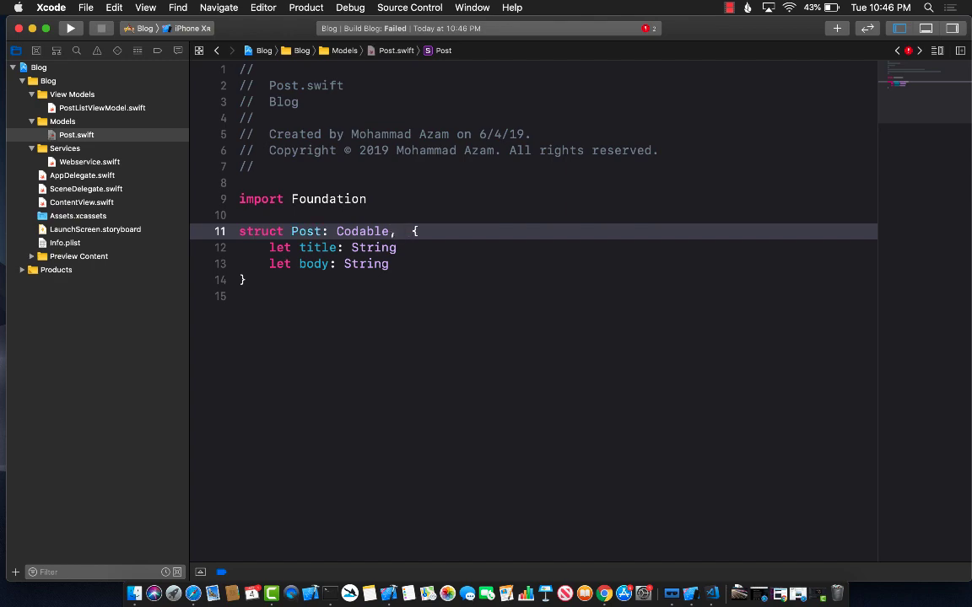
pyautogui.write('Hasable,')
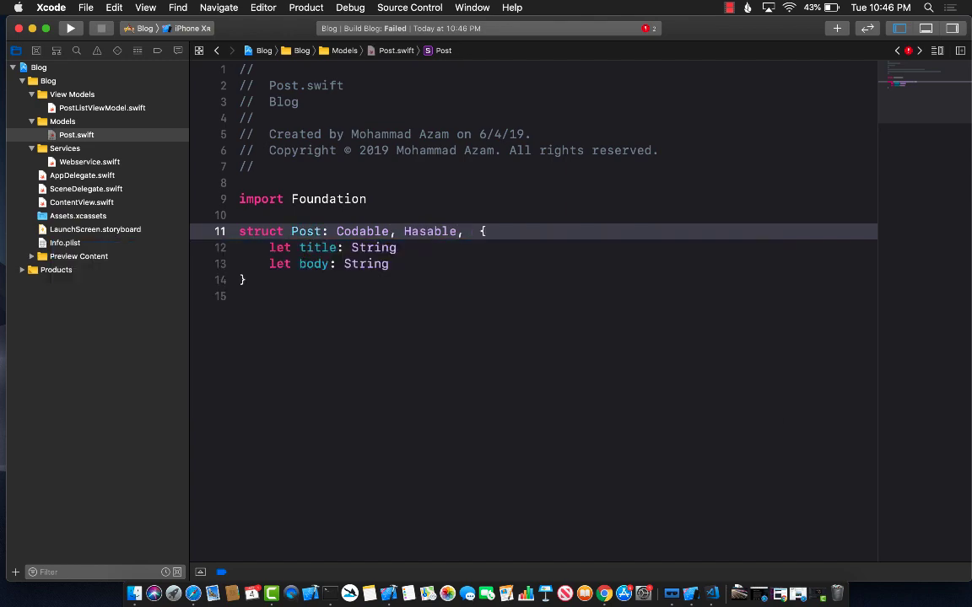
pyautogui.write('Hash')
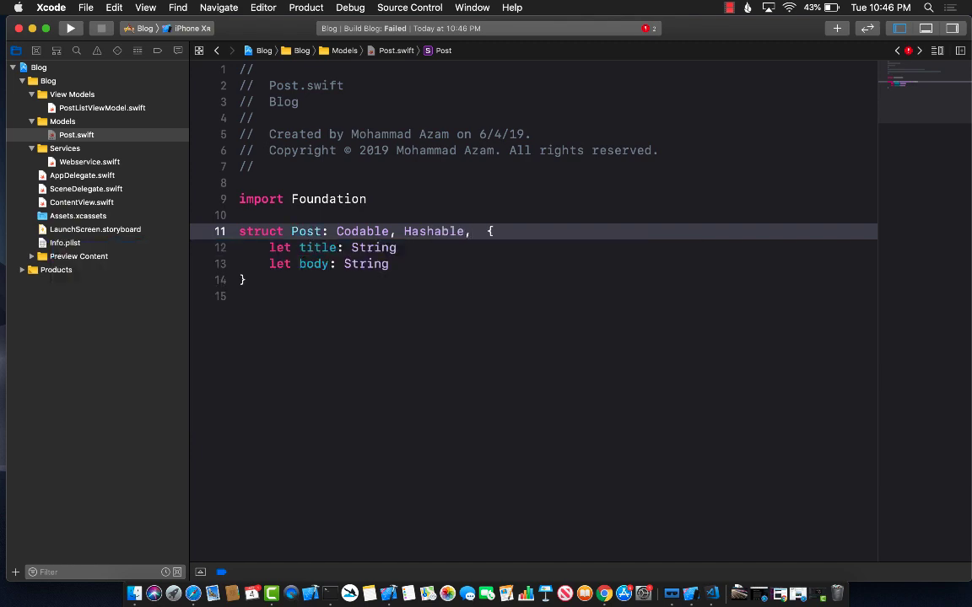
pyautogui.write('Identi')
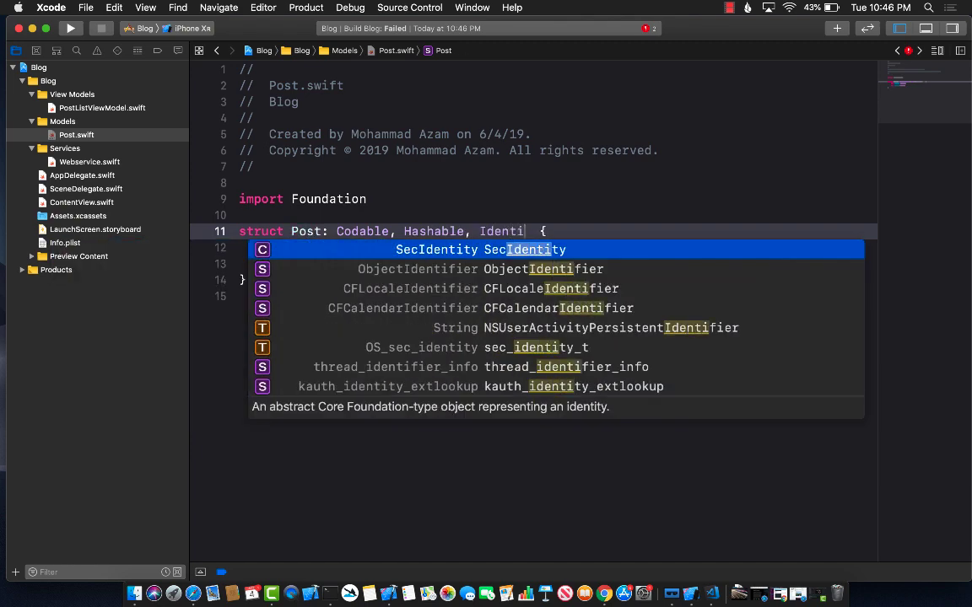
pyautogui.write('fiable')
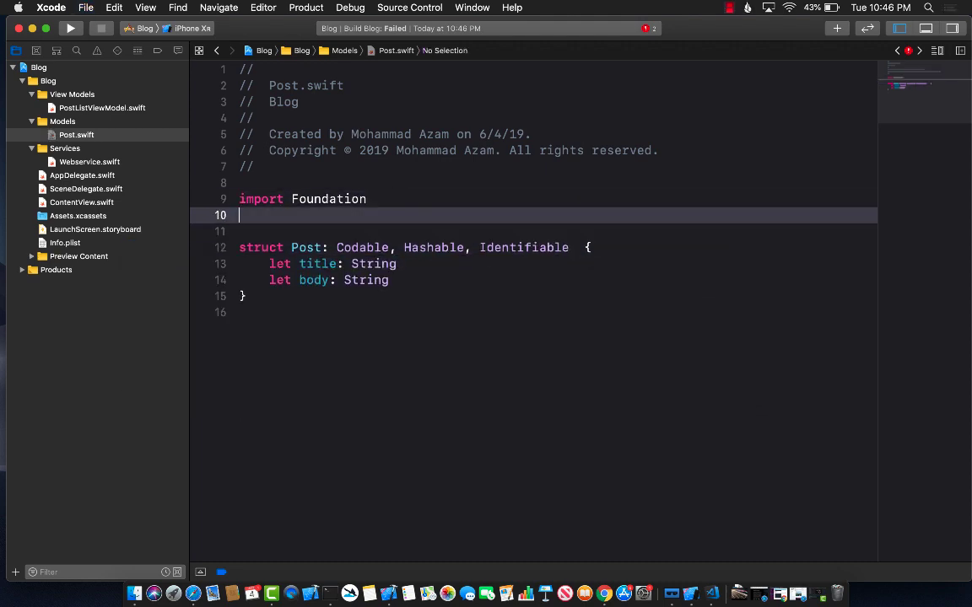
pyautogui.write('import SwiftUI')
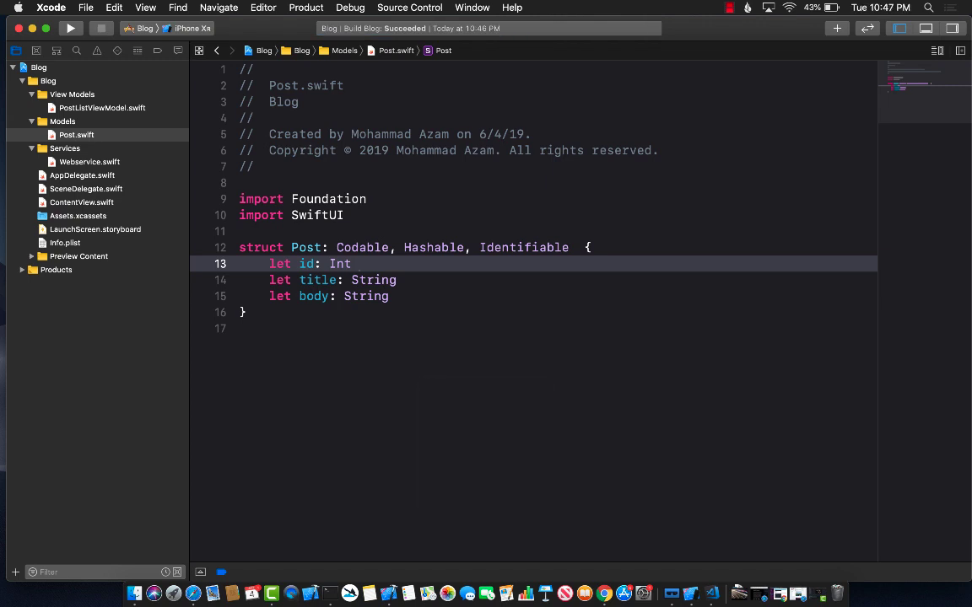
pyautogui.click(81, 203)
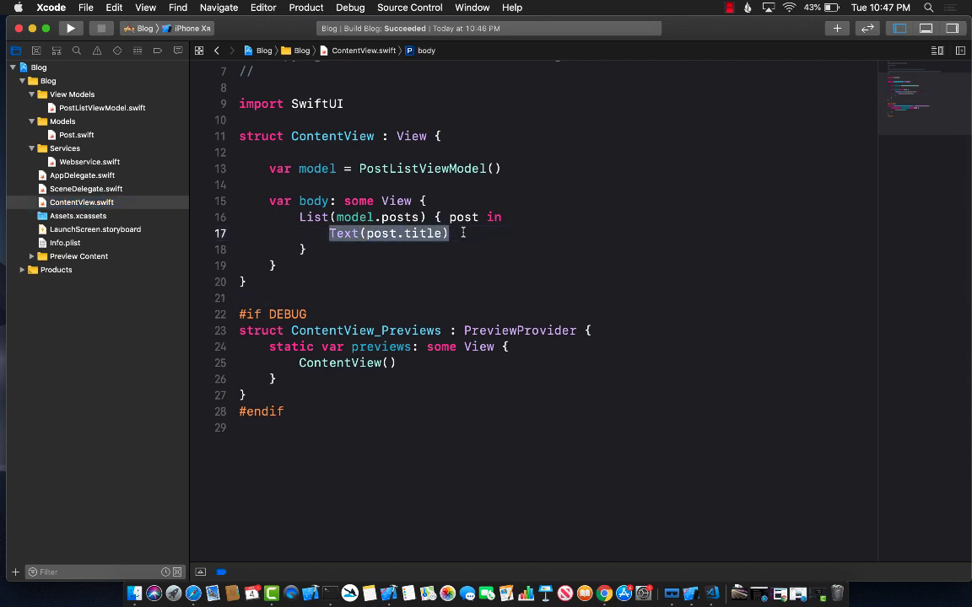
# - Run the Blog app on the iPhone XR simulator now that the List of post titles compiles
pyautogui.click(70, 27)
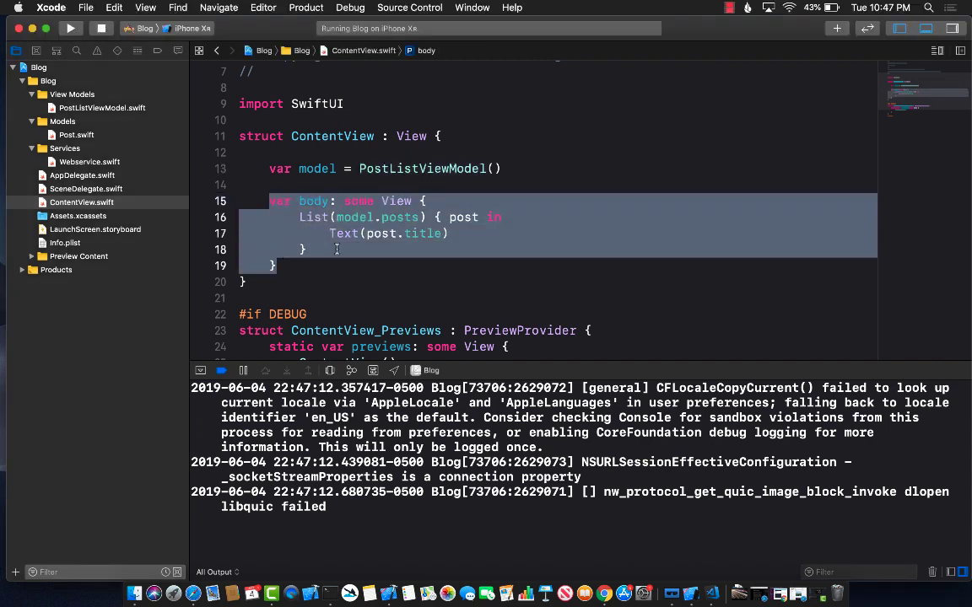
pyautogui.click(317, 169)
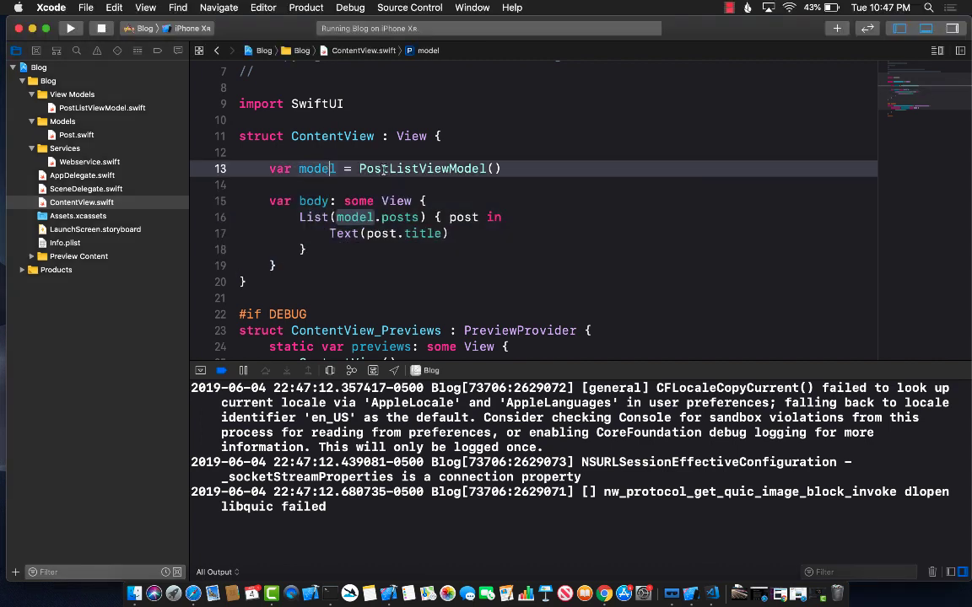
pyautogui.doubleClick(422, 169)
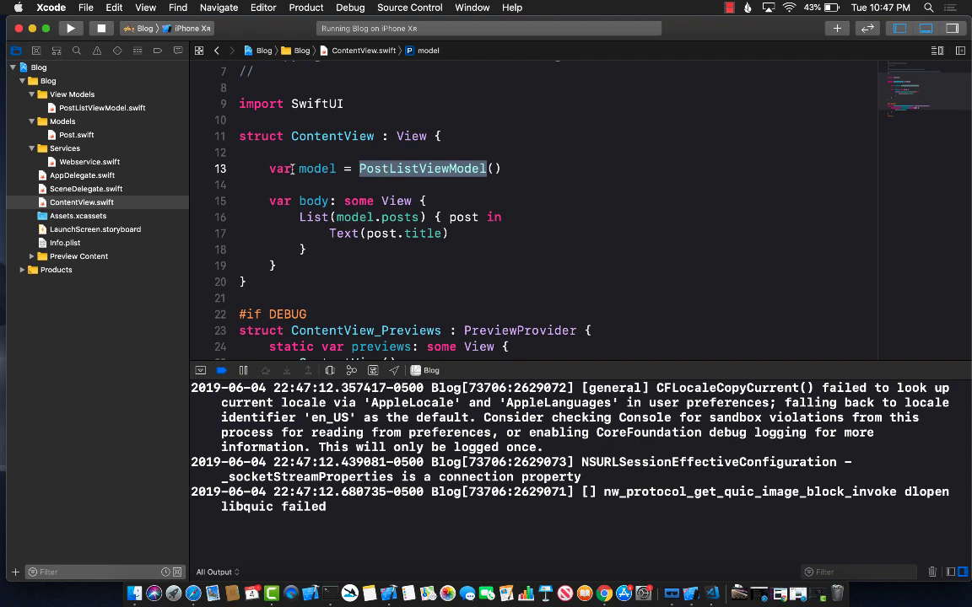
pyautogui.write('@State')
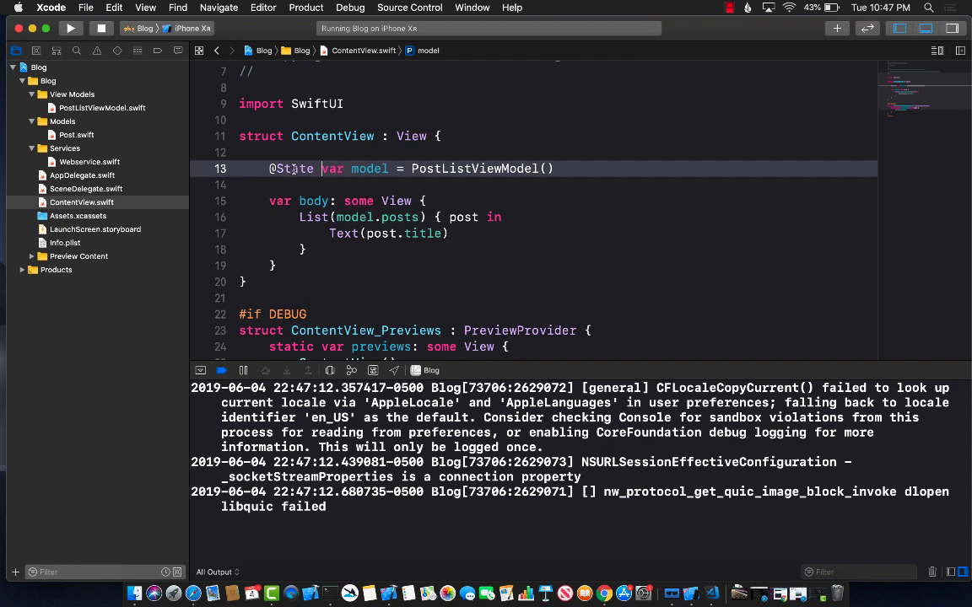
pyautogui.doubleClick(369, 169)
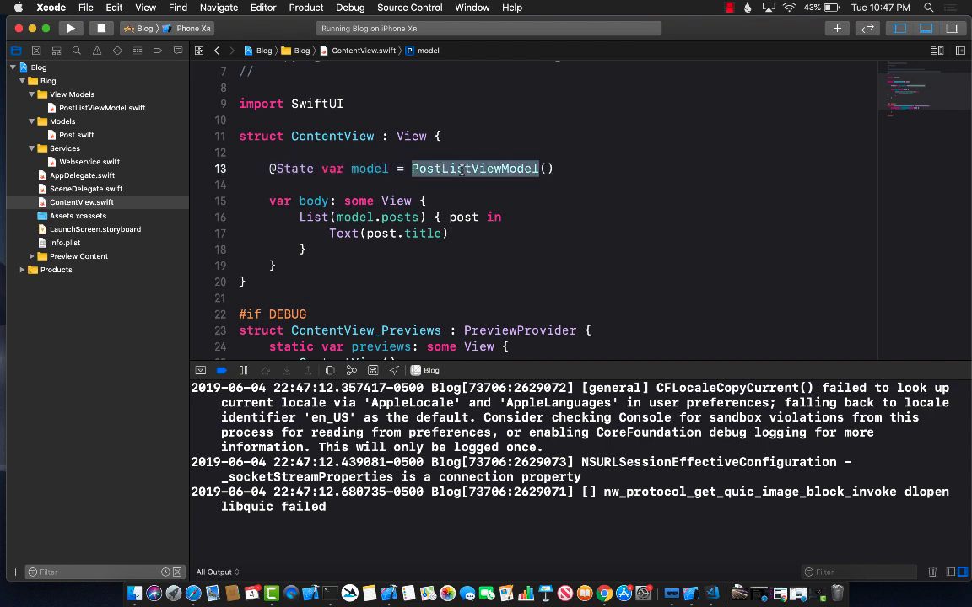
pyautogui.doubleClick(368, 168)
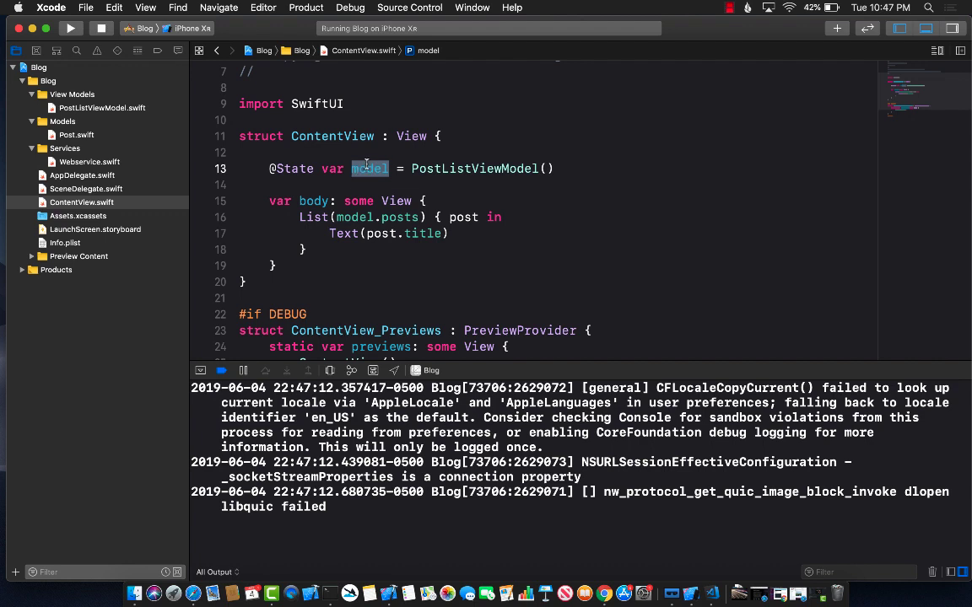
pyautogui.doubleClick(294, 169)
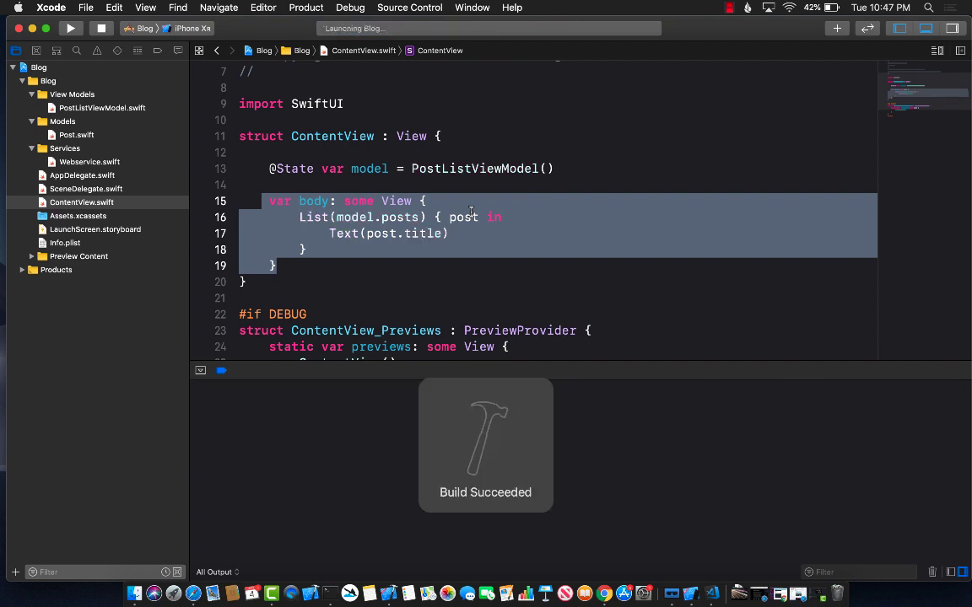
pyautogui.click(71, 27)
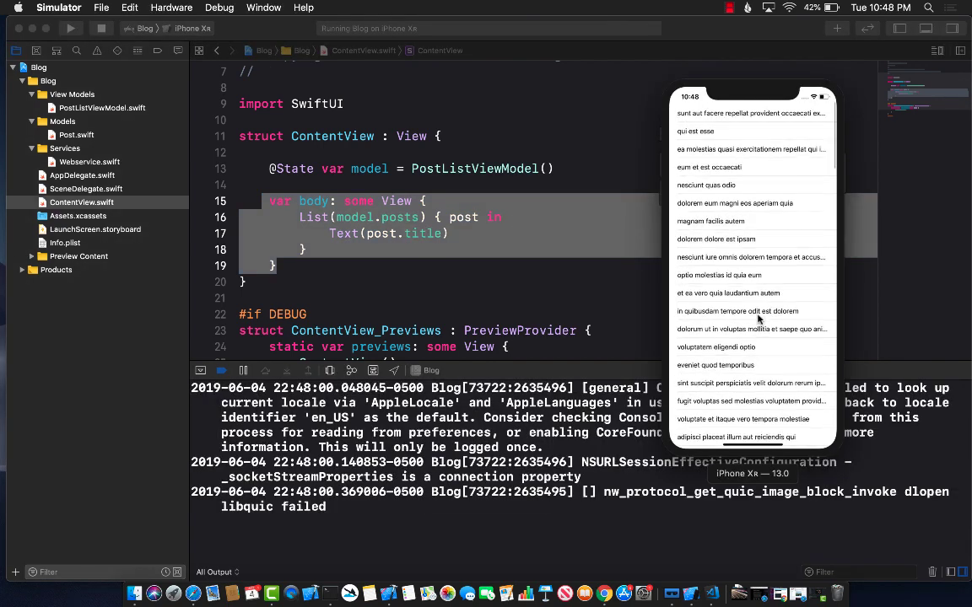
# - Scroll through the Blog app's fetched post titles in Simulator, then return to Xcode
pyautogui.scroll(-3)
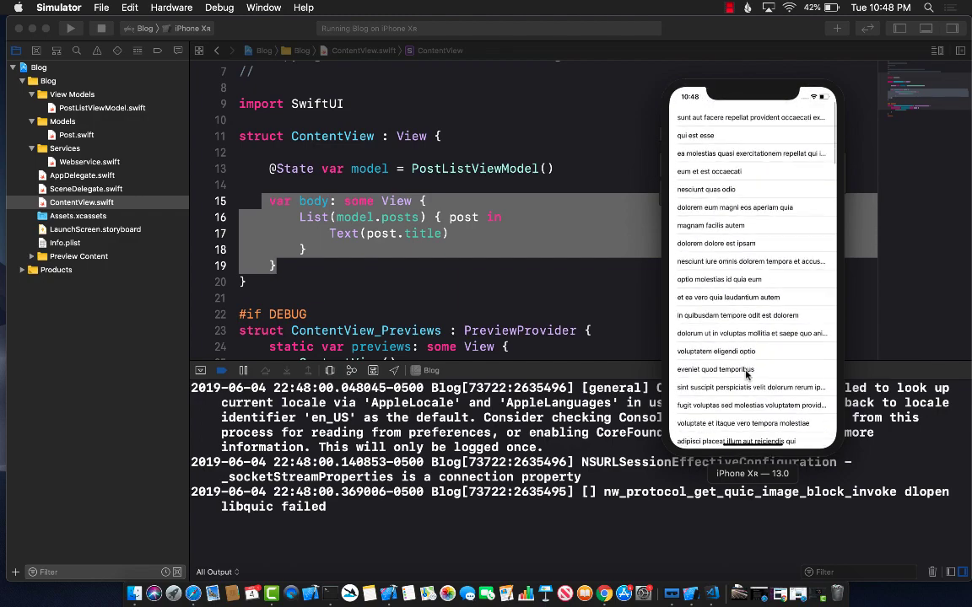
pyautogui.scroll(-3)
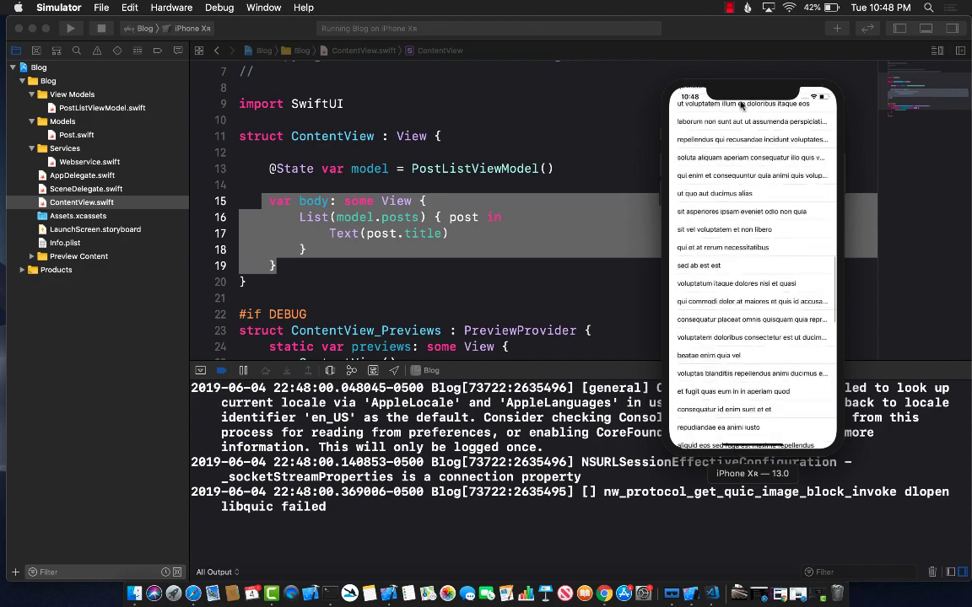
pyautogui.scroll(-3)
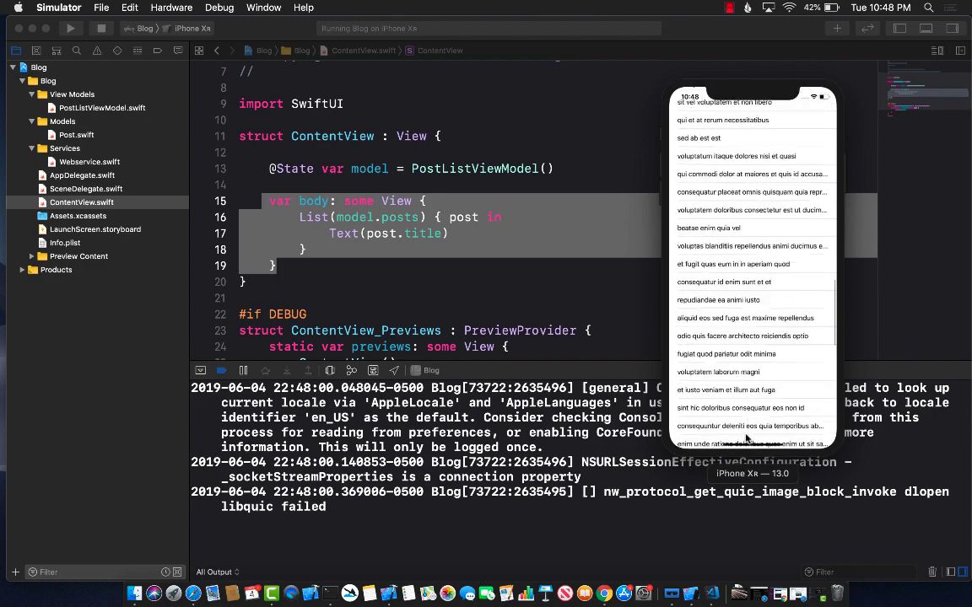
pyautogui.click(506, 216)
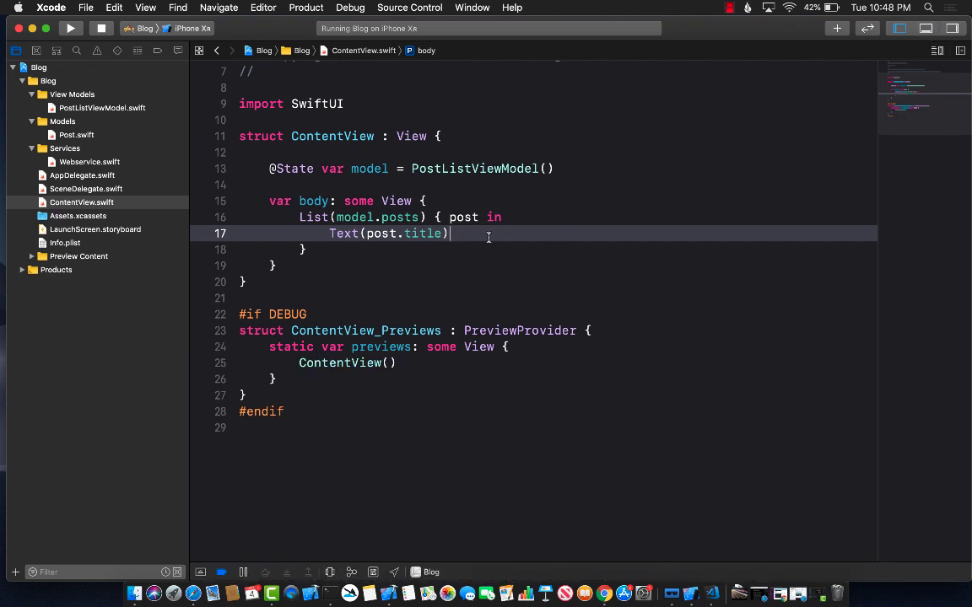
pyautogui.moveTo(604, 234)
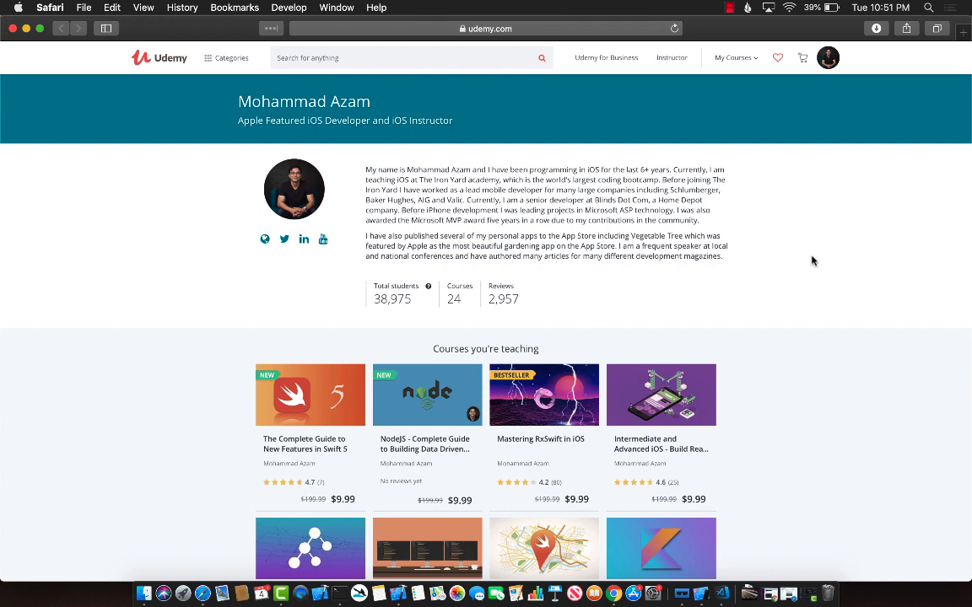
# - Scroll the Udemy instructor profile and advance to the second page of taught courses
pyautogui.scroll(-3)
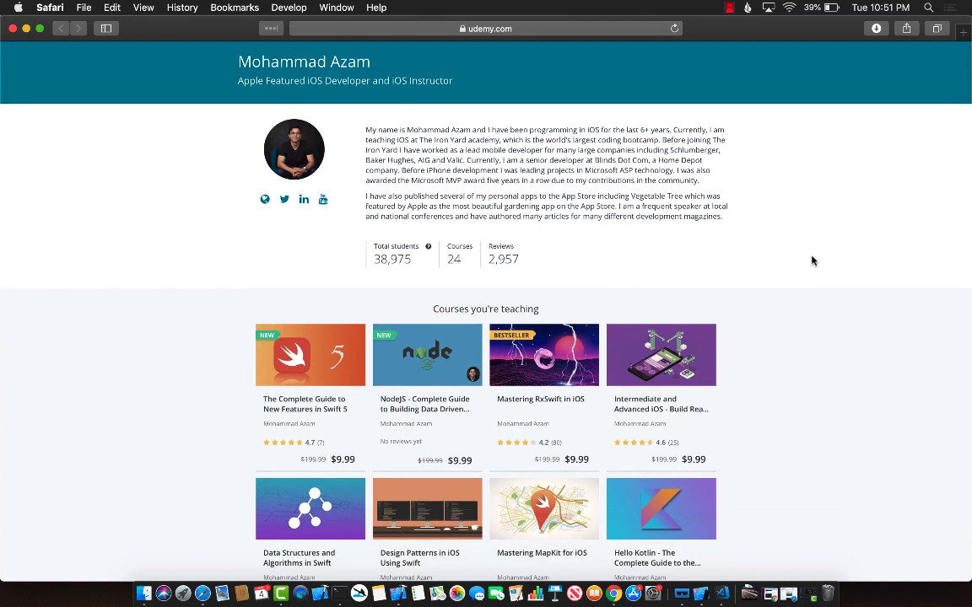
pyautogui.scroll(-3)
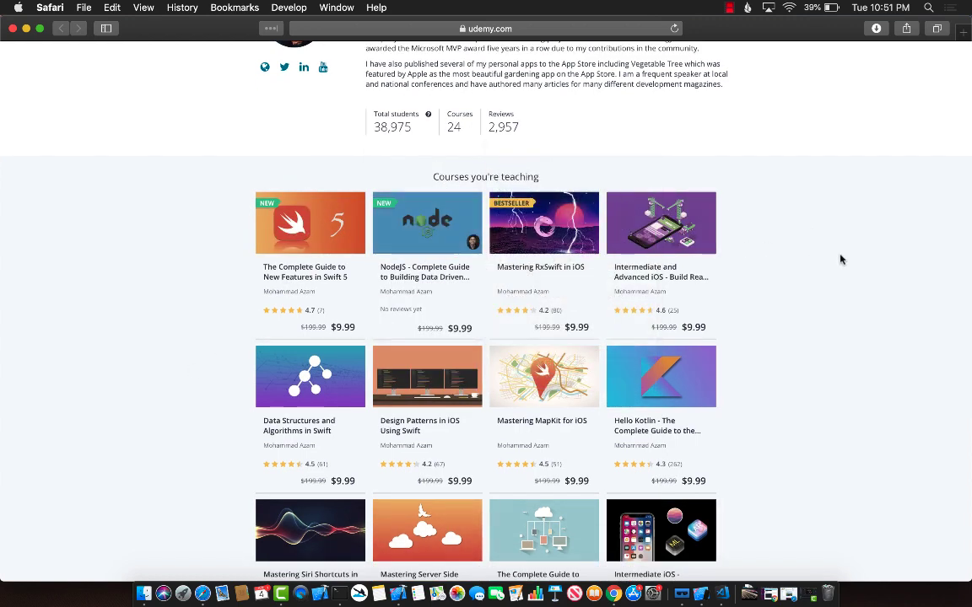
pyautogui.scroll(-3)
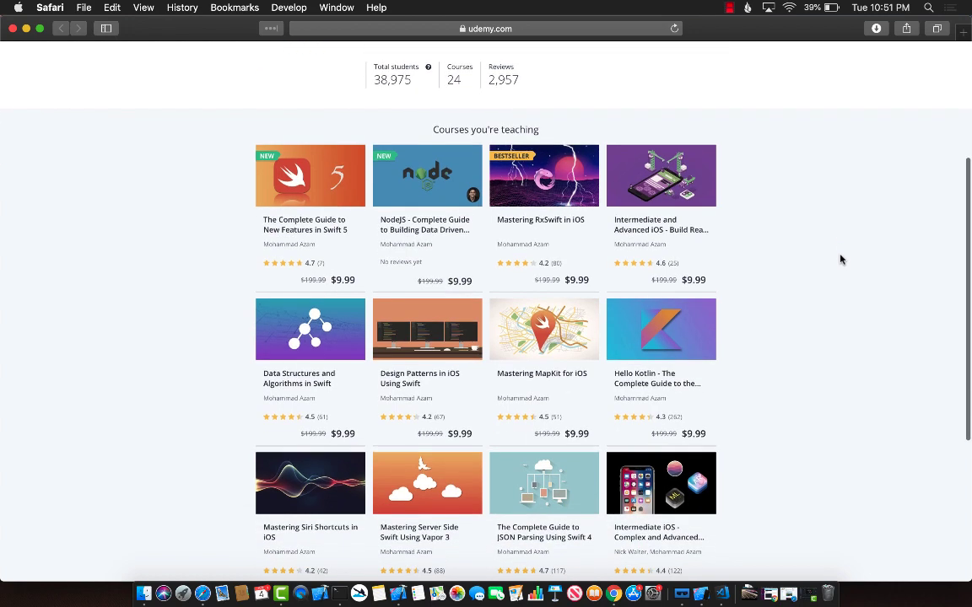
pyautogui.scroll(-3)
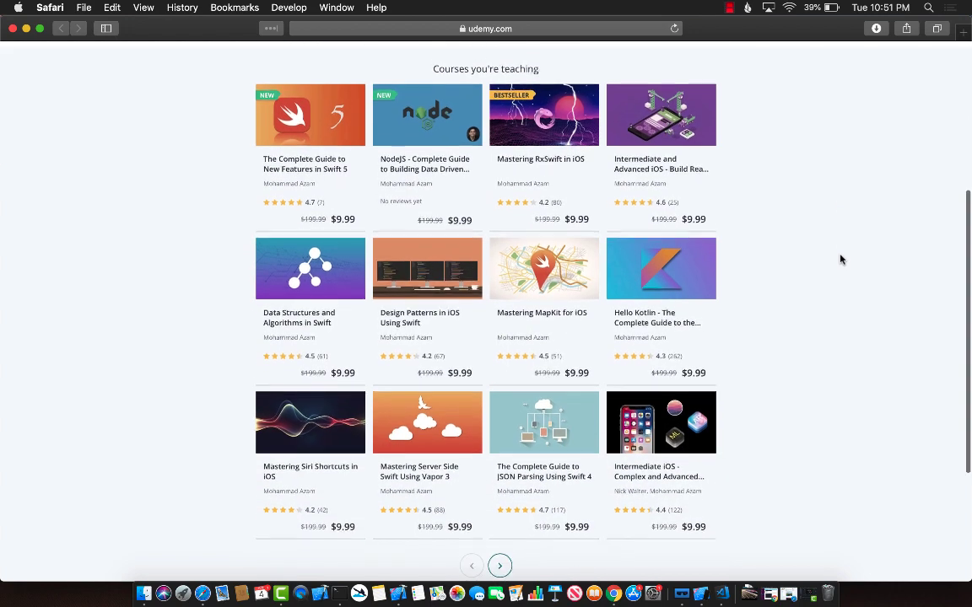
pyautogui.scroll(-3)
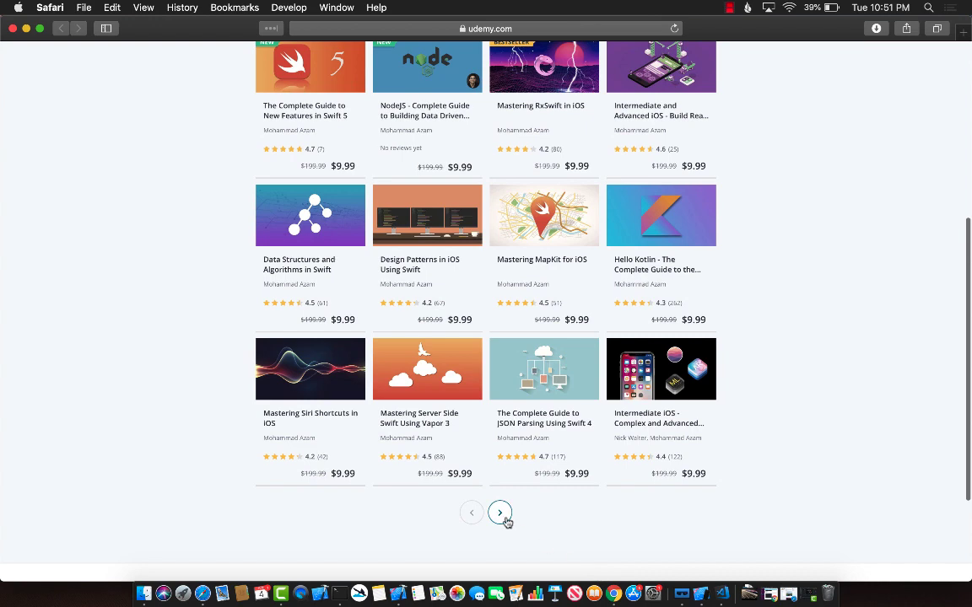
pyautogui.click(499, 513)
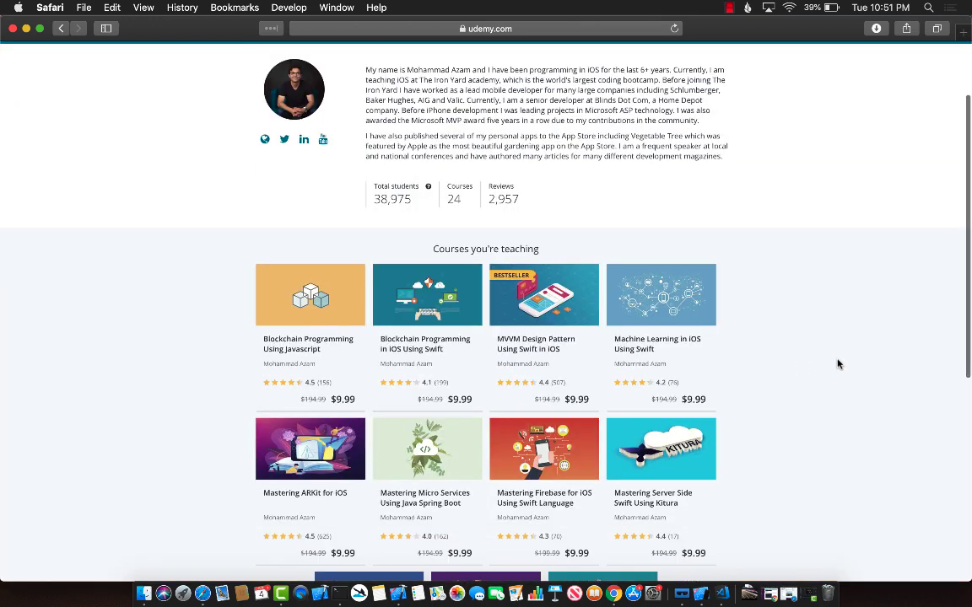
pyautogui.scroll(-3)
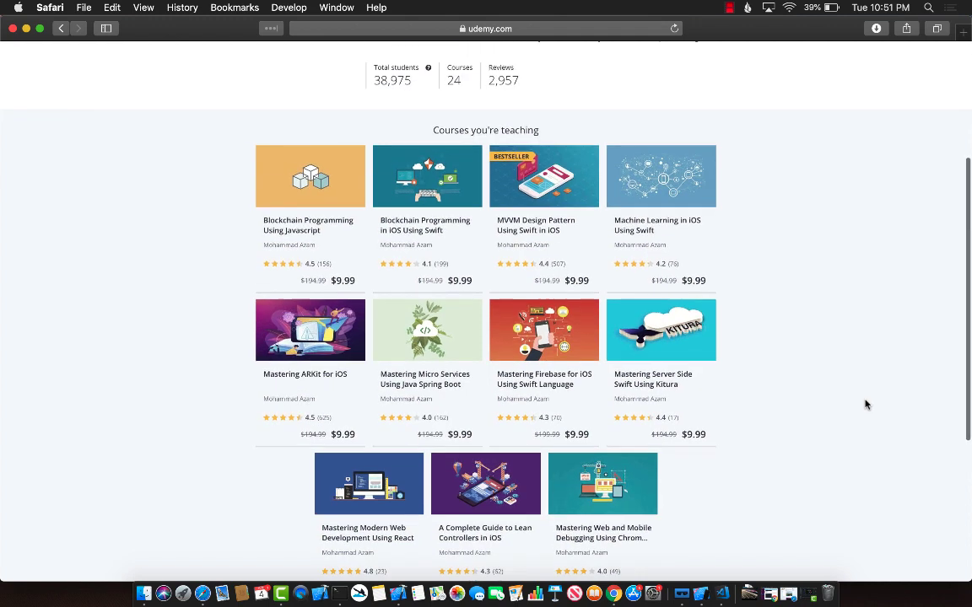
pyautogui.scroll(-3)
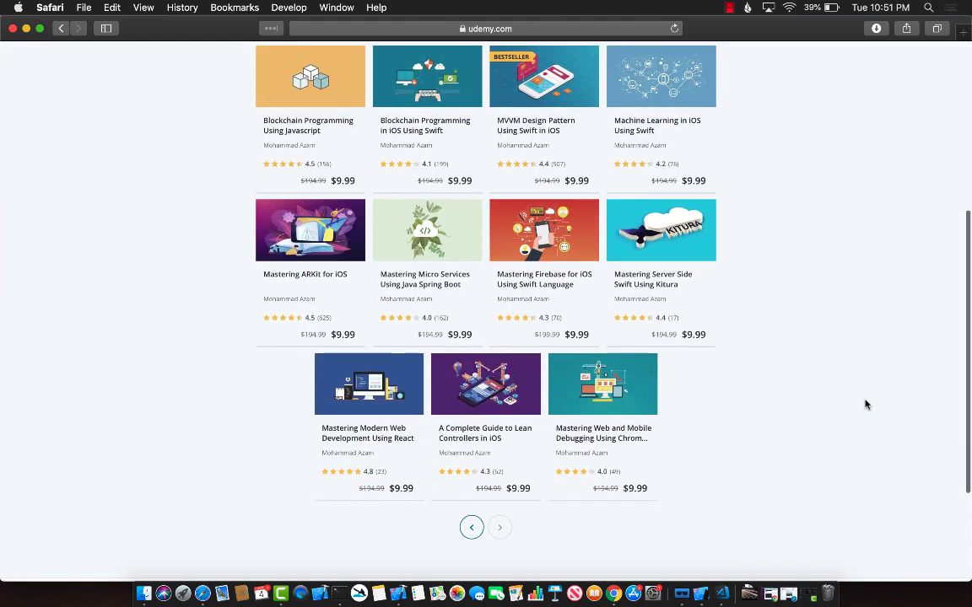